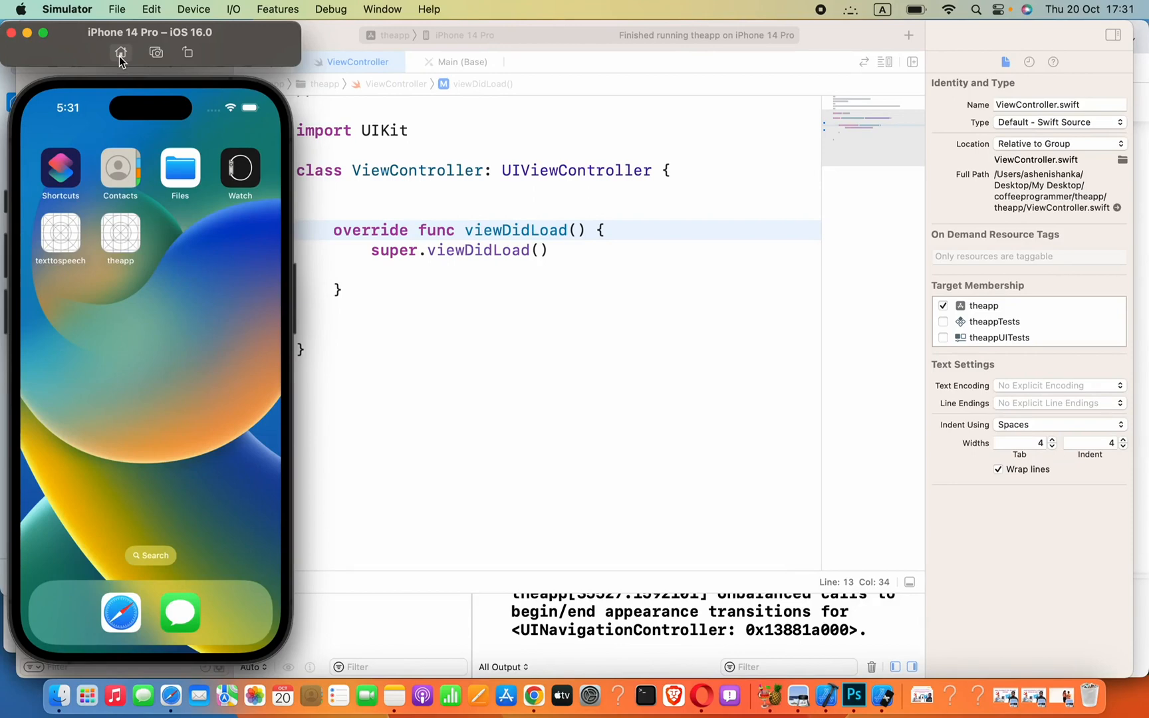
mouse_move(452, 81)
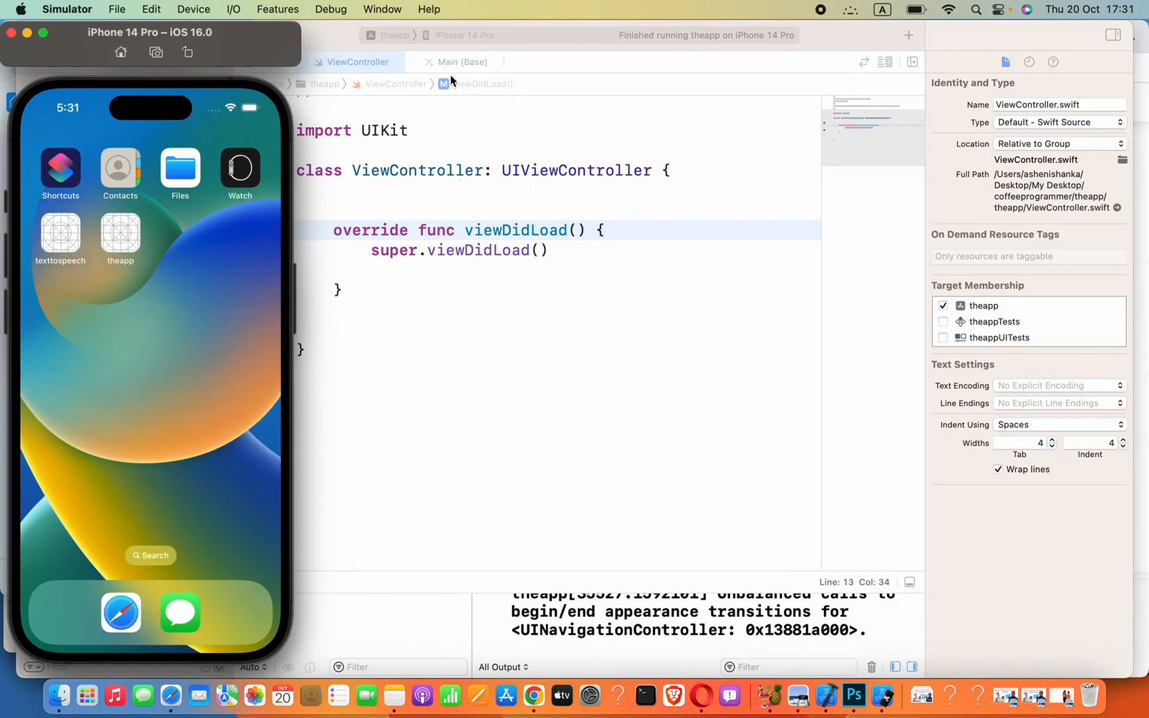
mouse_move(182, 260)
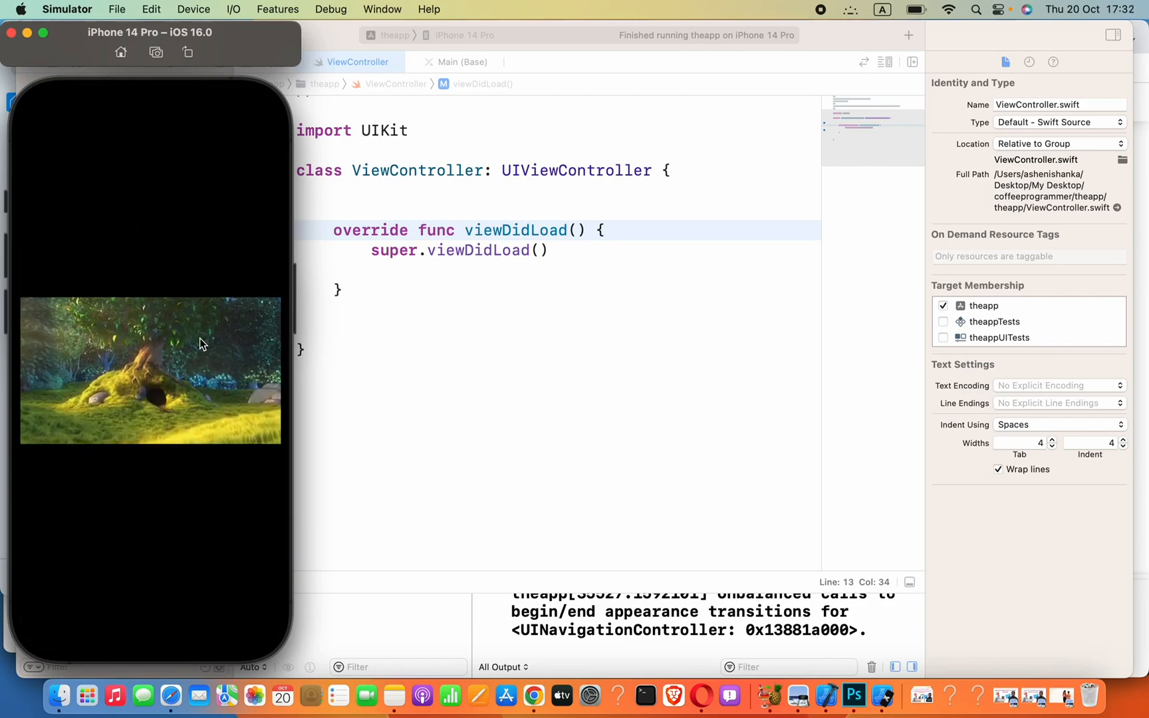
Launch theapp from the iPhone 14 Pro home screen so the forest video plays
click(151, 369)
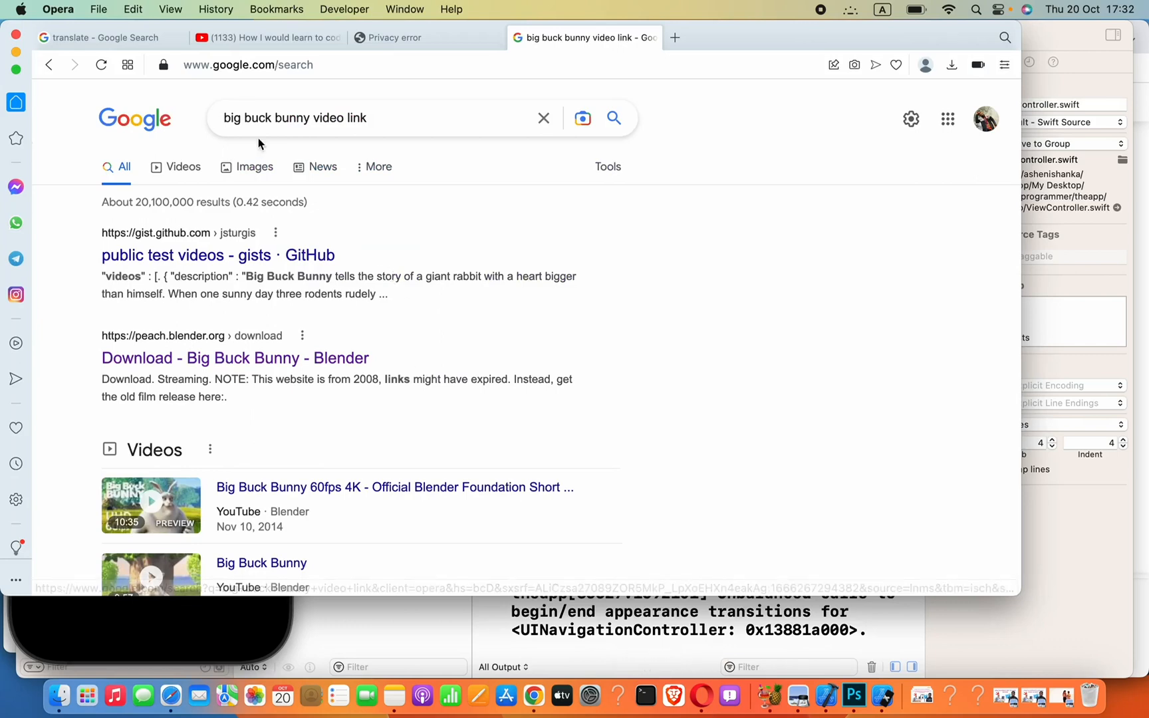
Check the Blender Big Buck Bunny download page, then return to the search results
scroll(down, 3)
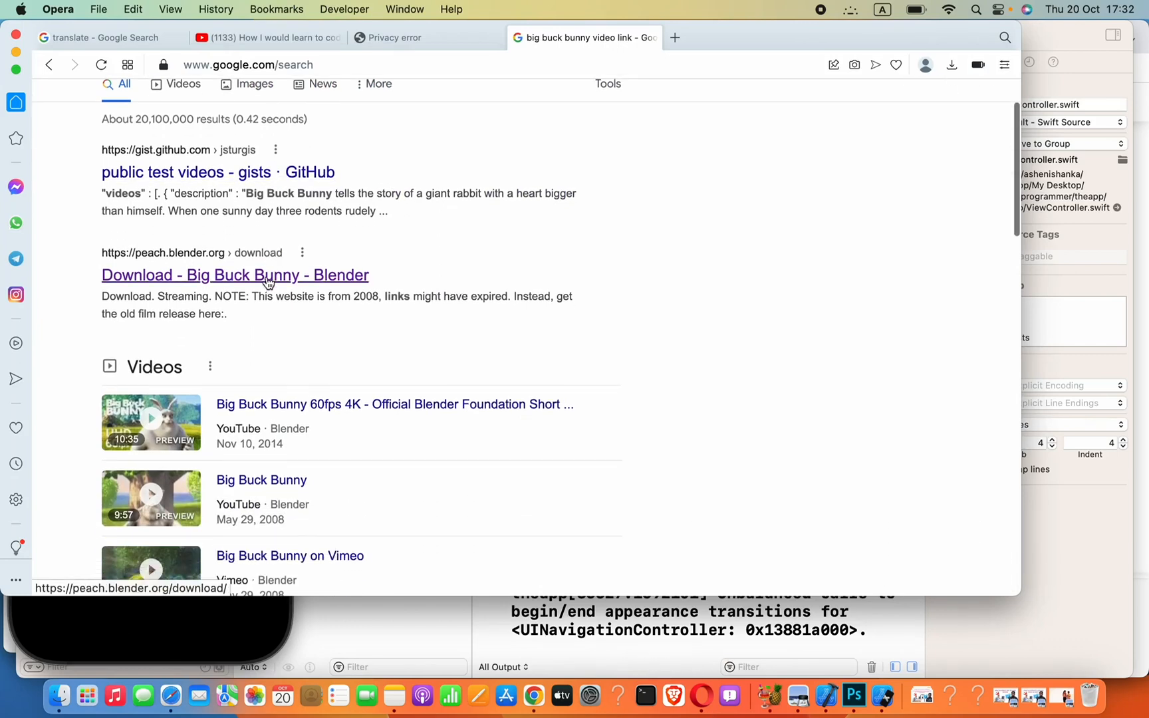
click(234, 275)
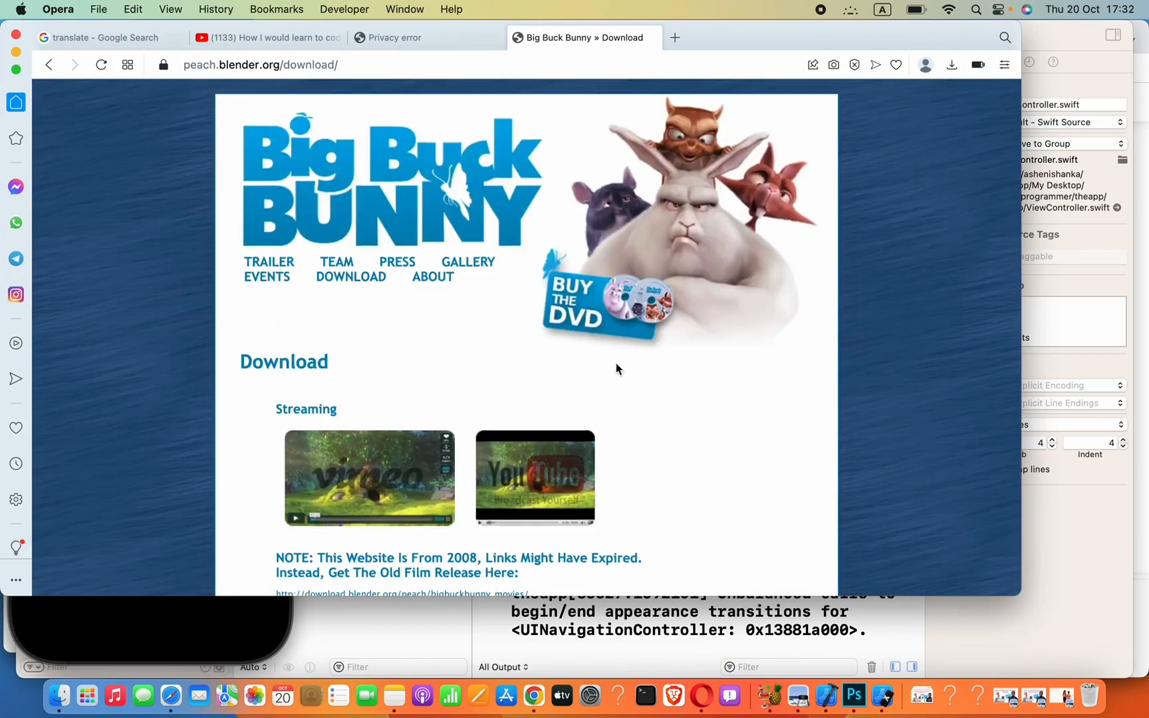
scroll(down, 3)
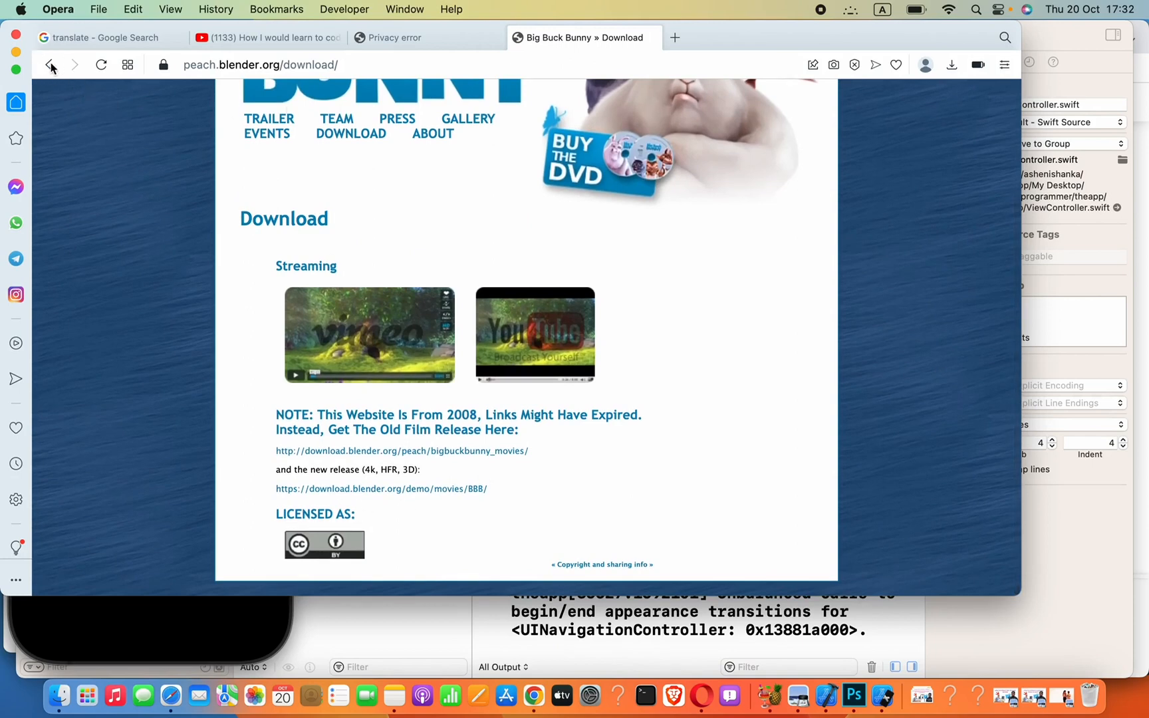
click(49, 63)
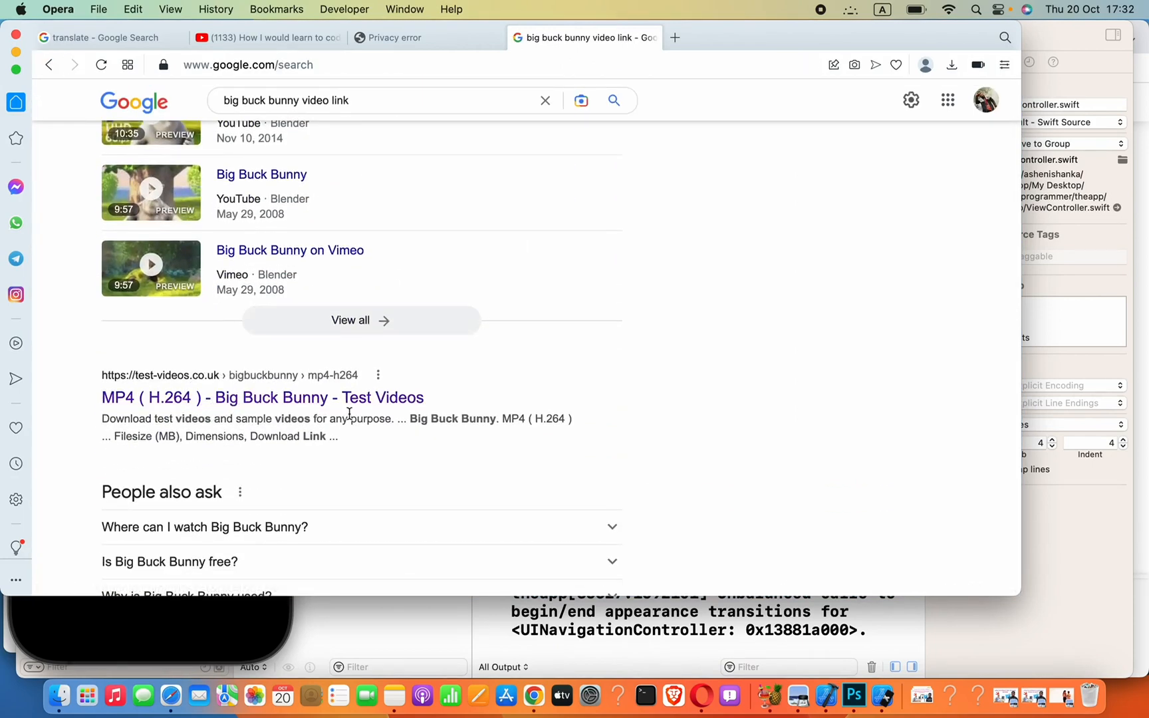
On the test-videos.co.uk MP4 page, copy the link address of the 1 MB 1920x1080 download
click(262, 397)
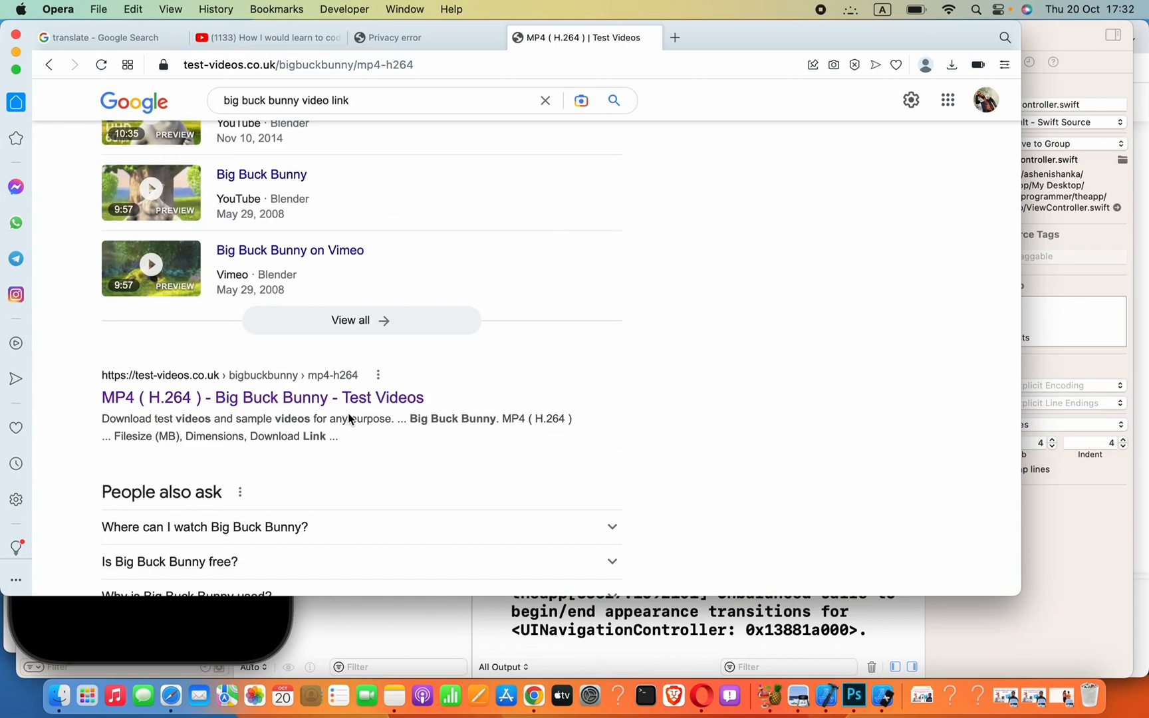
click(262, 397)
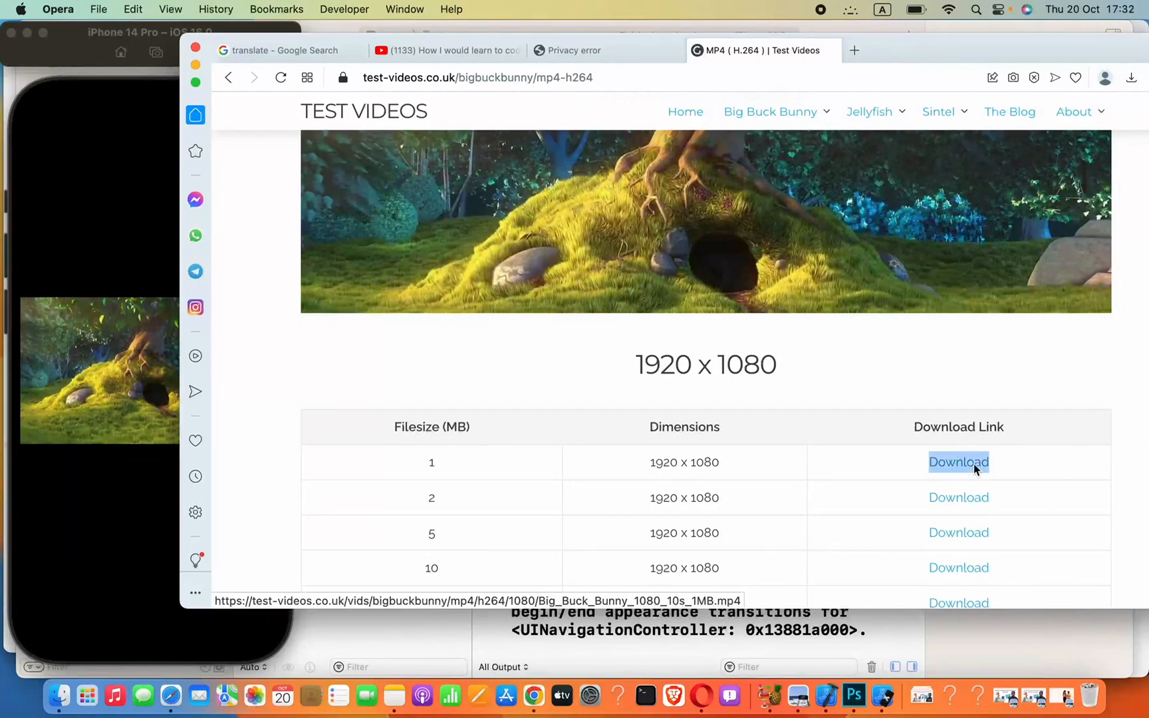
right_click(958, 462)
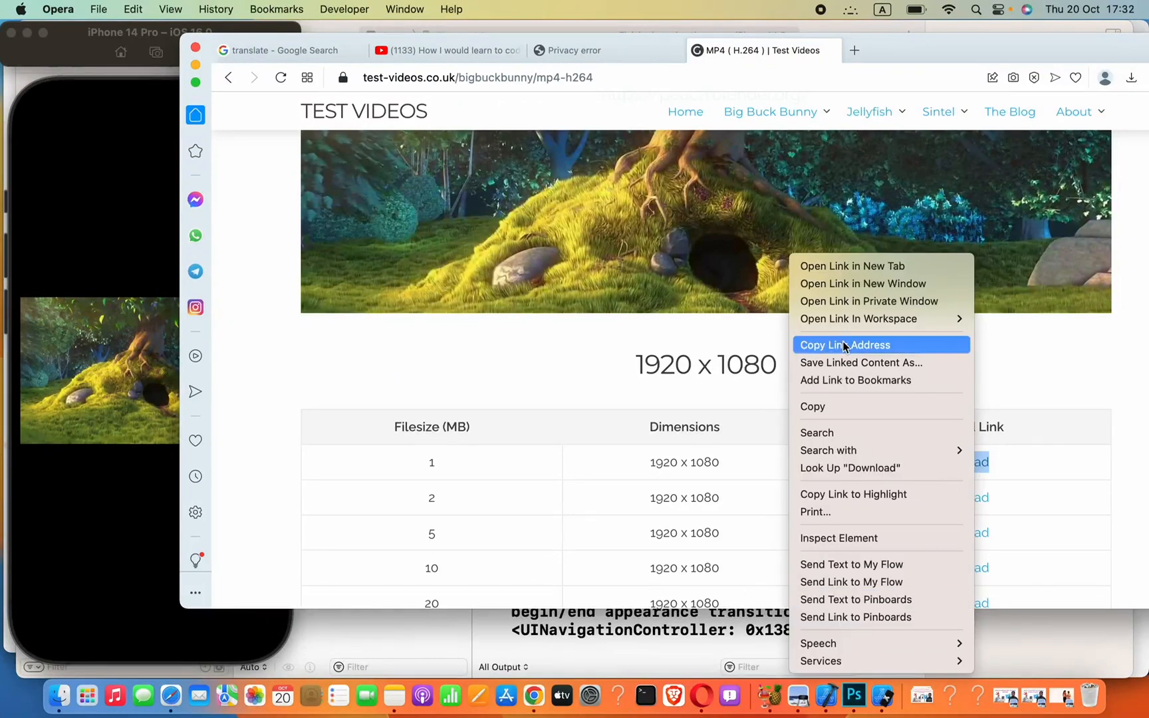
click(844, 344)
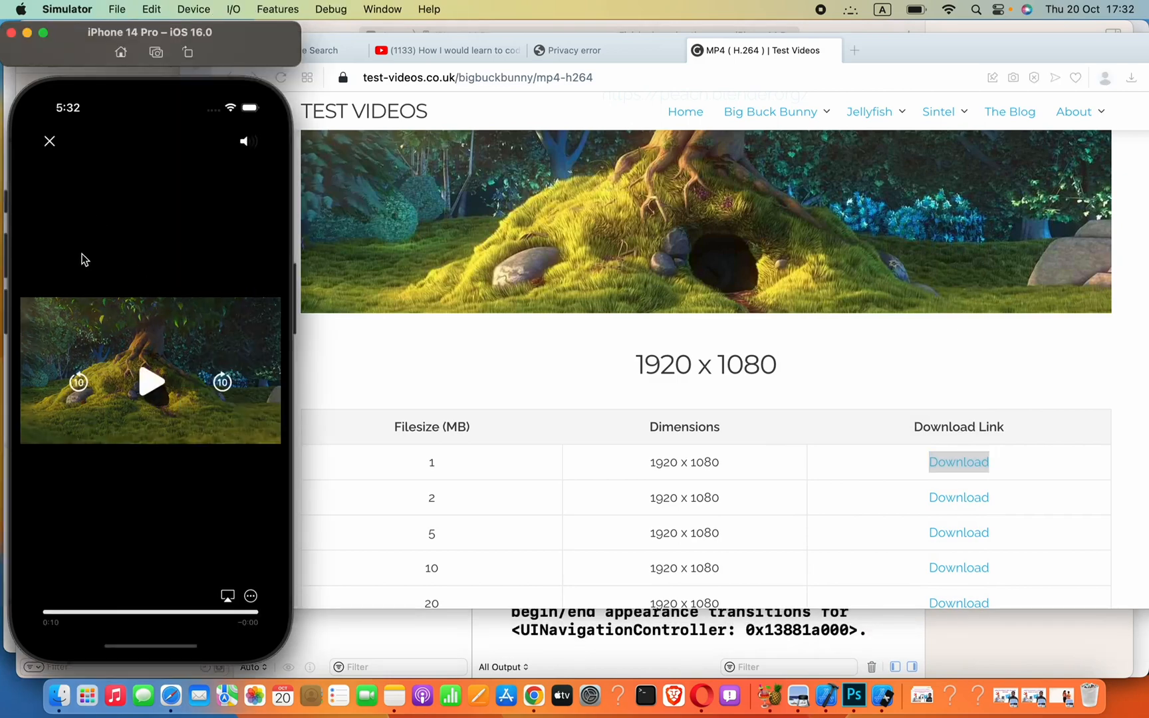
Add 'import AVKit' under 'import UIKit' in ViewController.swift
click(49, 141)
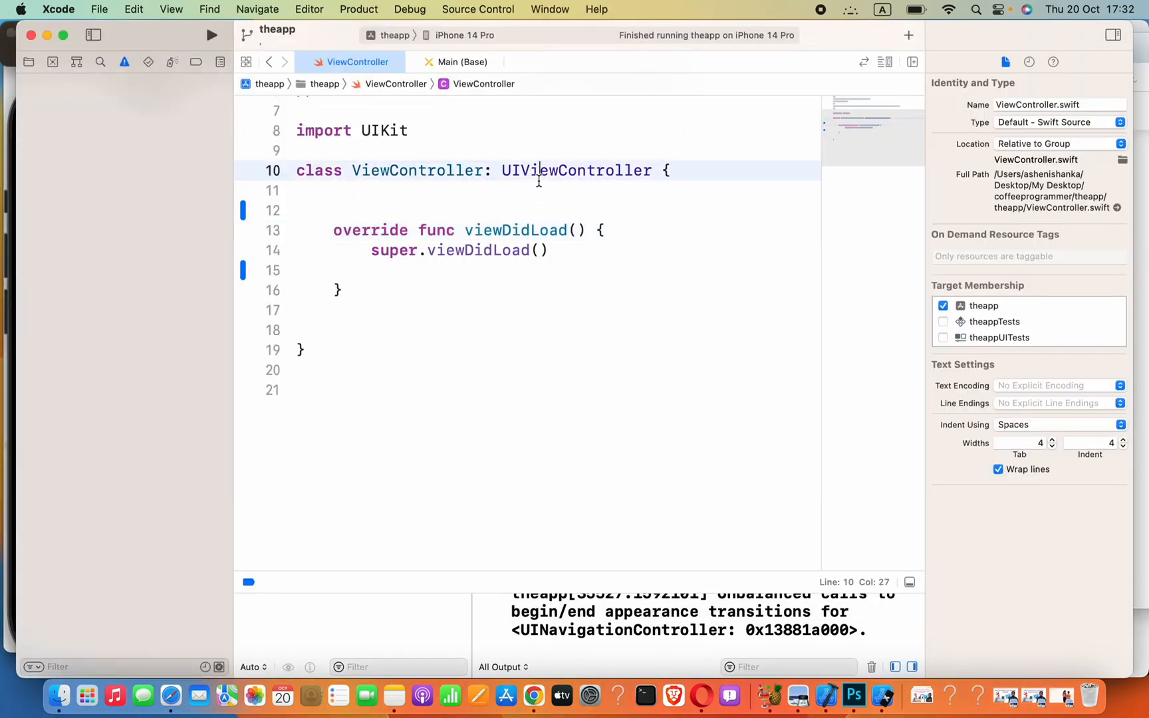
mouse_move(40, 77)
text(impo)
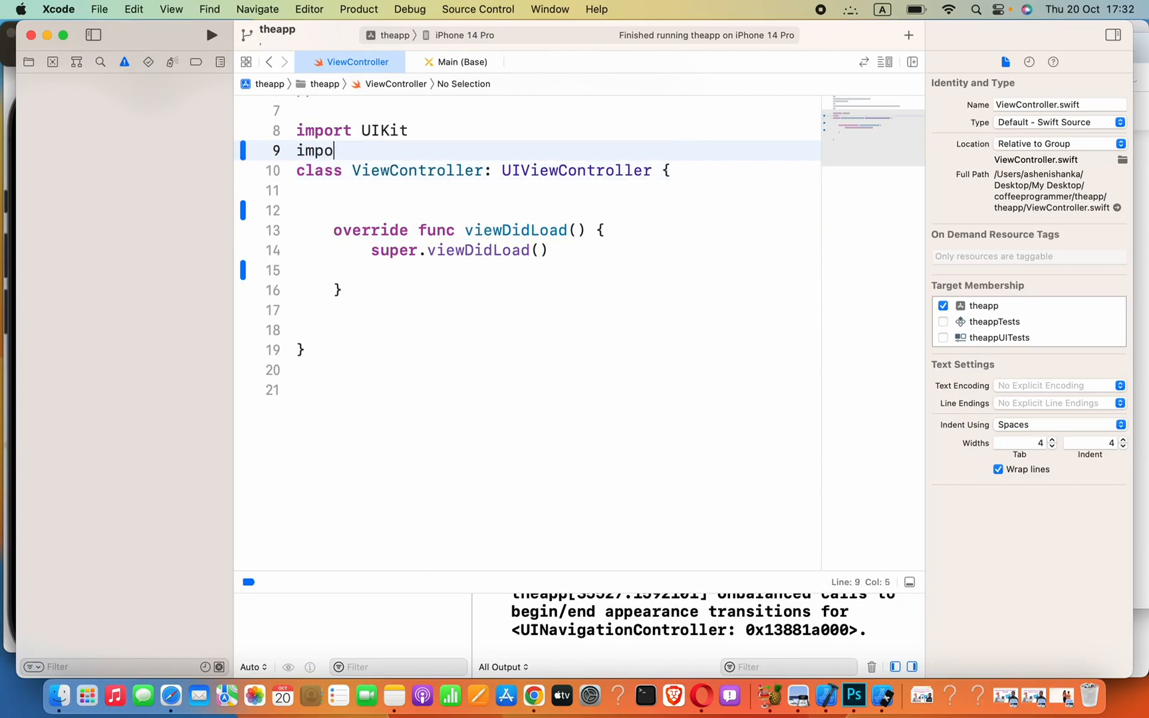
text(rt AVKit)
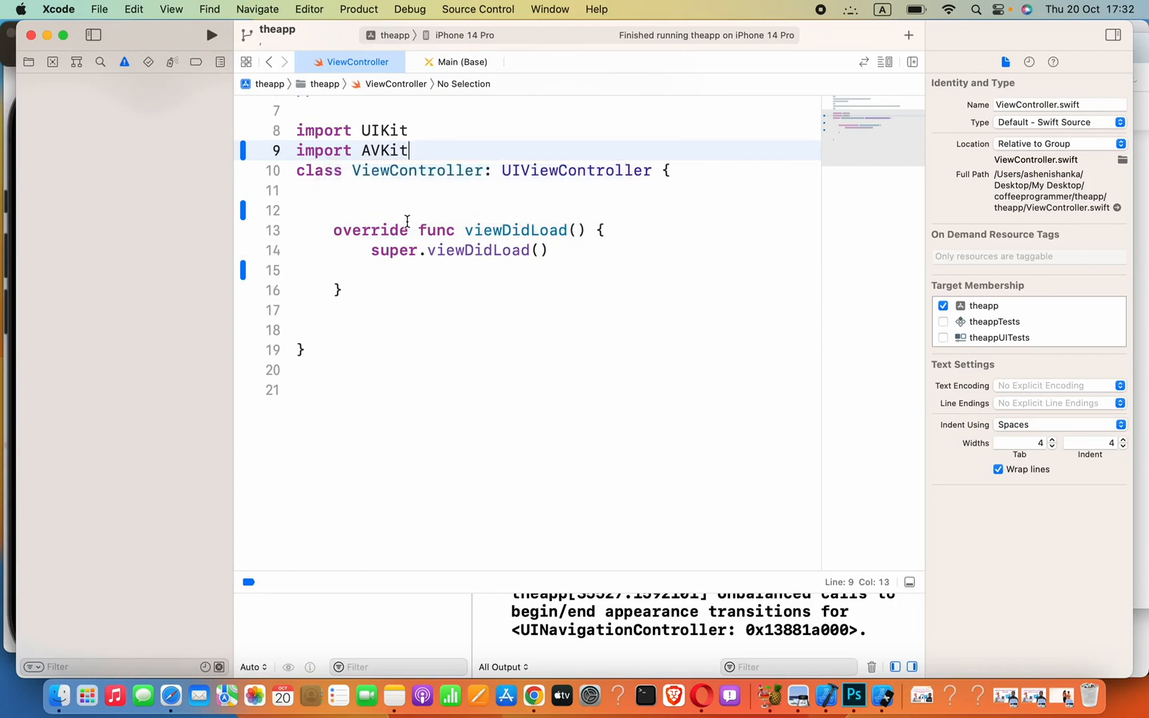
Show Main.storyboard with the view controller's main view selected and zoomed in
click(460, 61)
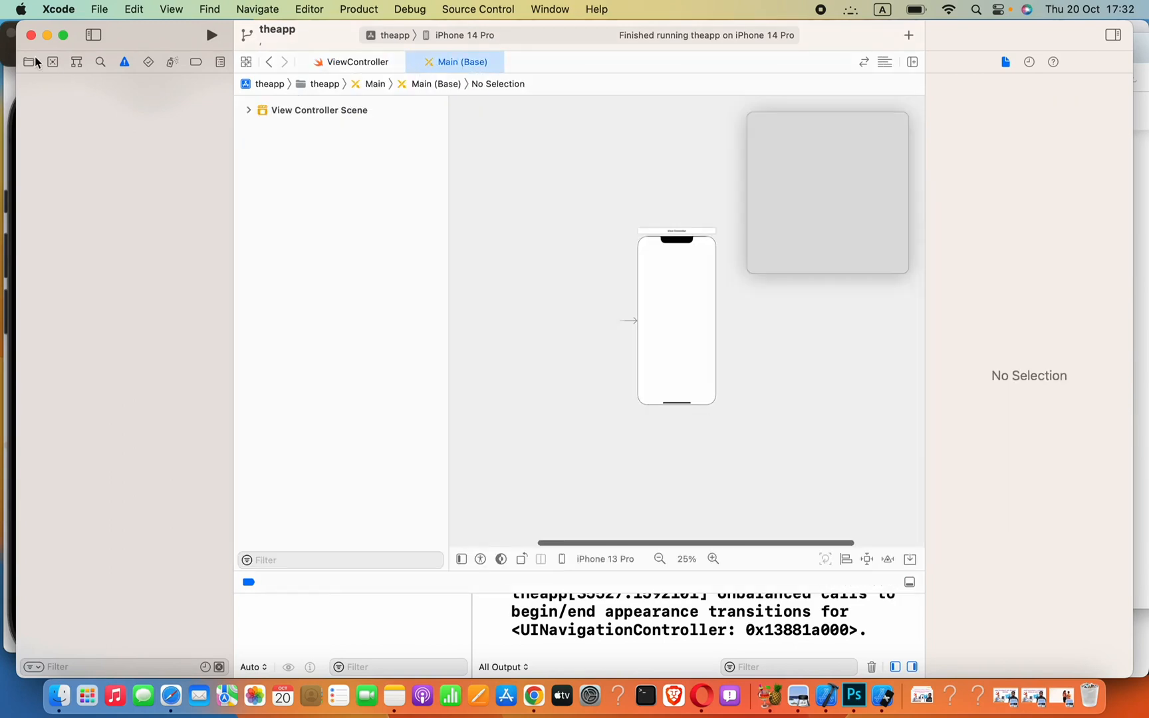
click(28, 61)
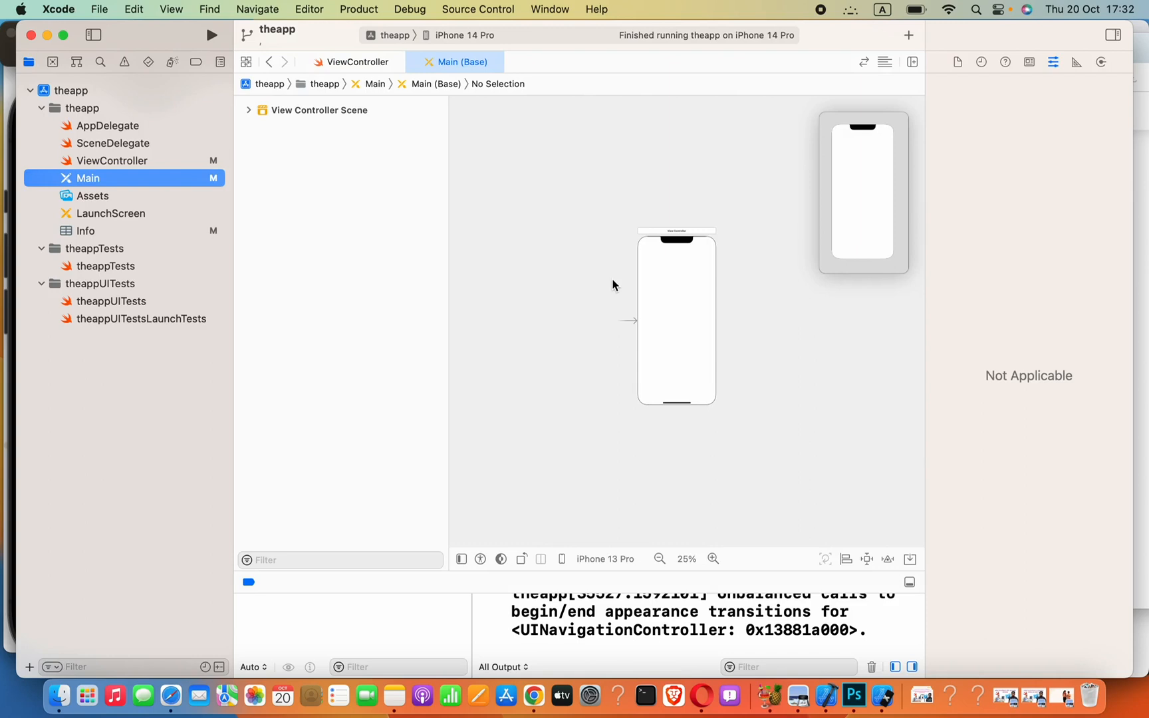
click(677, 316)
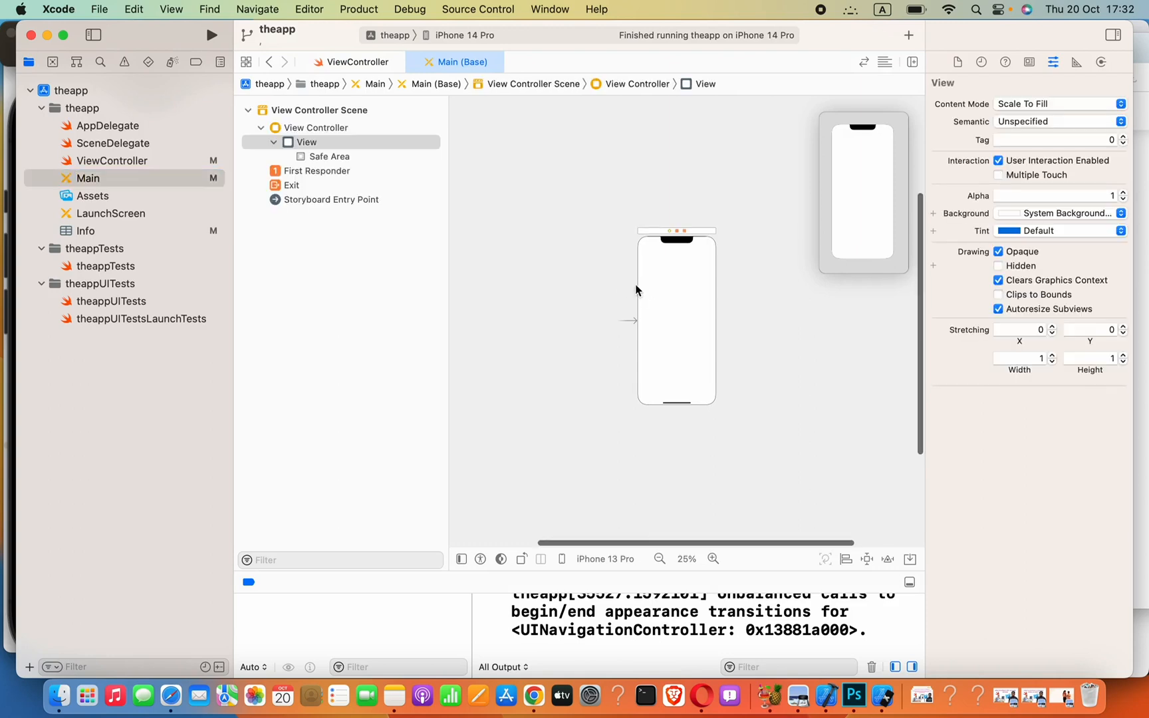
click(713, 559)
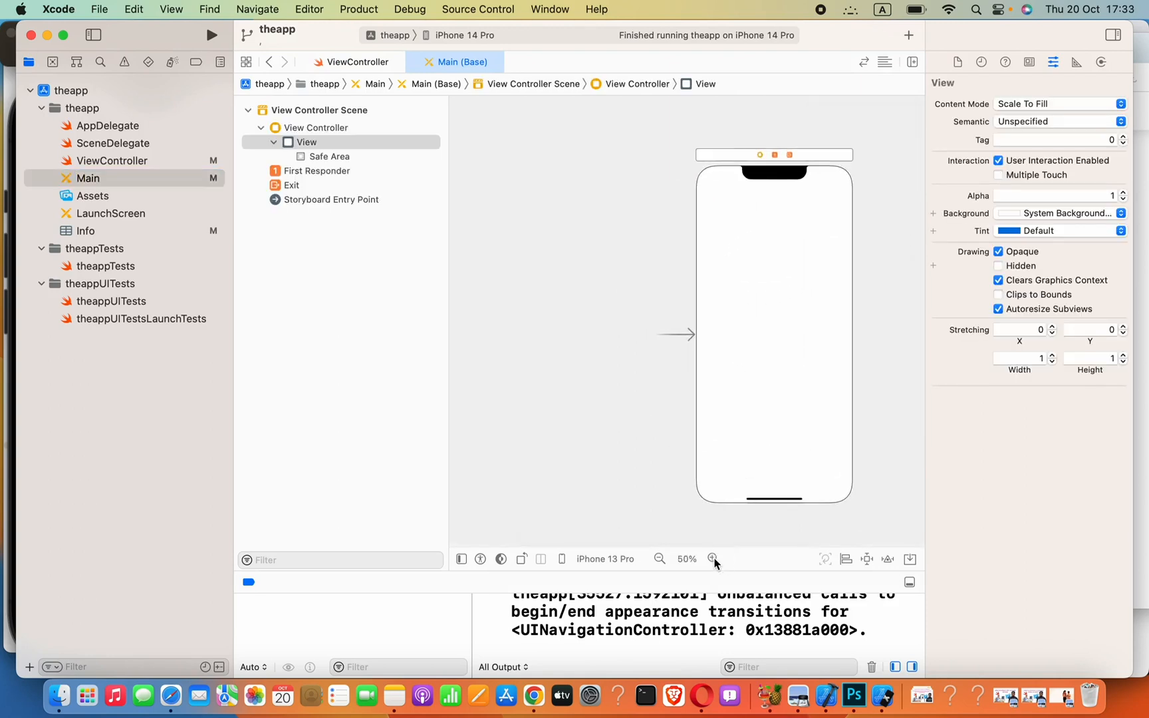
click(712, 558)
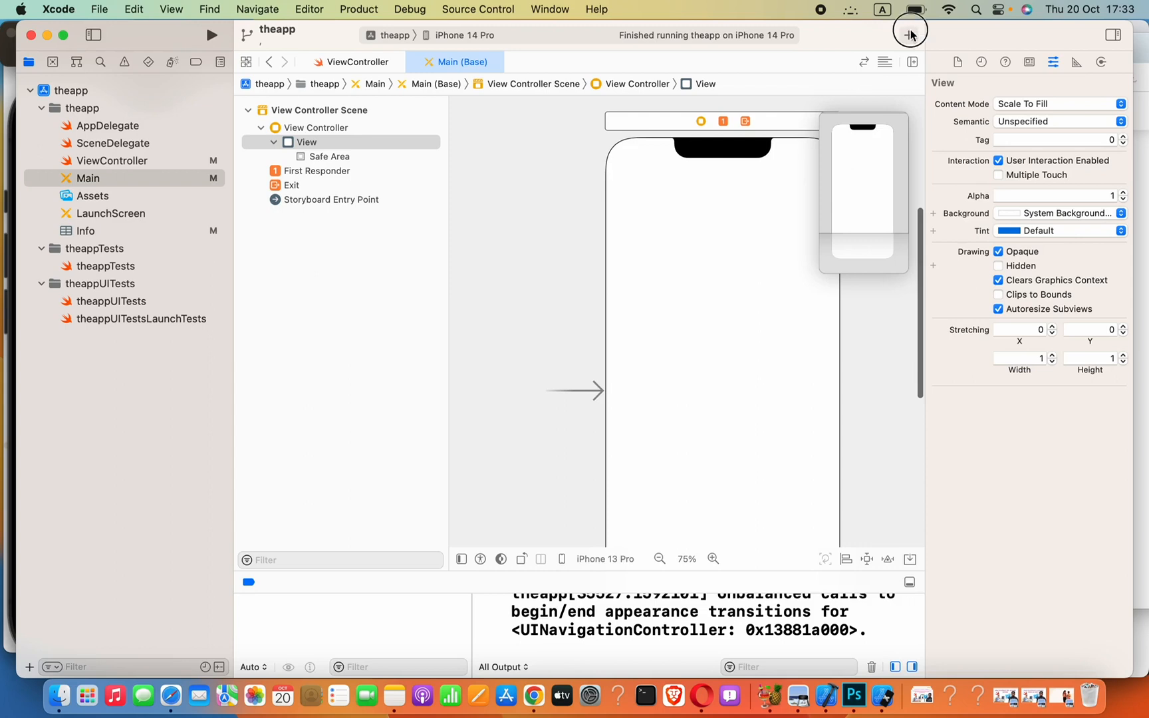
Add a button titled Play and pin it 12 points from the top, left and right
click(908, 35)
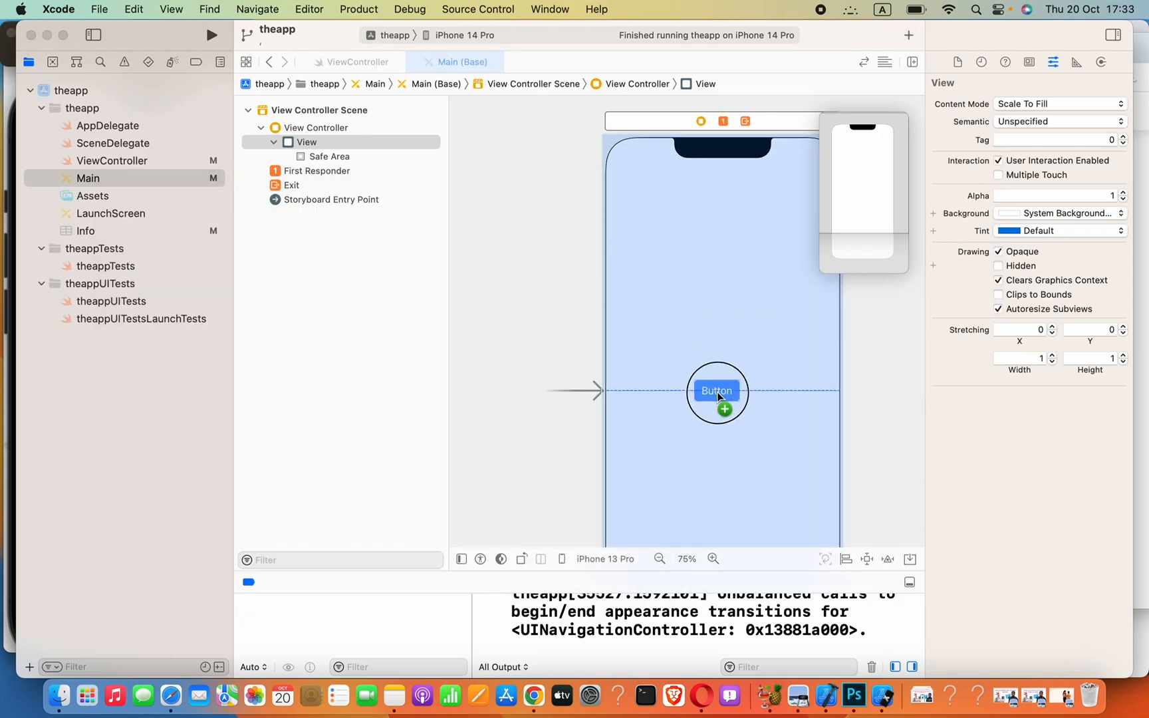
click(716, 391)
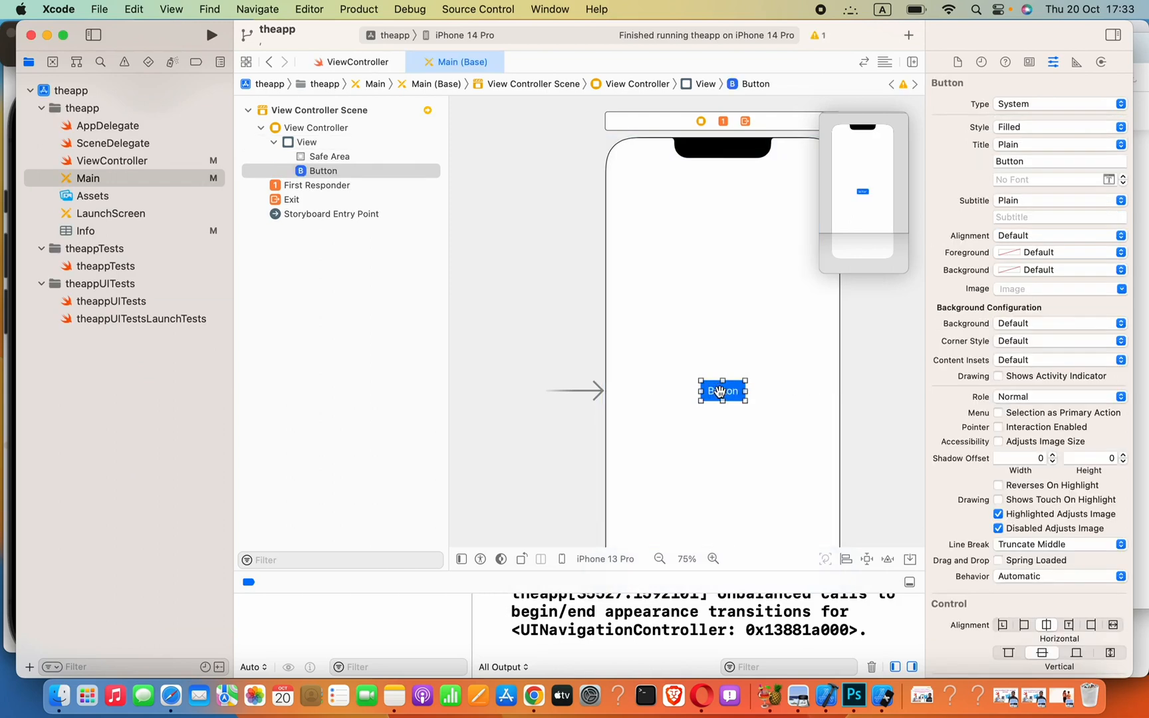
text(Play)
text(12)
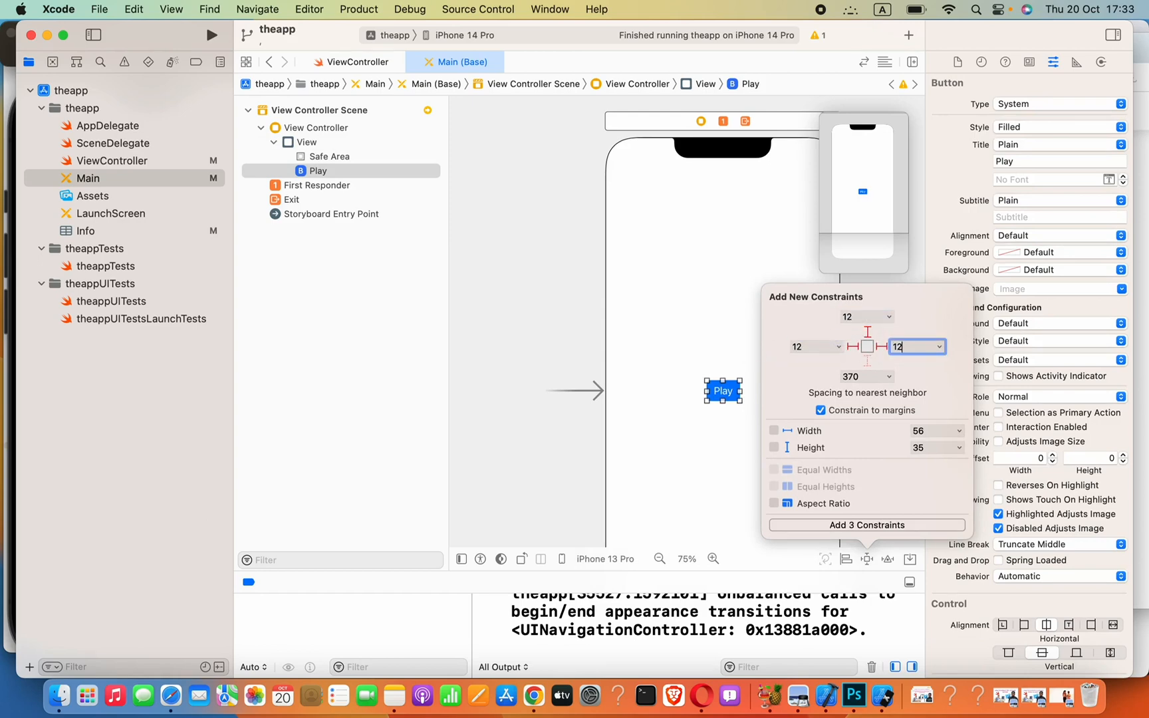
mouse_move(843, 436)
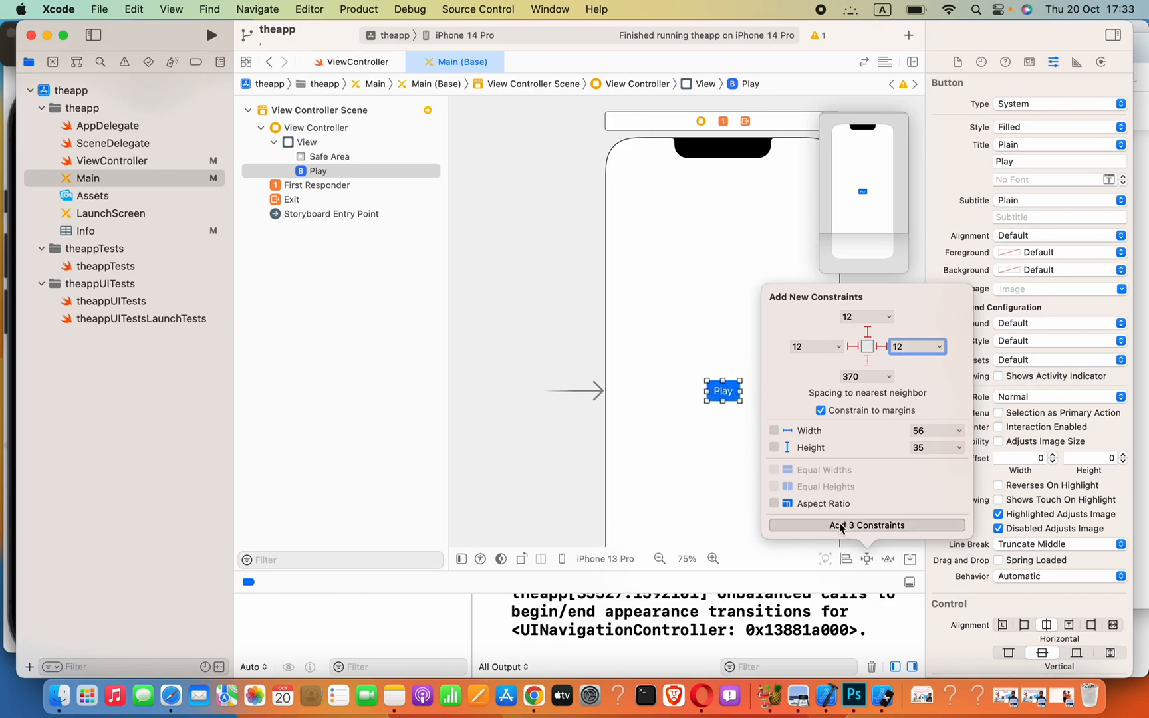
click(866, 525)
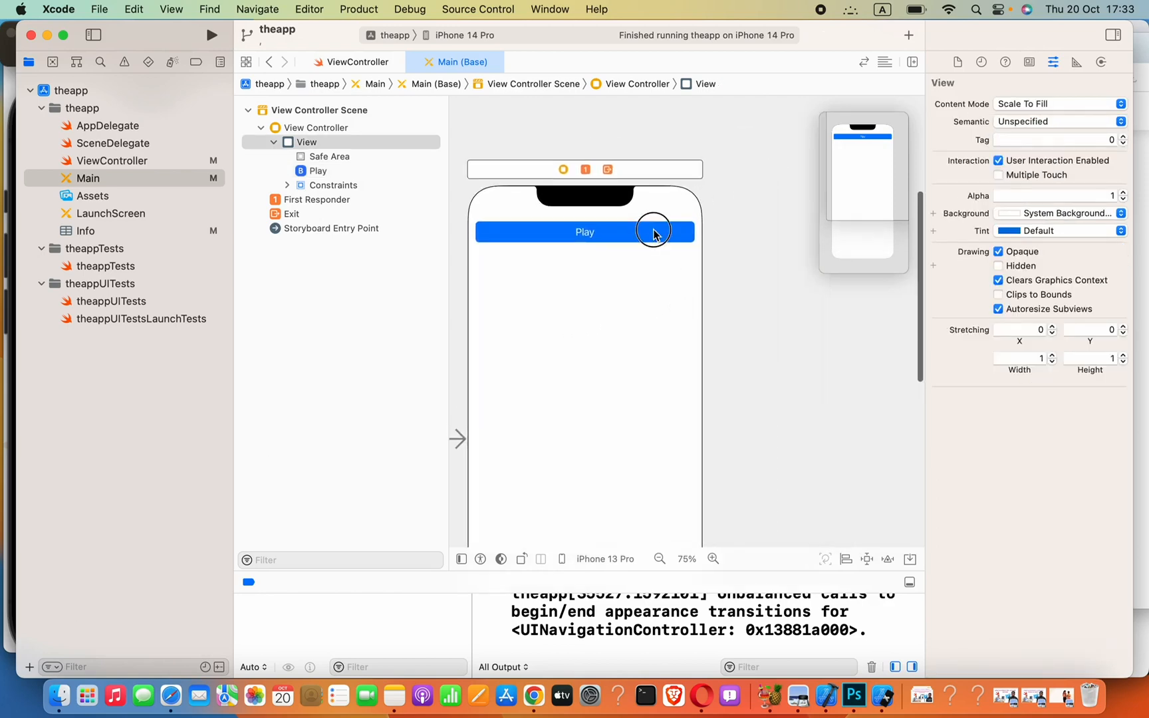
Select the Play button and show ViewController.swift in the assistant editor beside the storyboard
click(583, 232)
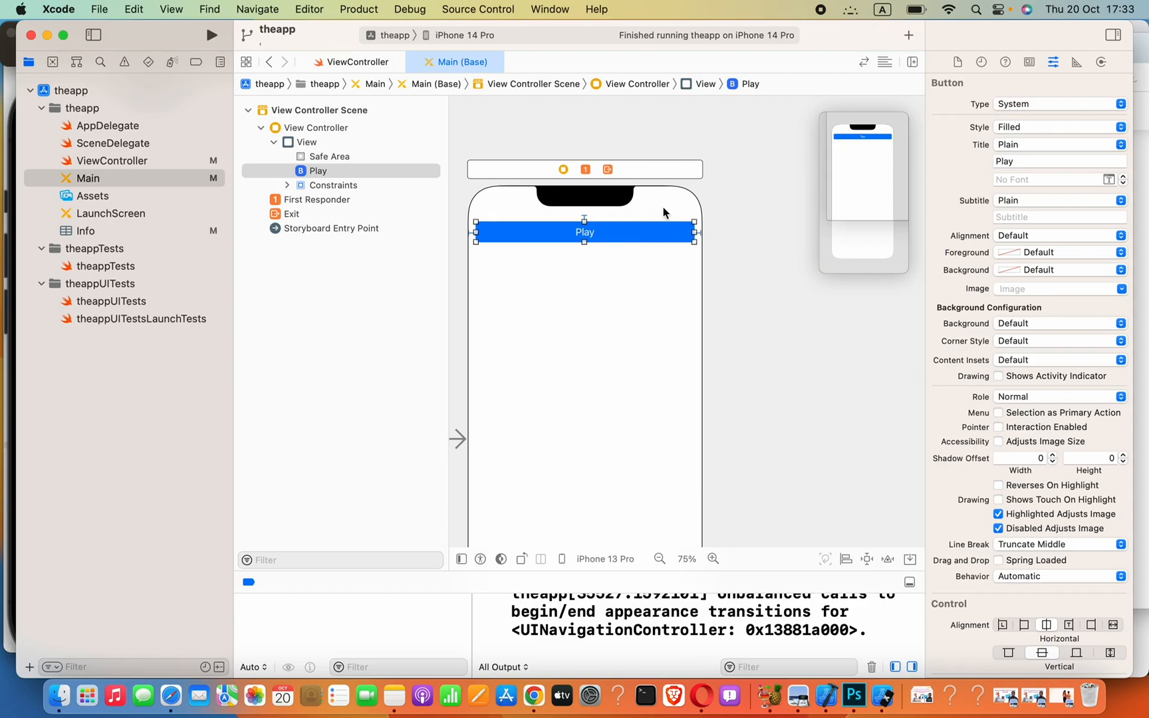
mouse_move(906, 20)
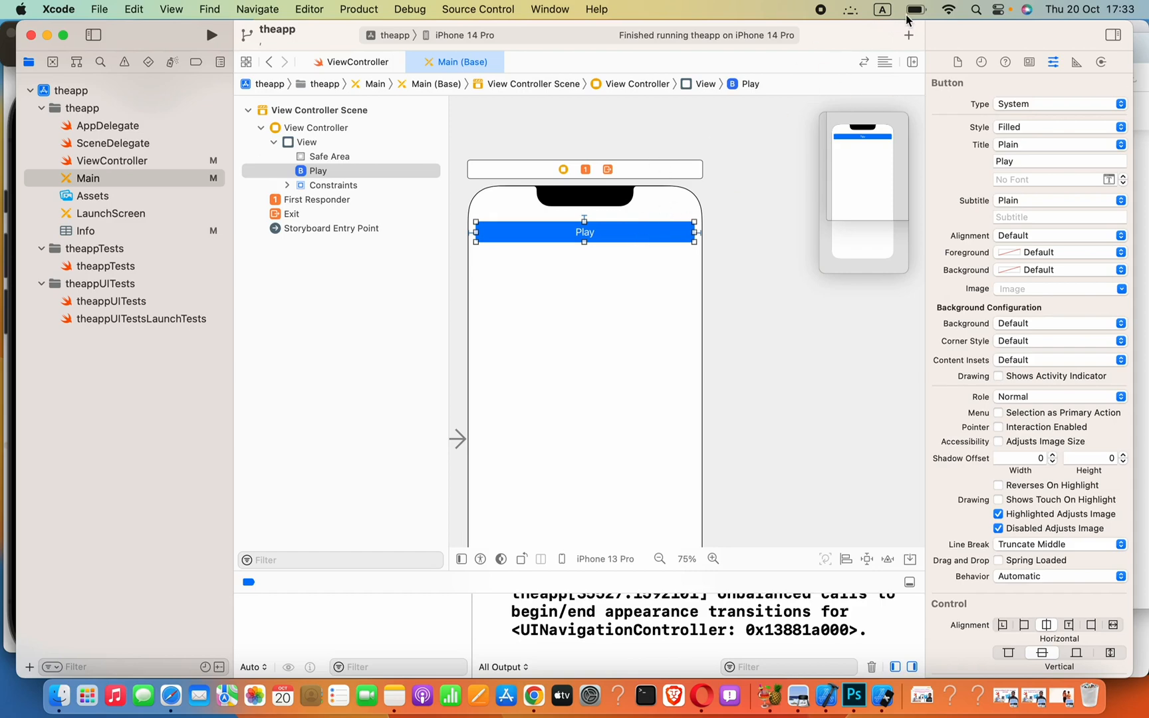
mouse_move(885, 113)
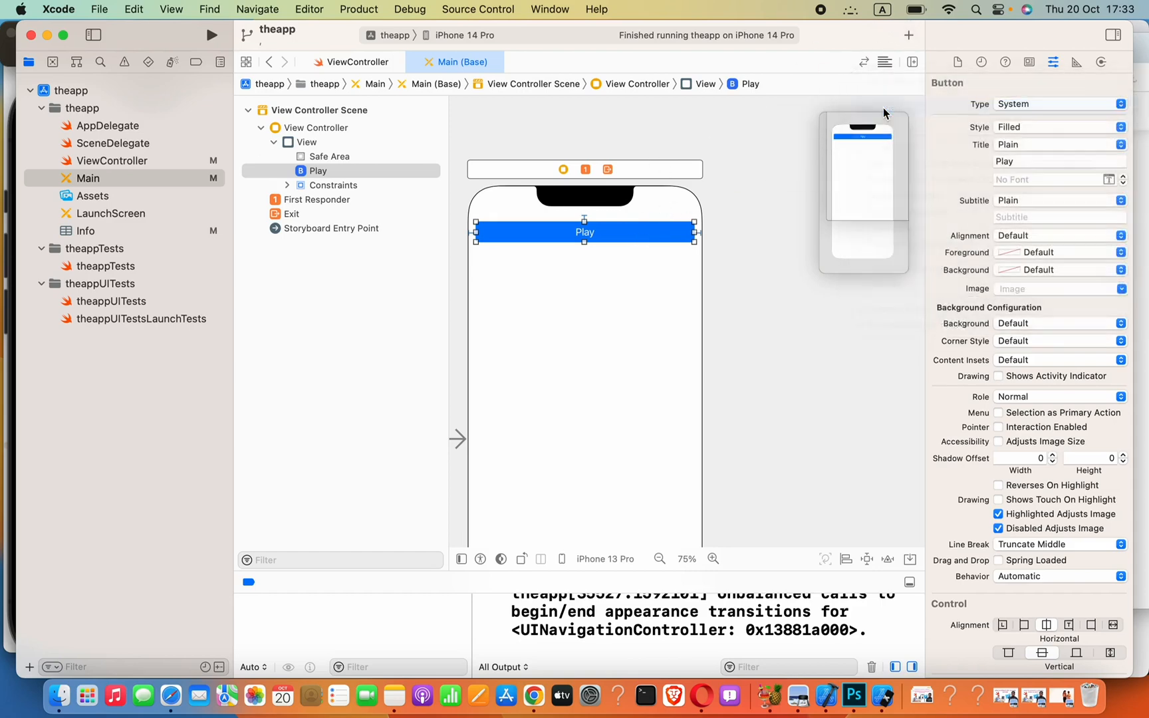
click(911, 61)
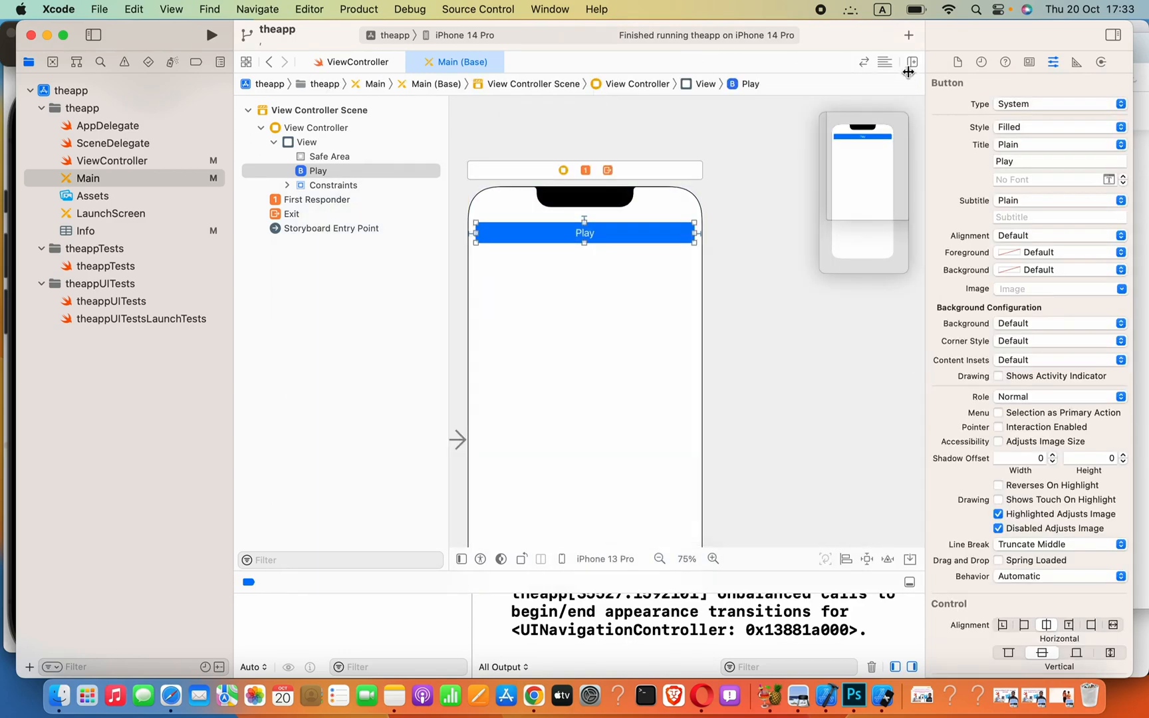
mouse_move(913, 62)
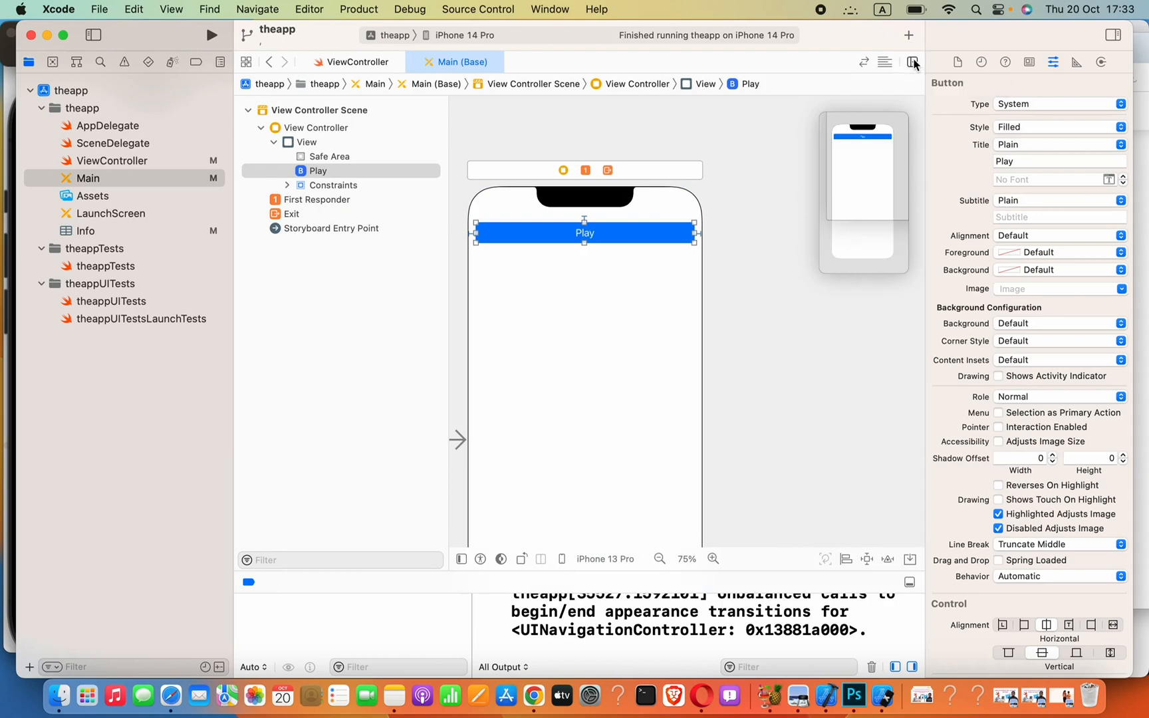
click(912, 61)
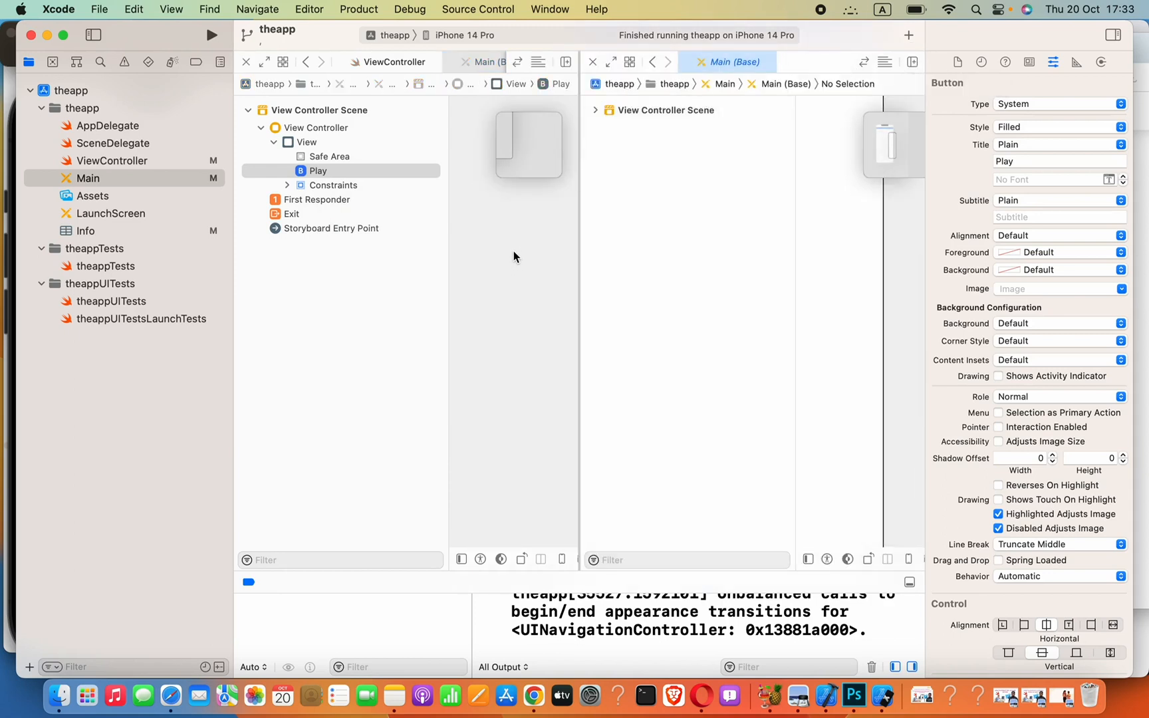
click(656, 84)
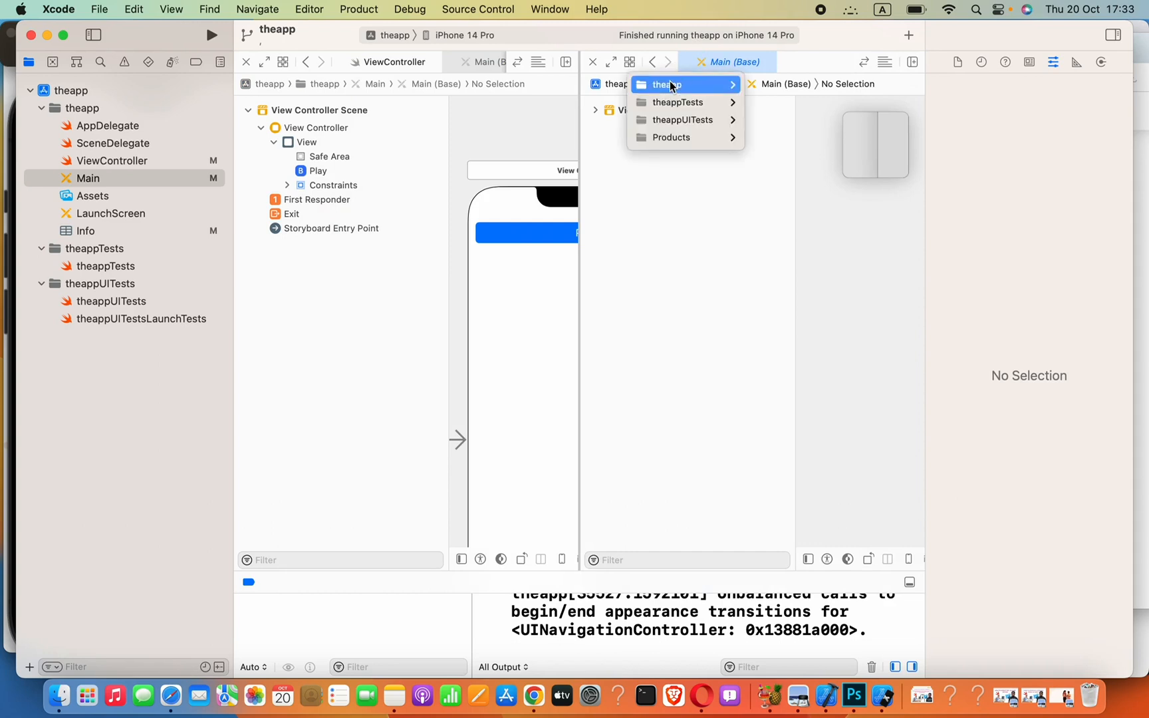
mouse_move(666, 84)
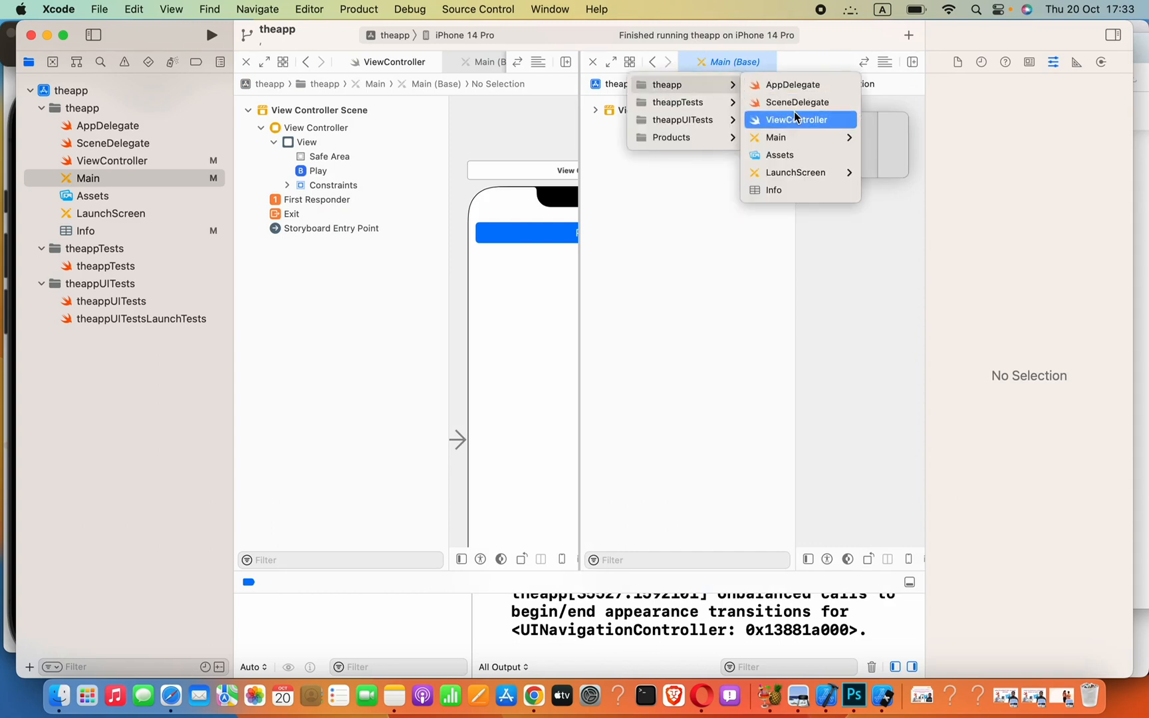
click(796, 120)
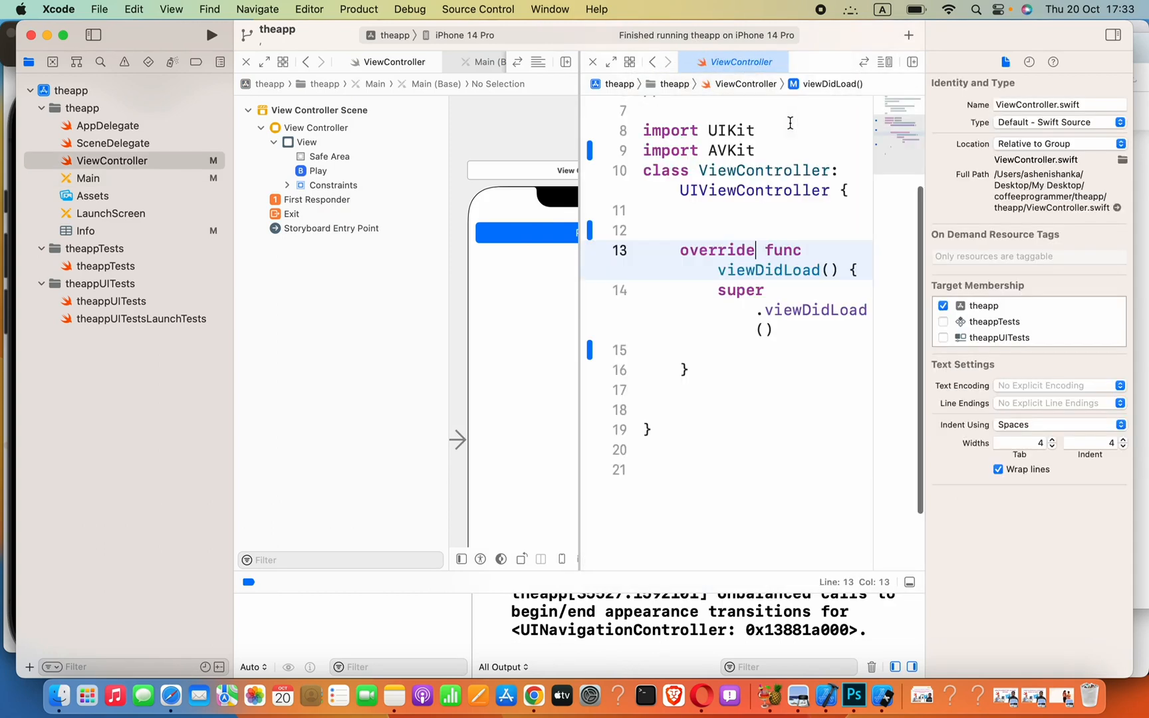
Connect the Play button as an Action named btnPlay with sender type UIButton
click(533, 247)
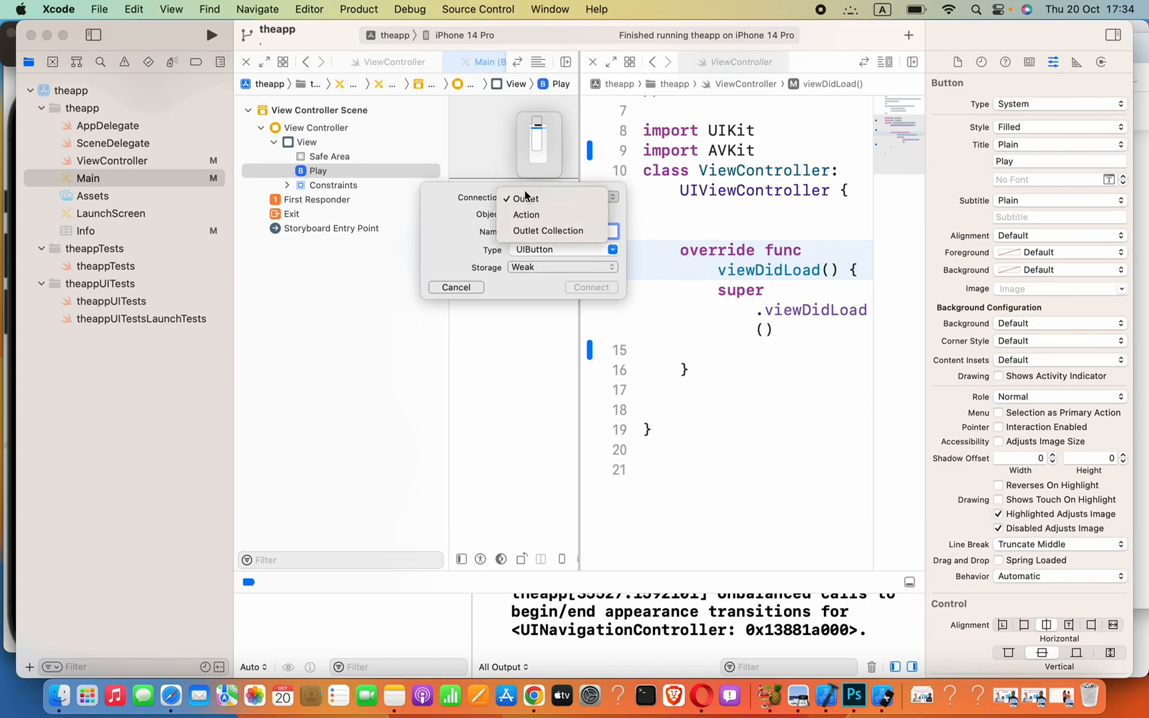
click(526, 214)
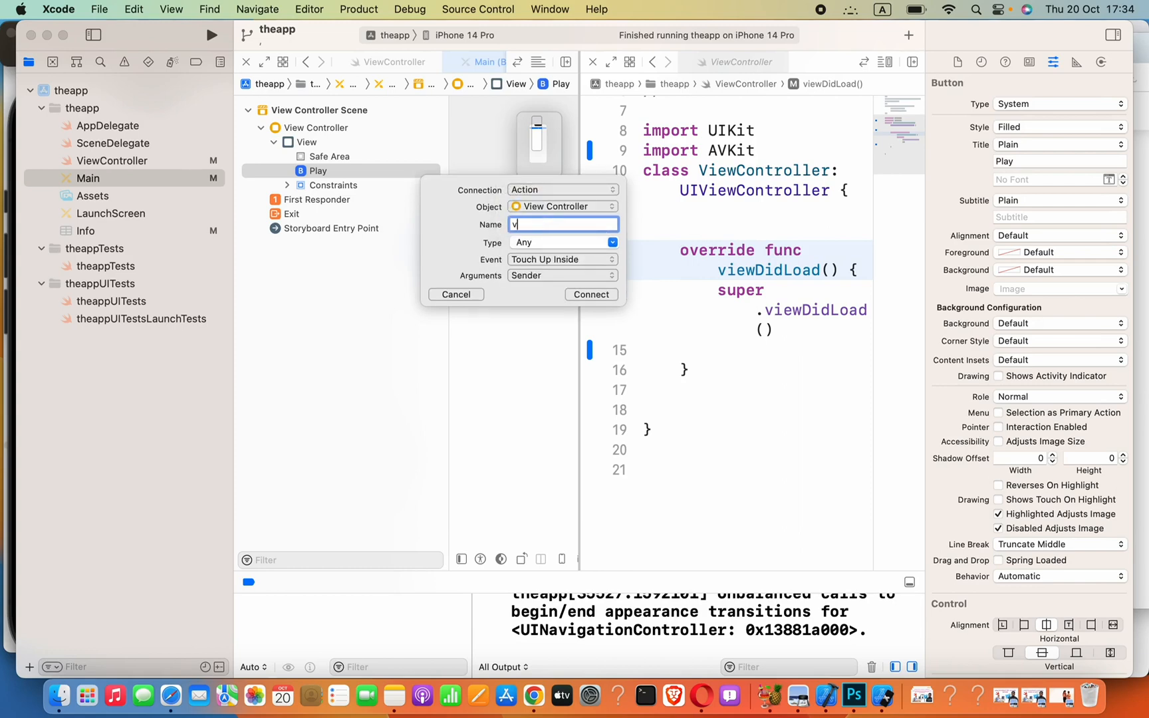
text(btn)
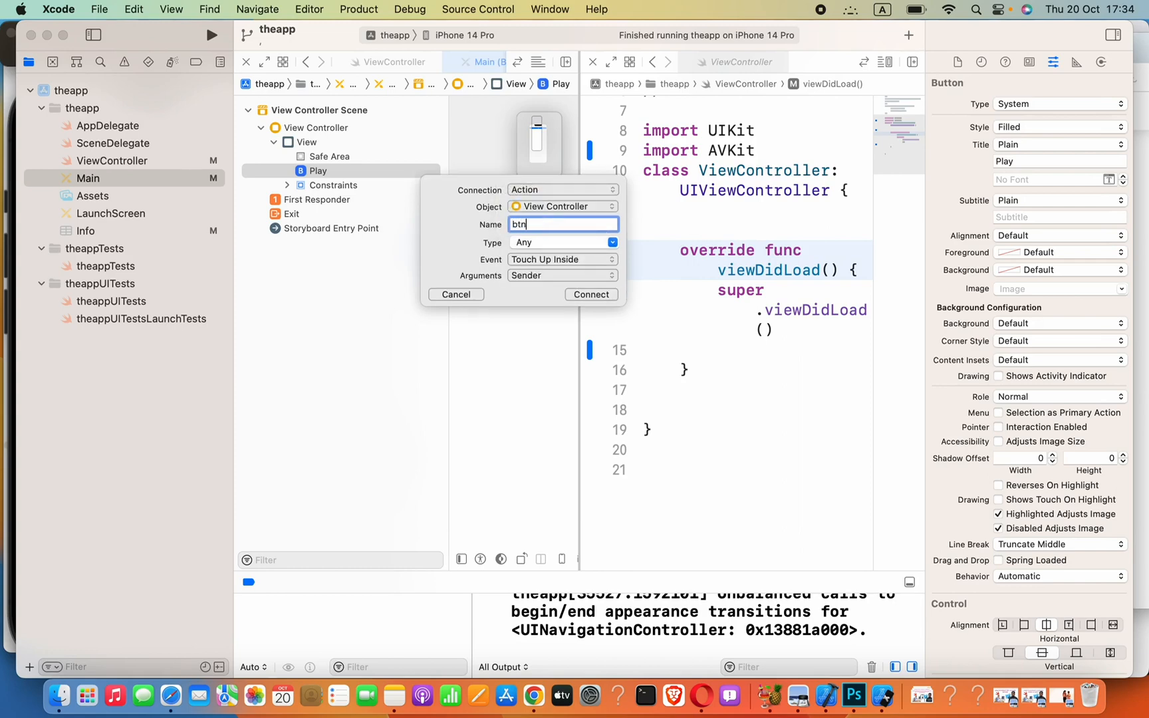
text(Play)
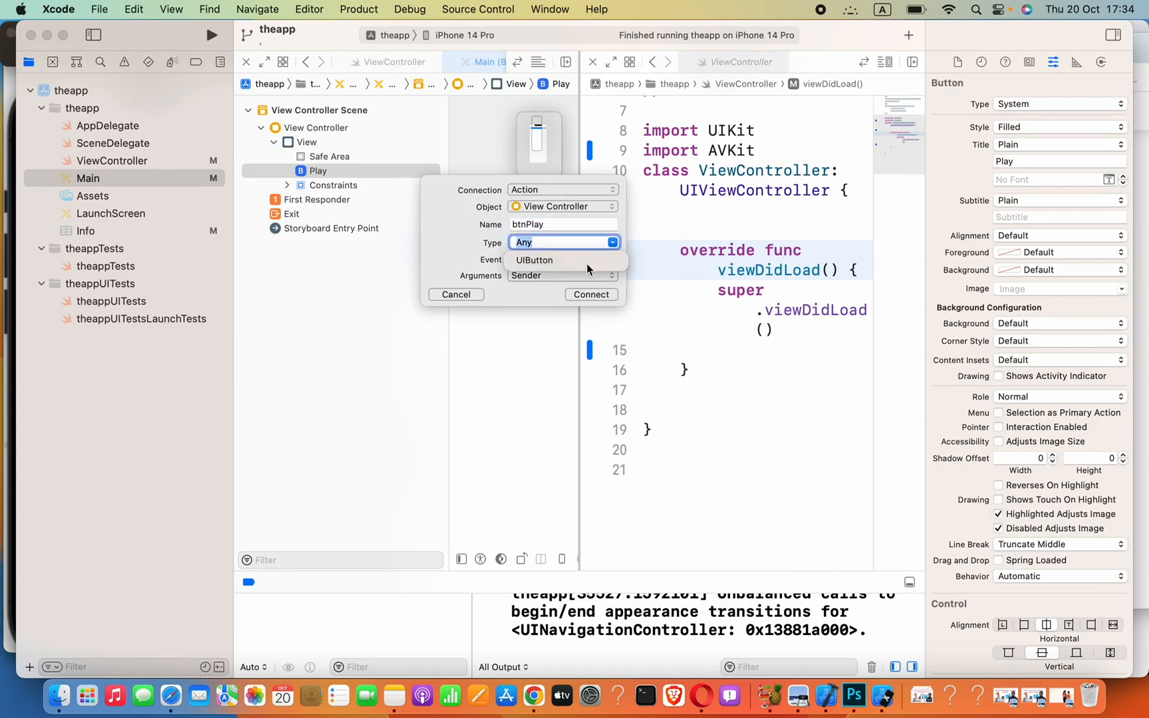
click(591, 294)
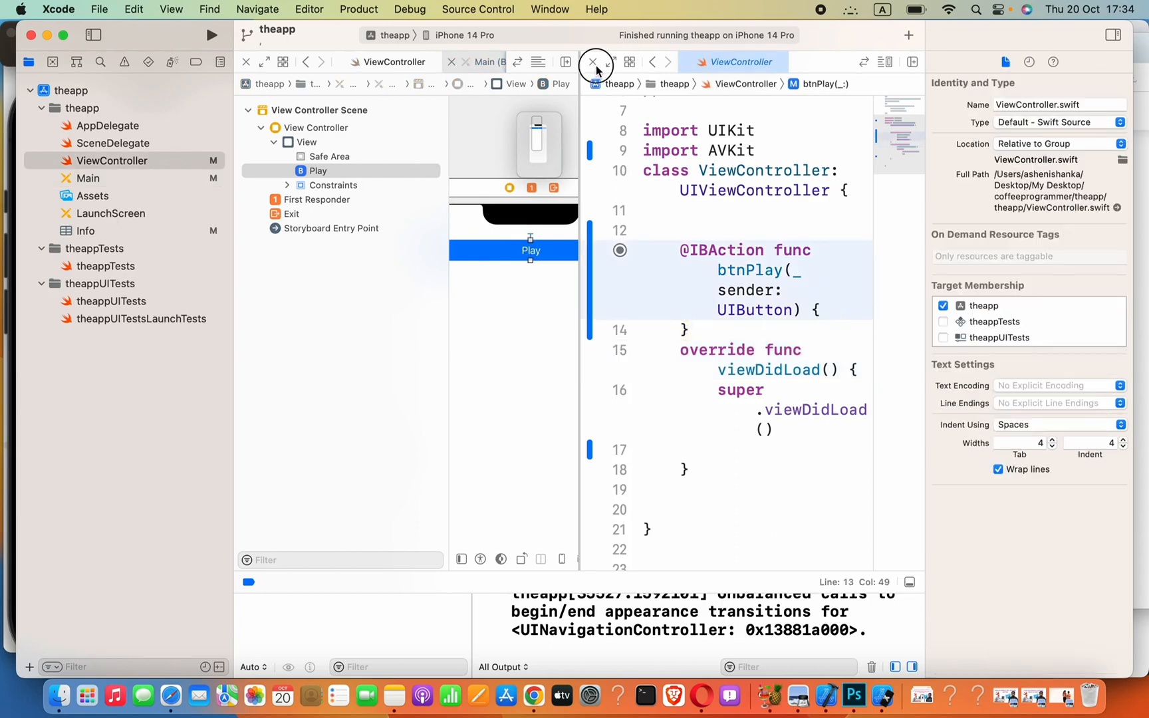
Inside btnPlay, declare let videoURL and copy the 1 MB Big Buck Bunny link from Opera for it
click(594, 61)
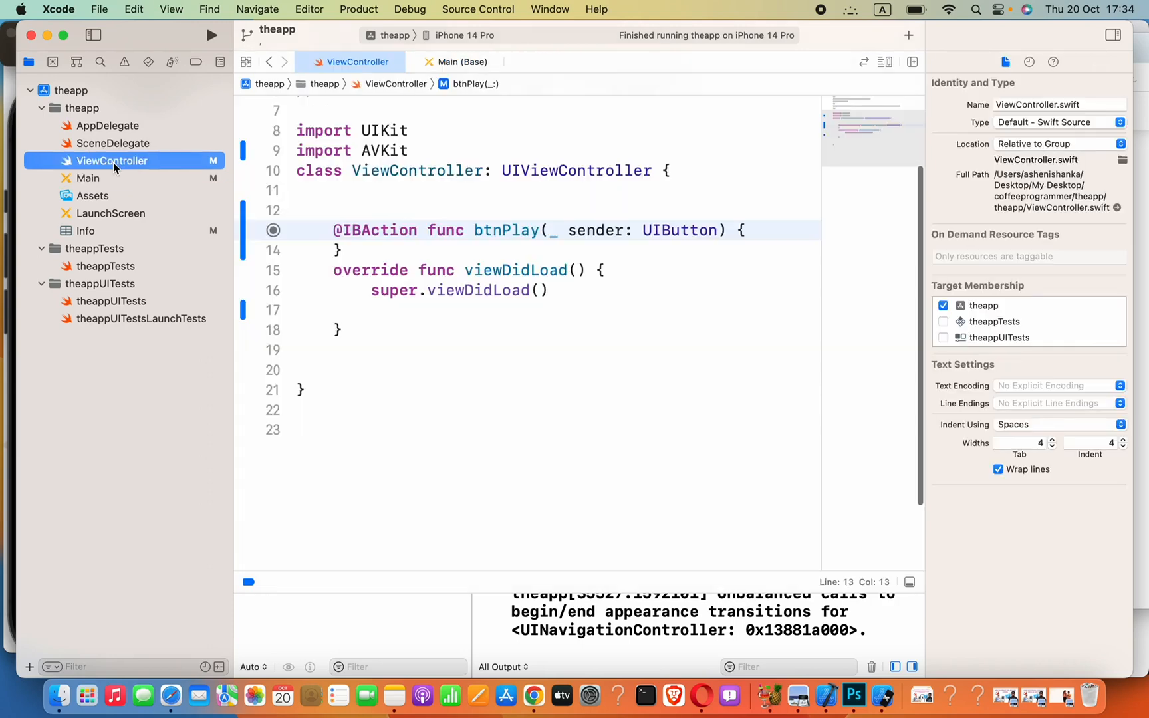
click(748, 230)
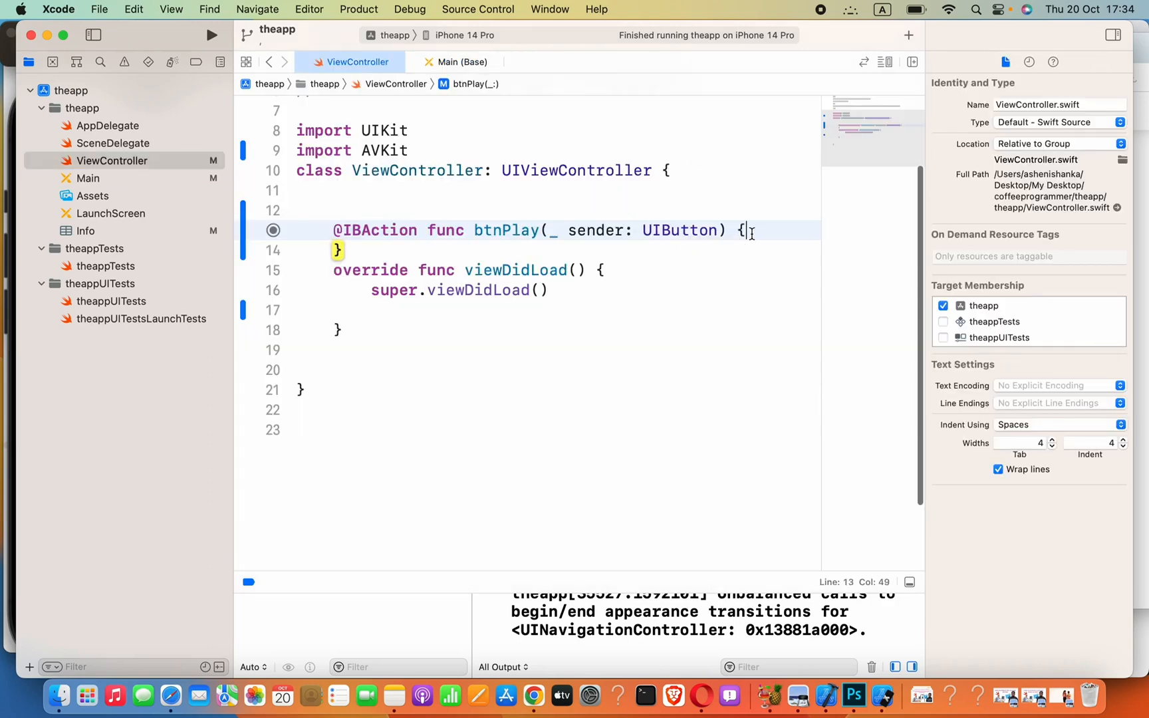
key(return)
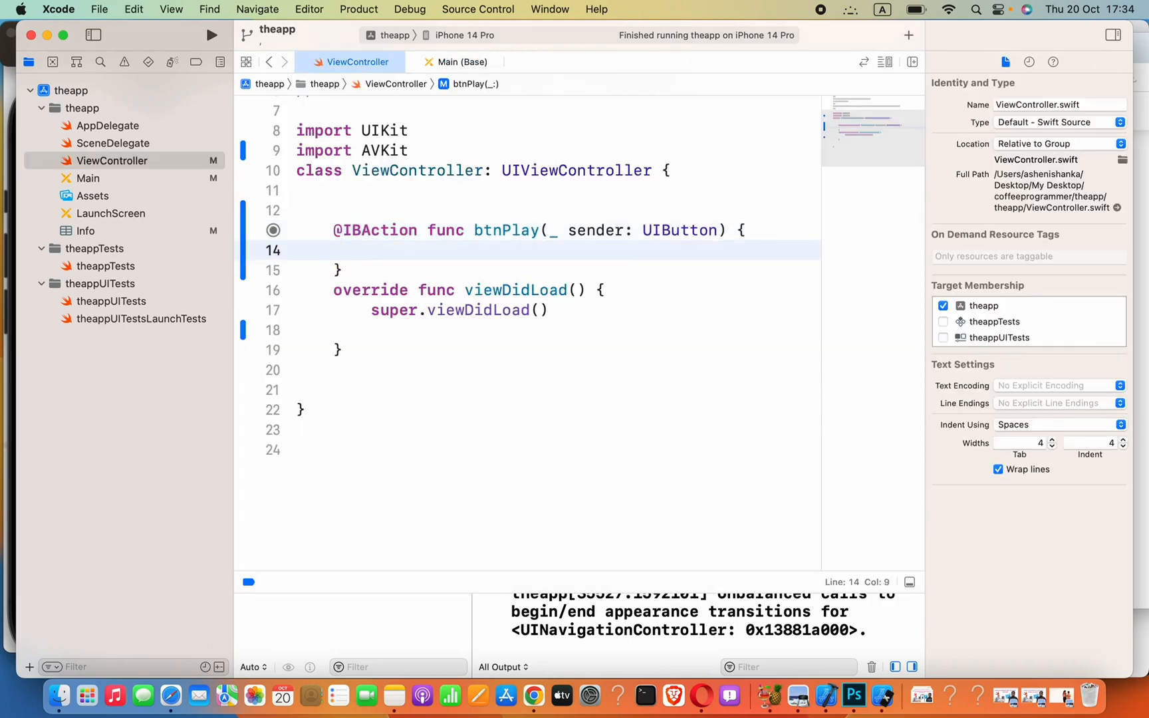
text(let vi)
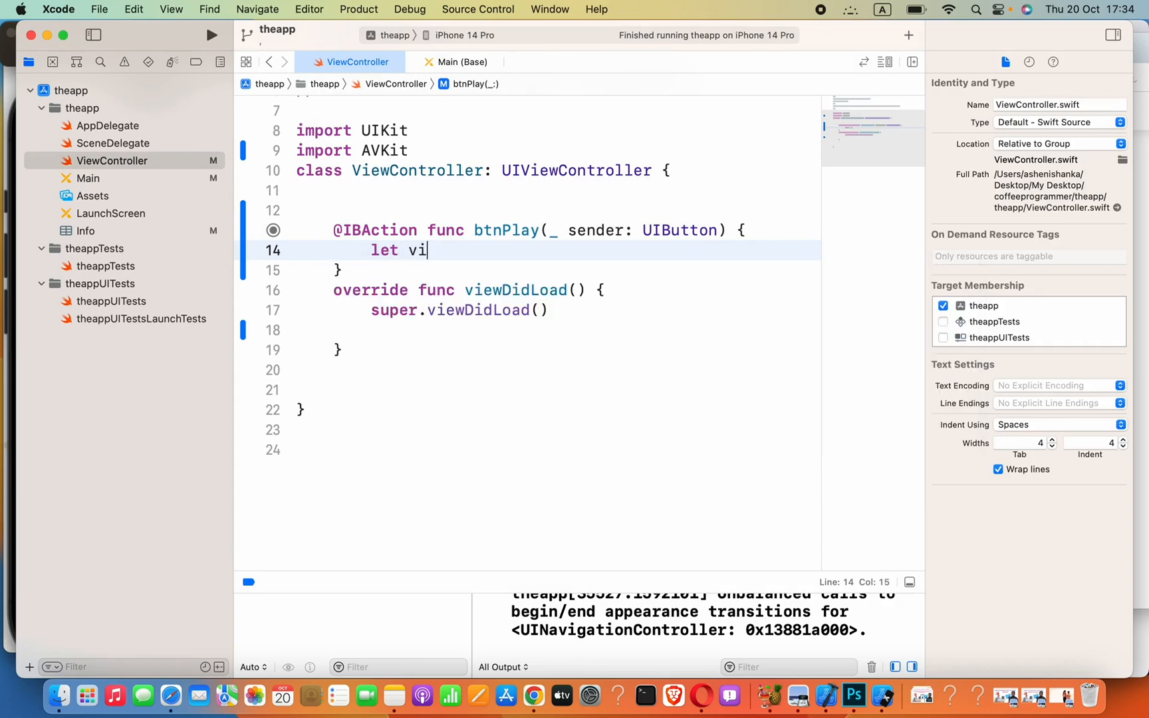
text(deoU)
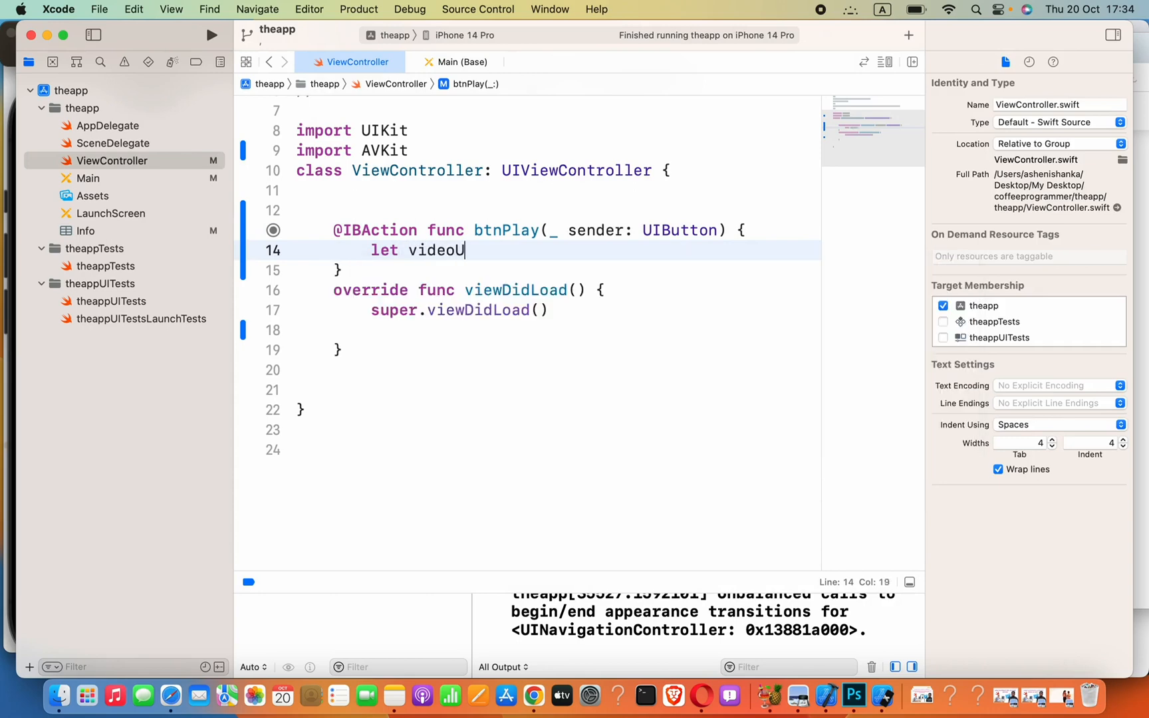
text(RL = v)
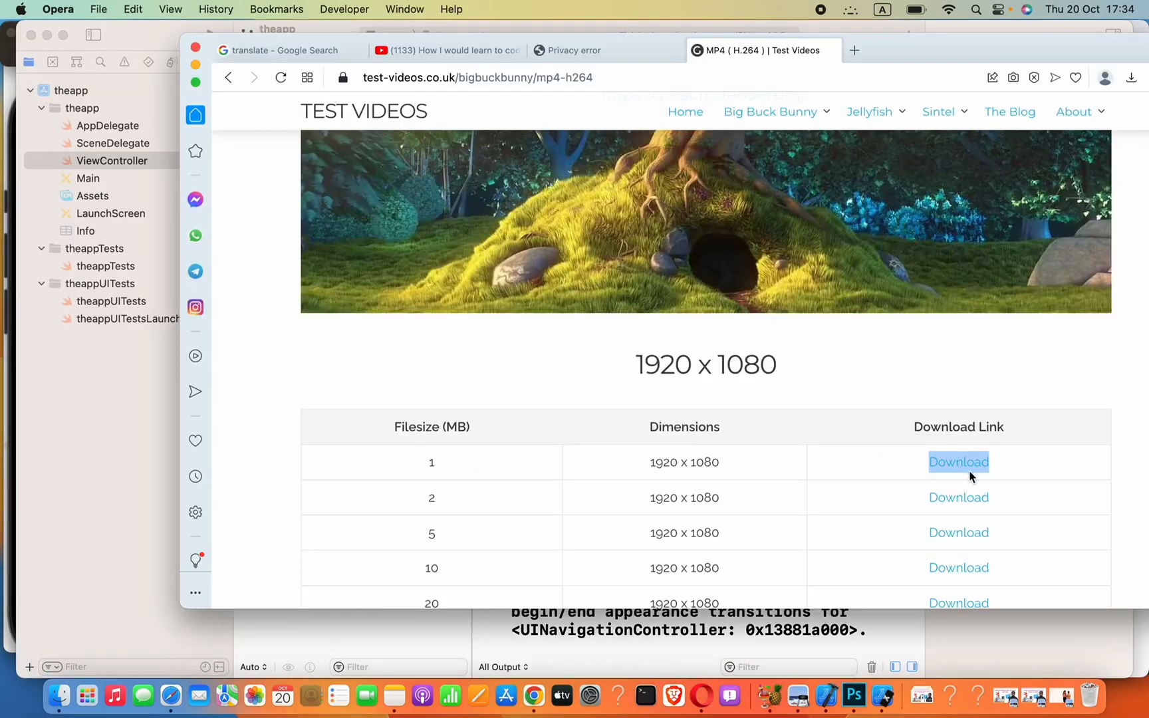
right_click(959, 461)
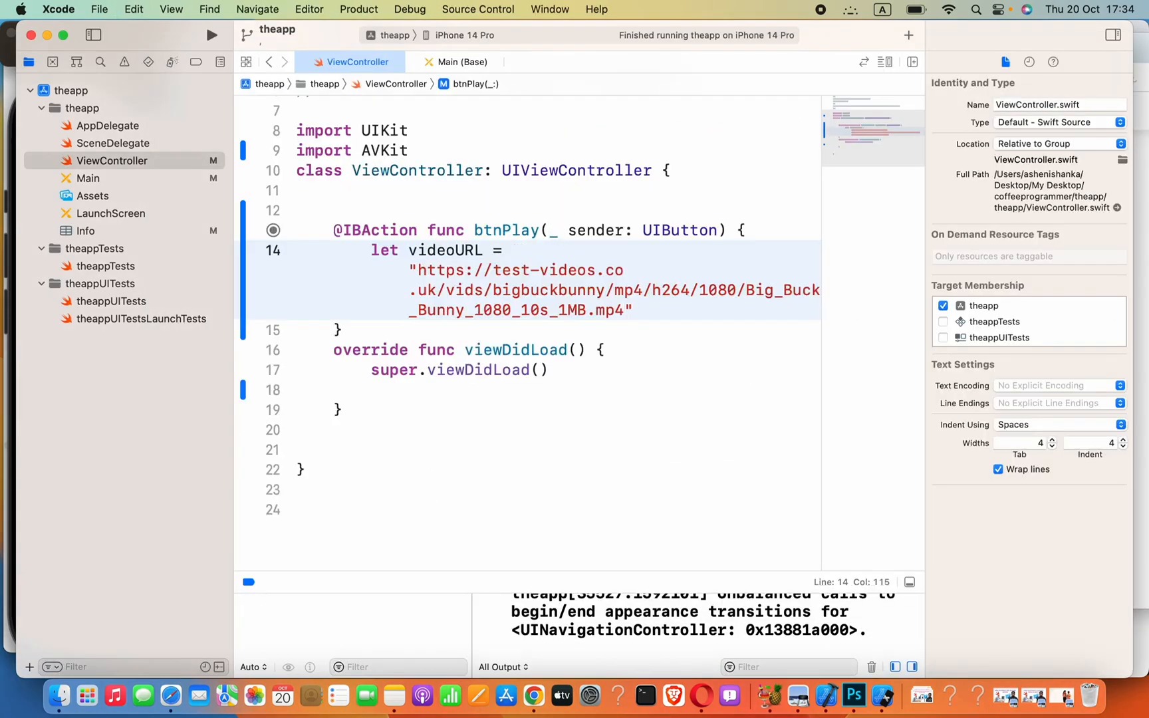
Write let player = AVPlayer(url: videoURL) below videoURL and begin the next let line
text(l)
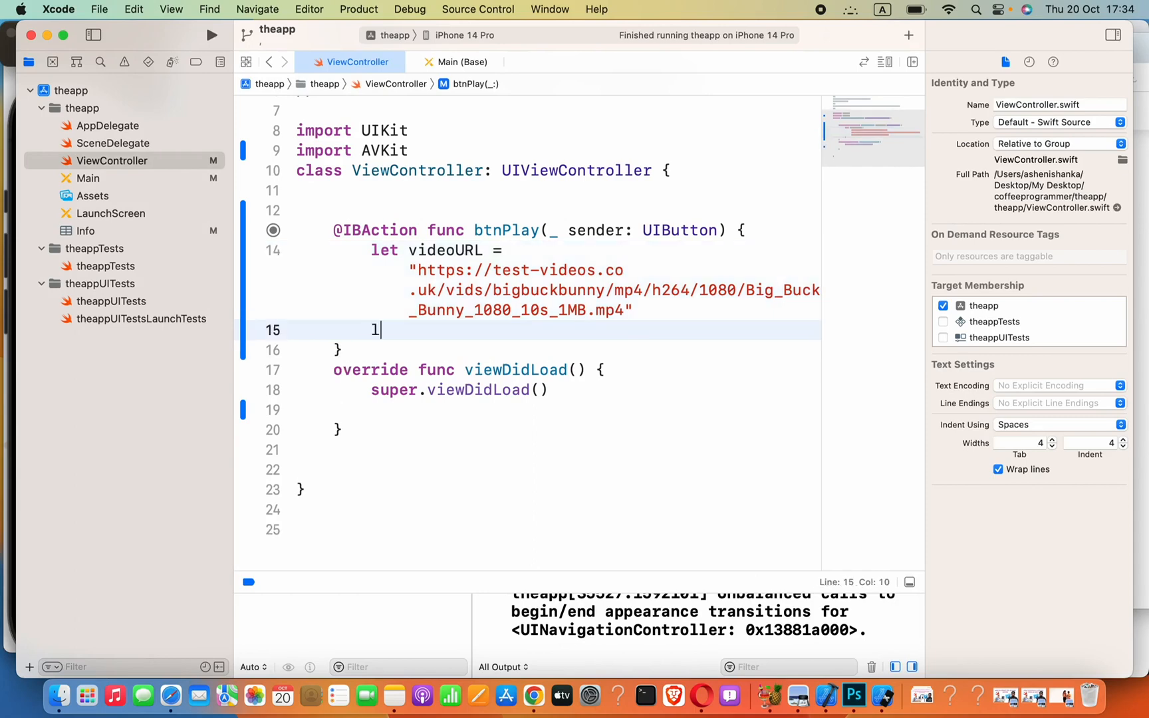
text(et)
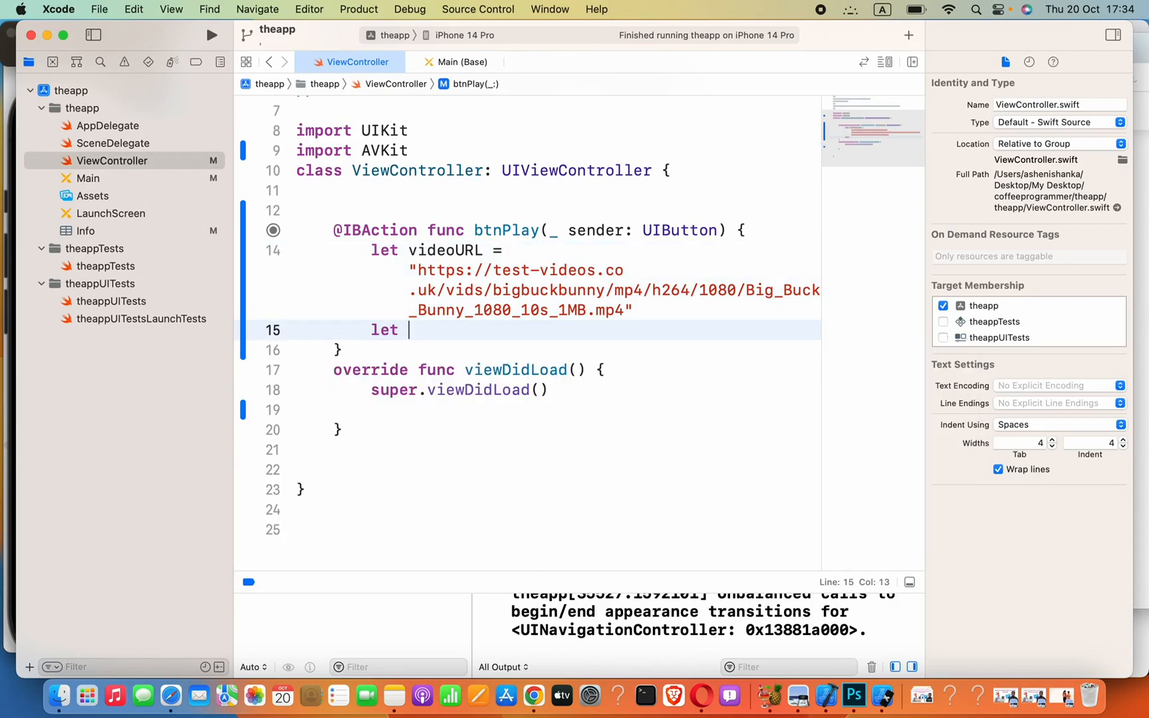
text(player)
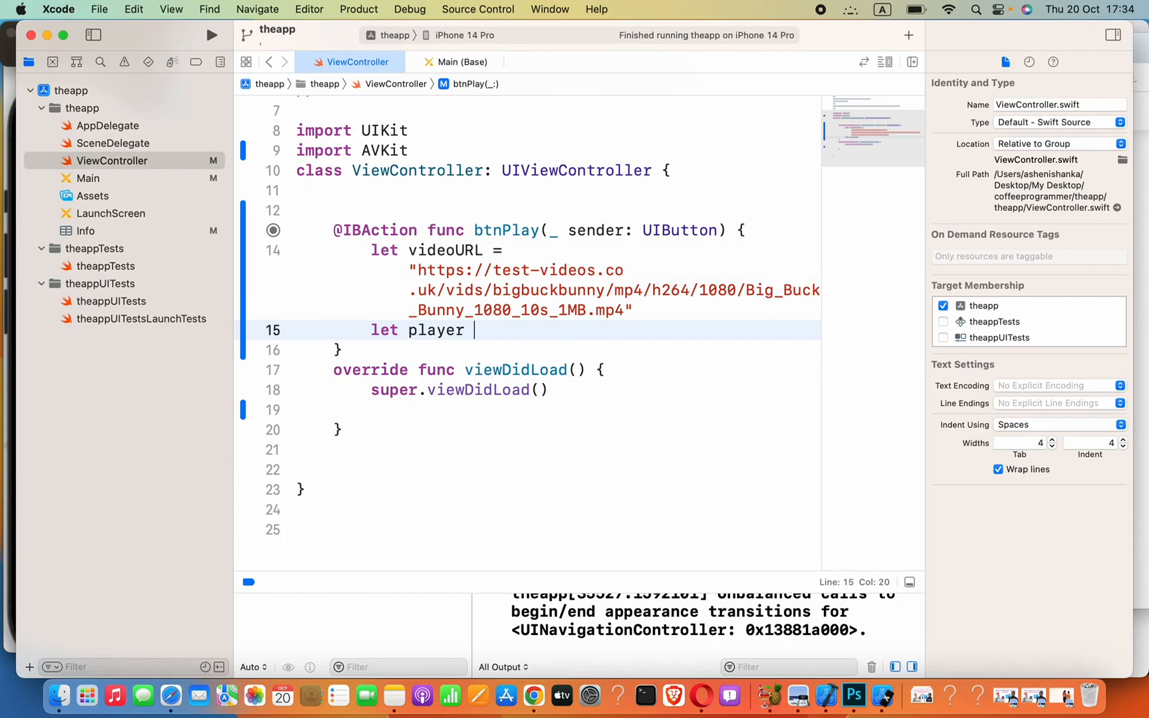
text(=)
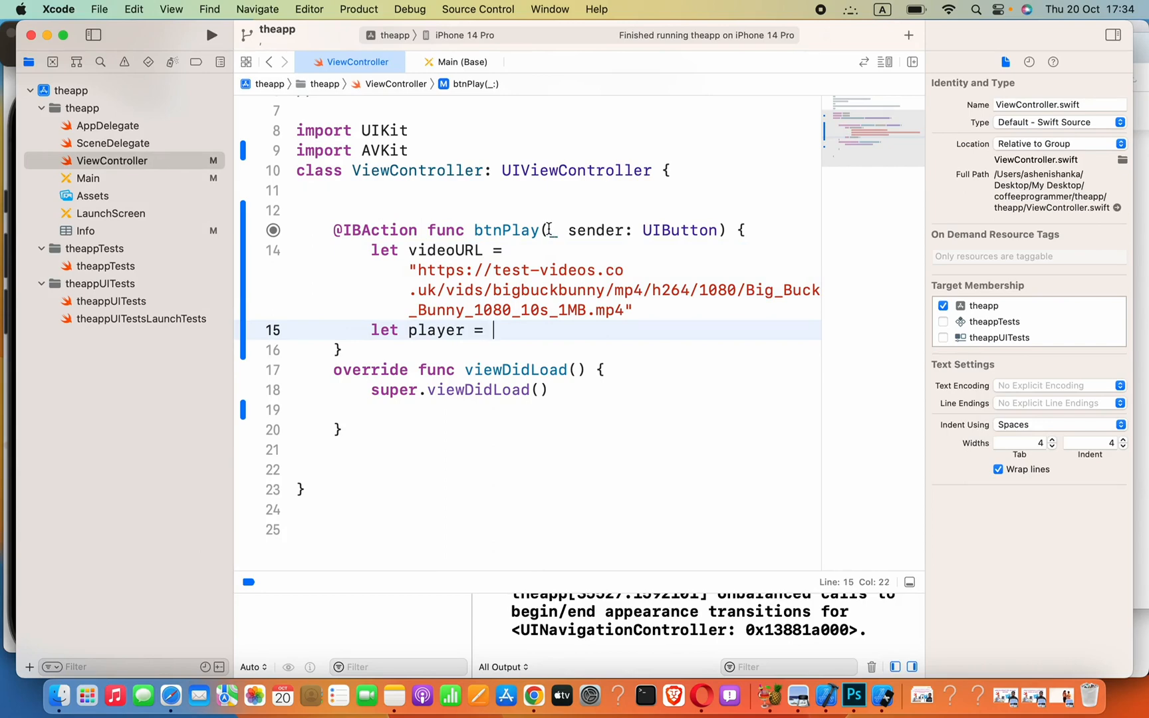
double_click(387, 150)
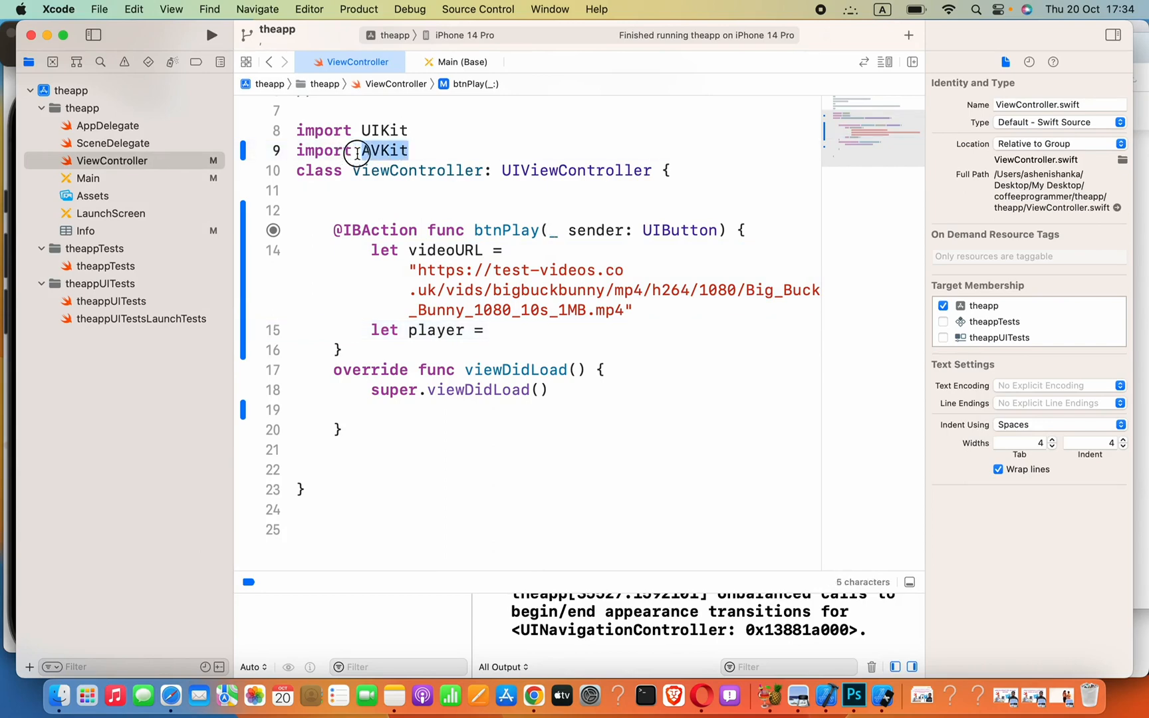
click(492, 330)
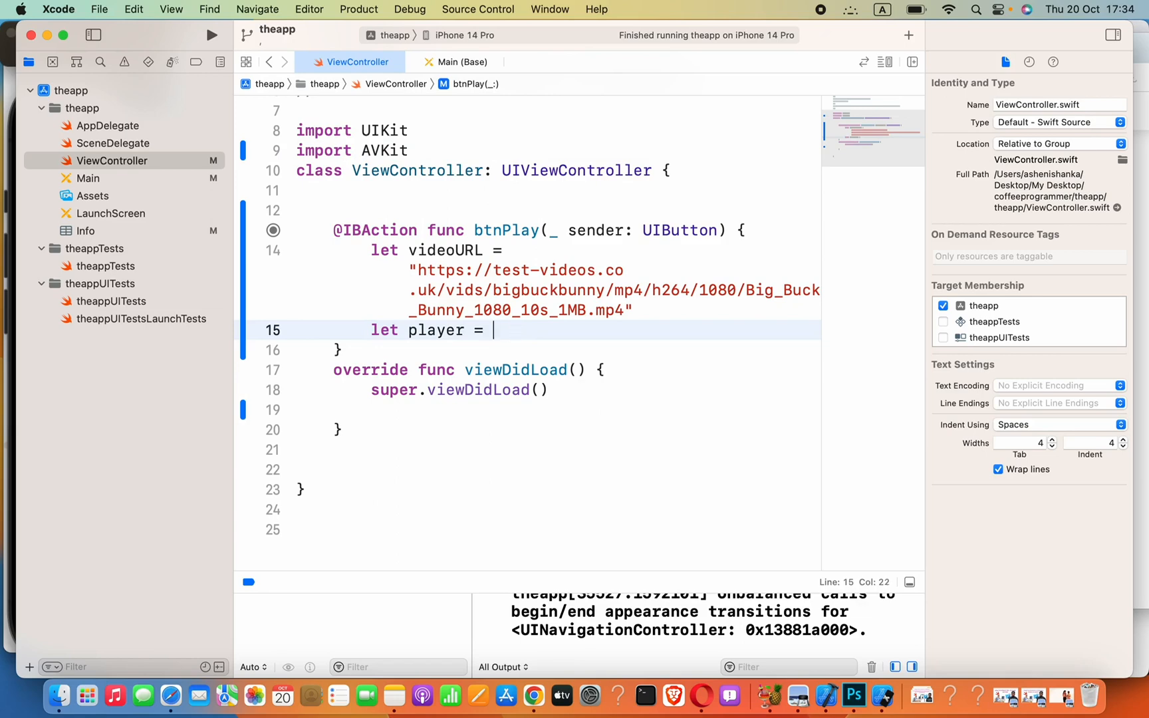
text(AVPlayer()
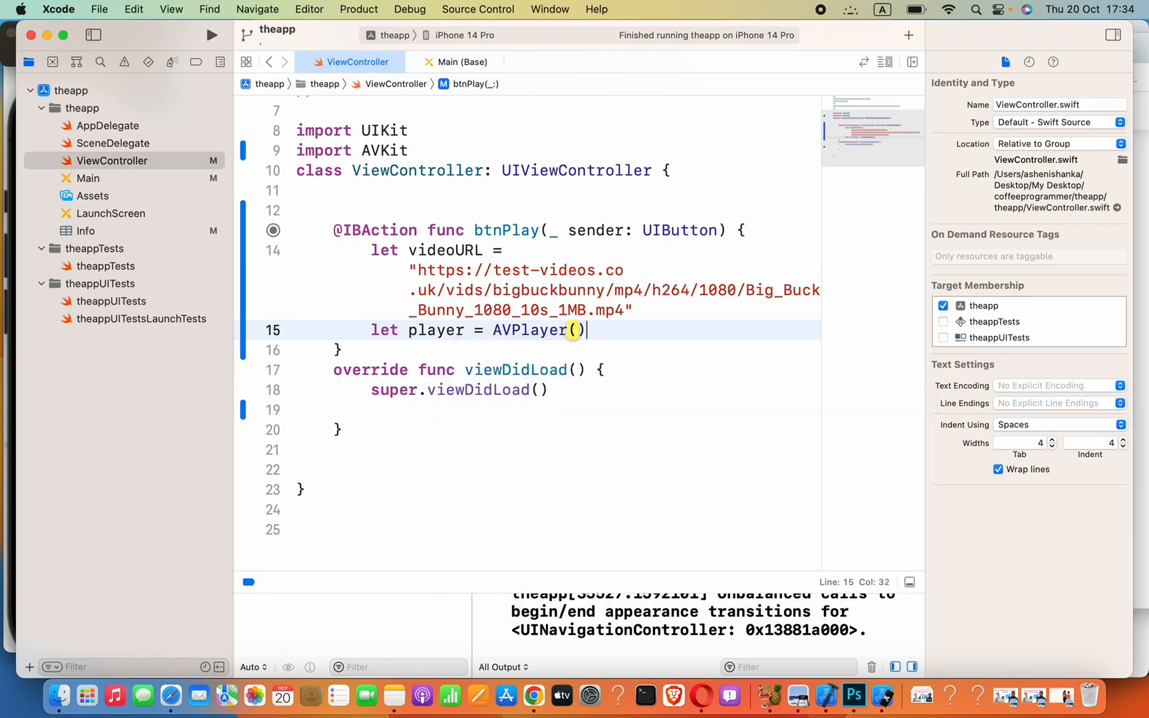
text(url:)
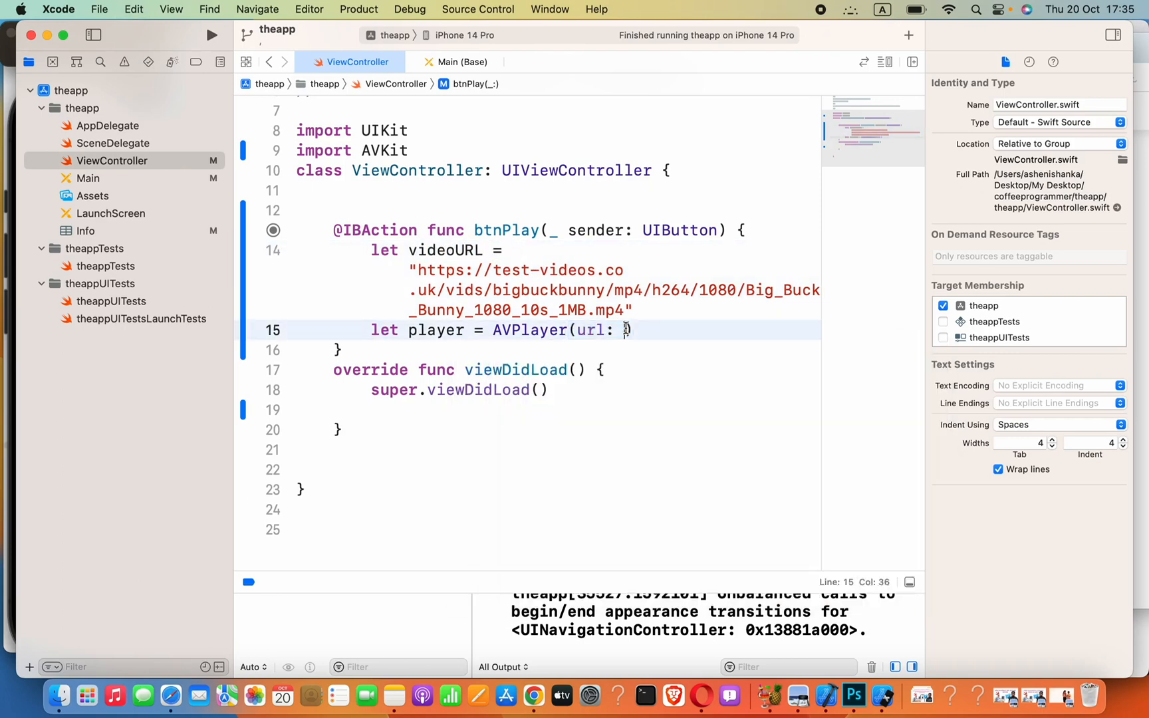
text(videoURL))
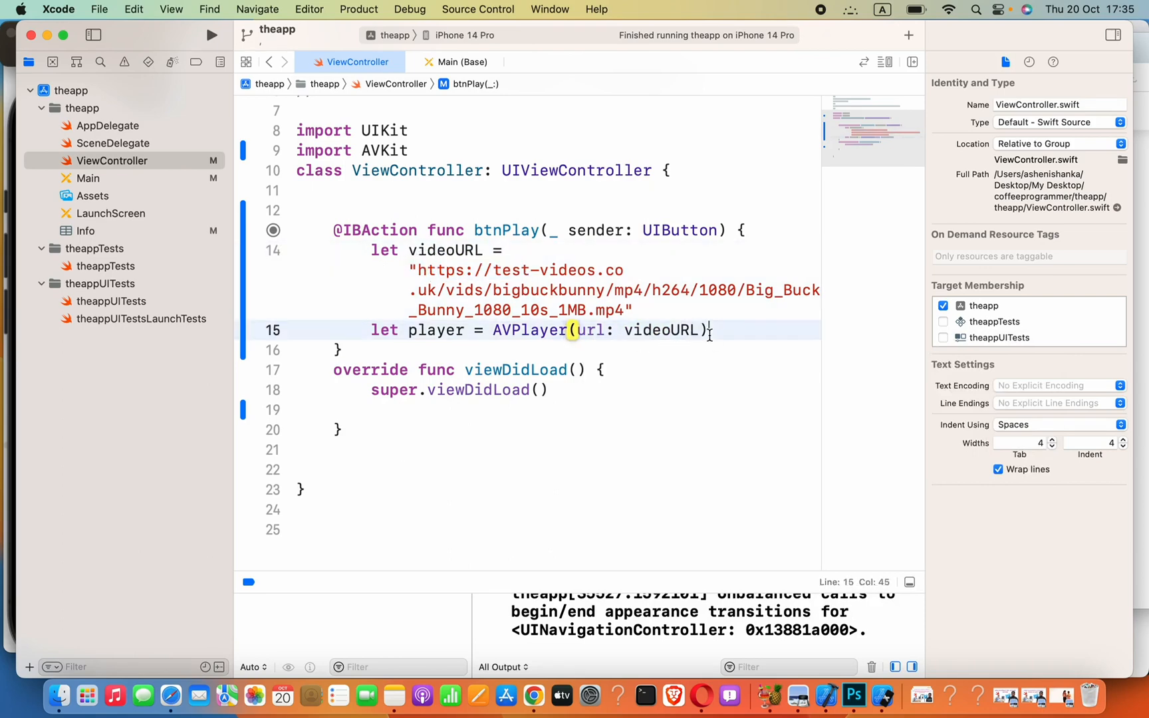
text(let)
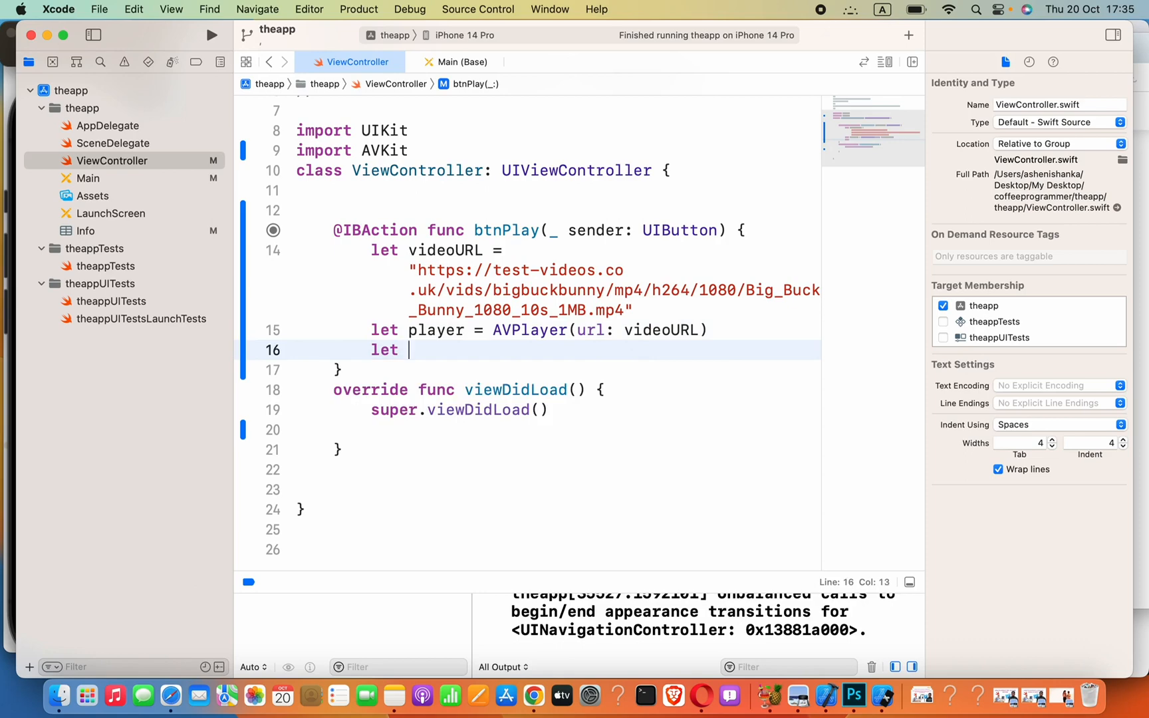
Create playerViewController as an AVPlayerViewController and assign player to its player property
text(player)
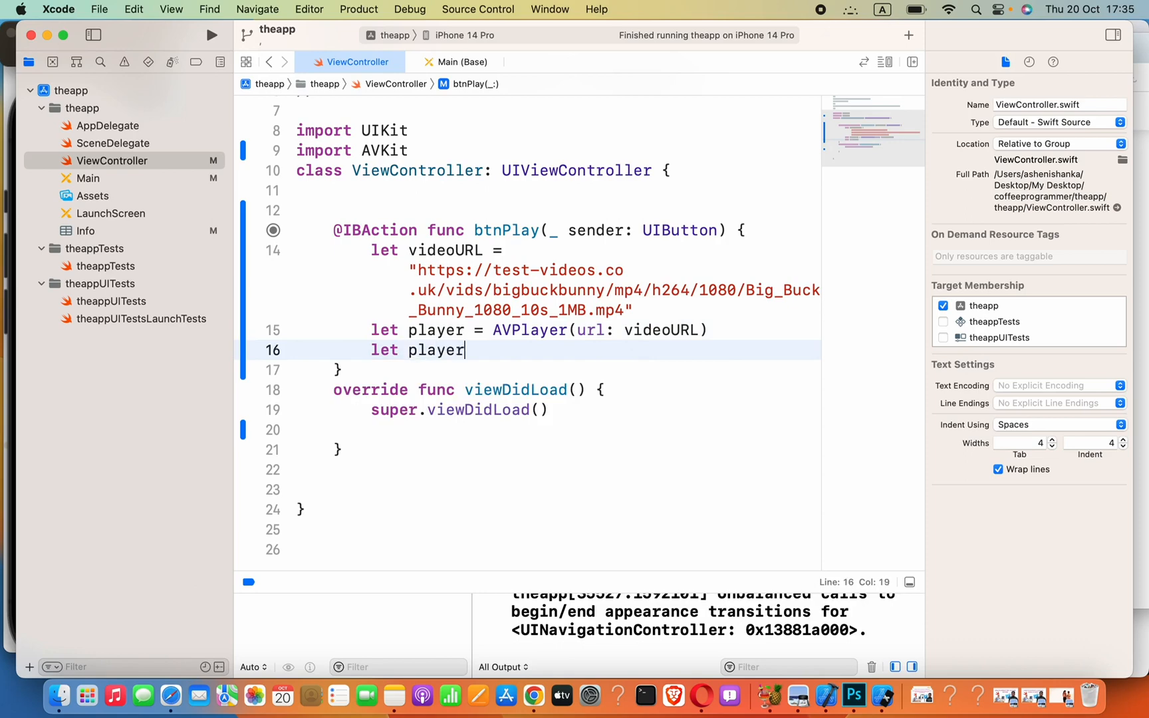
text(Vue)
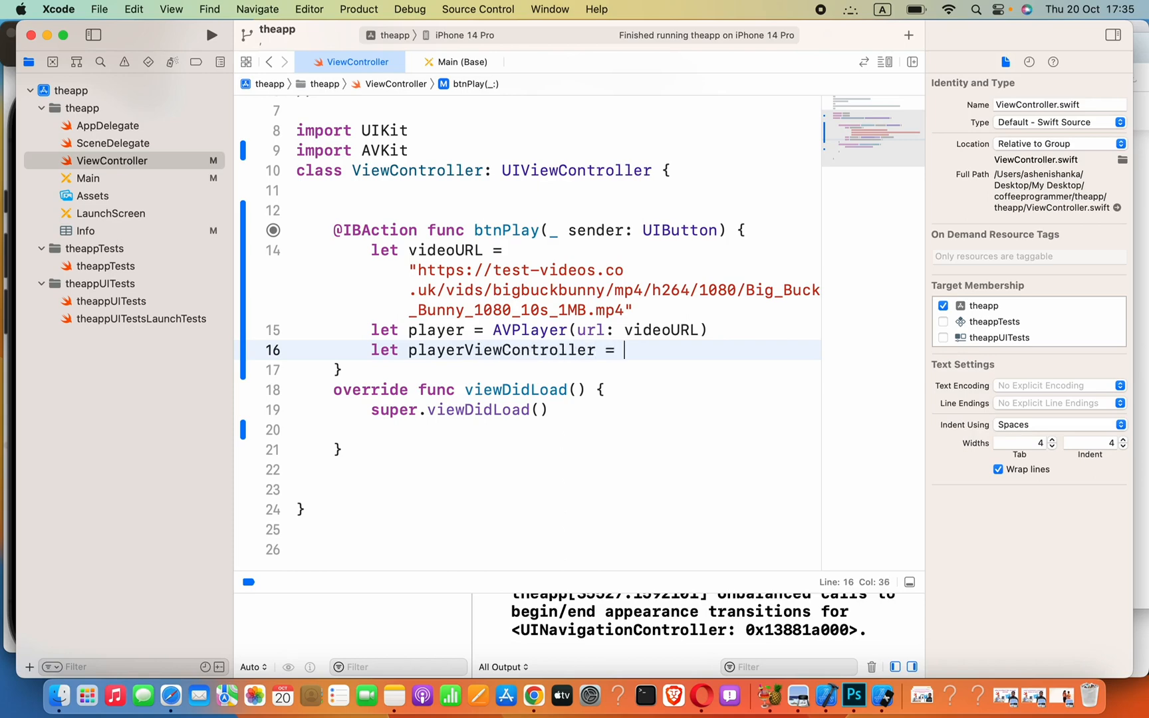
text(AVP)
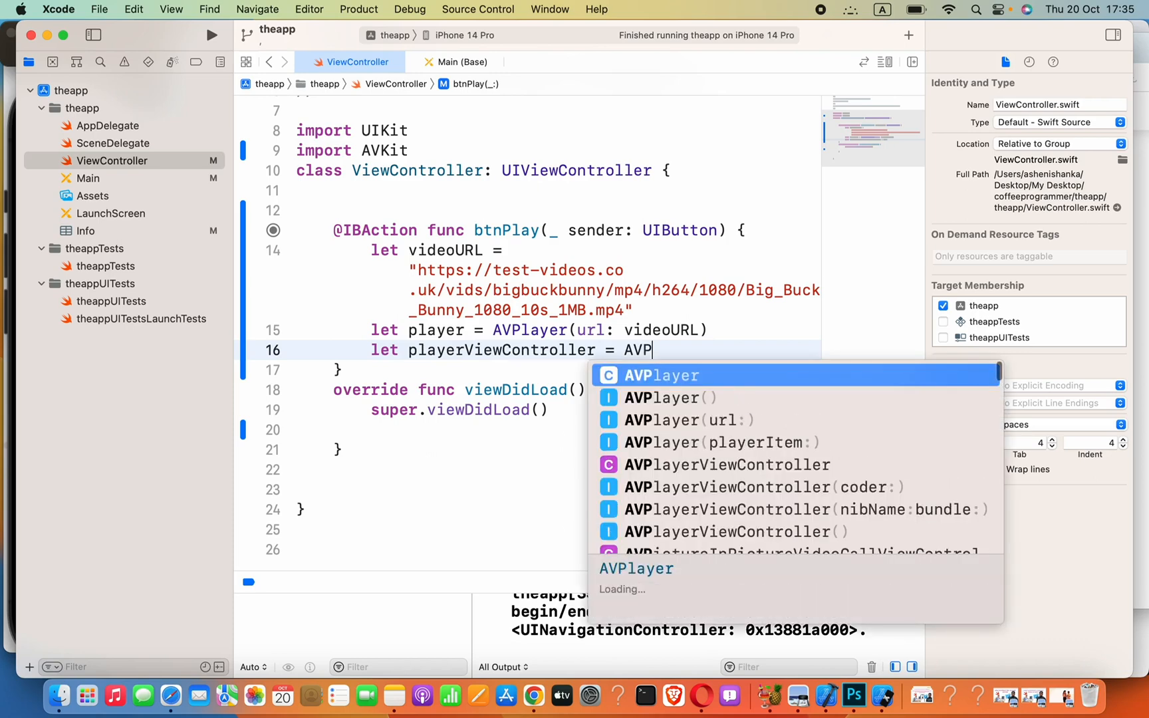
text(layerViewController())
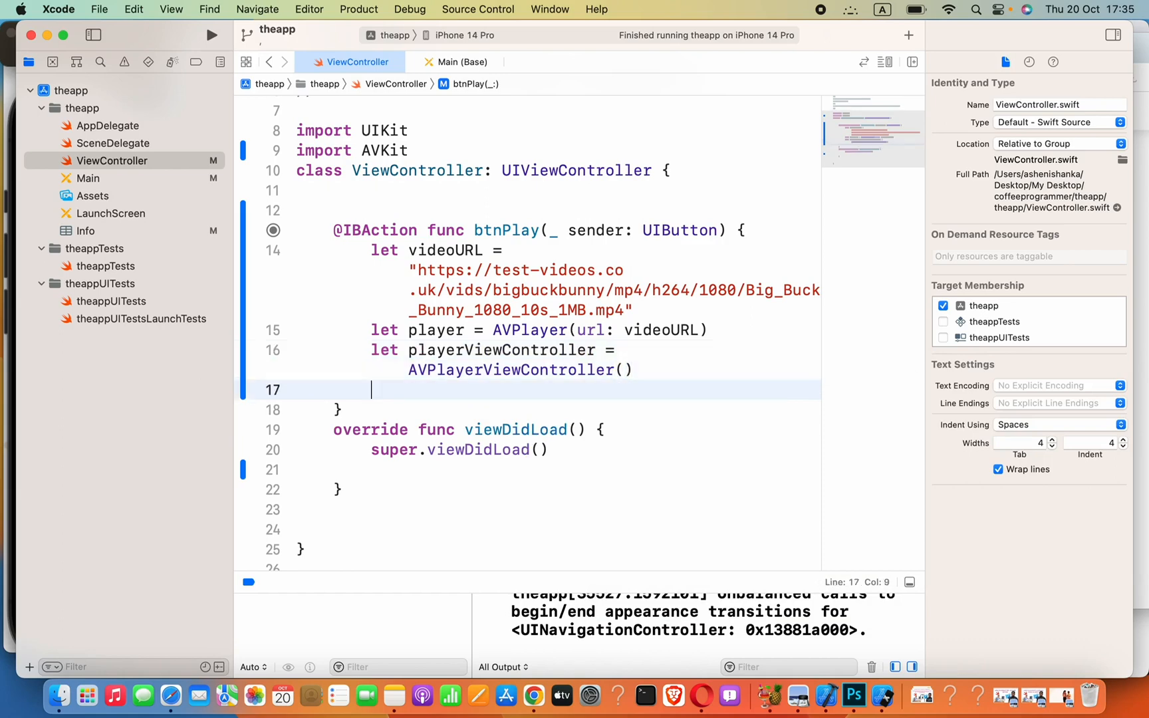
text(playerViewController.player)
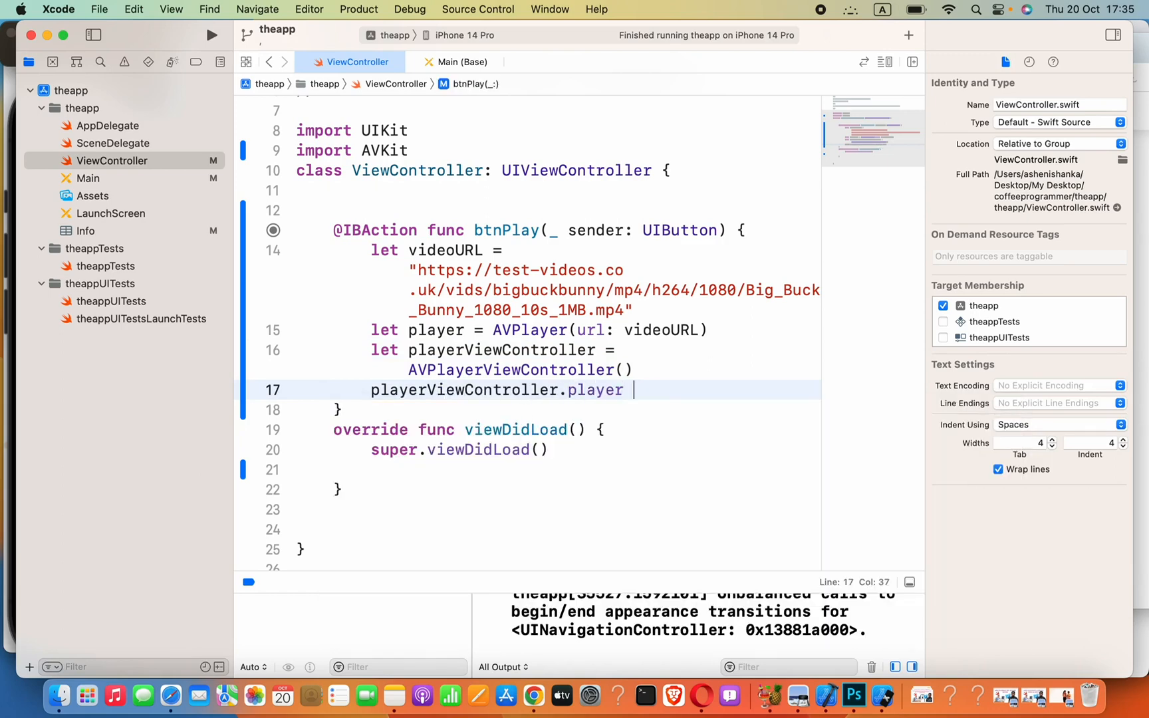
text(=)
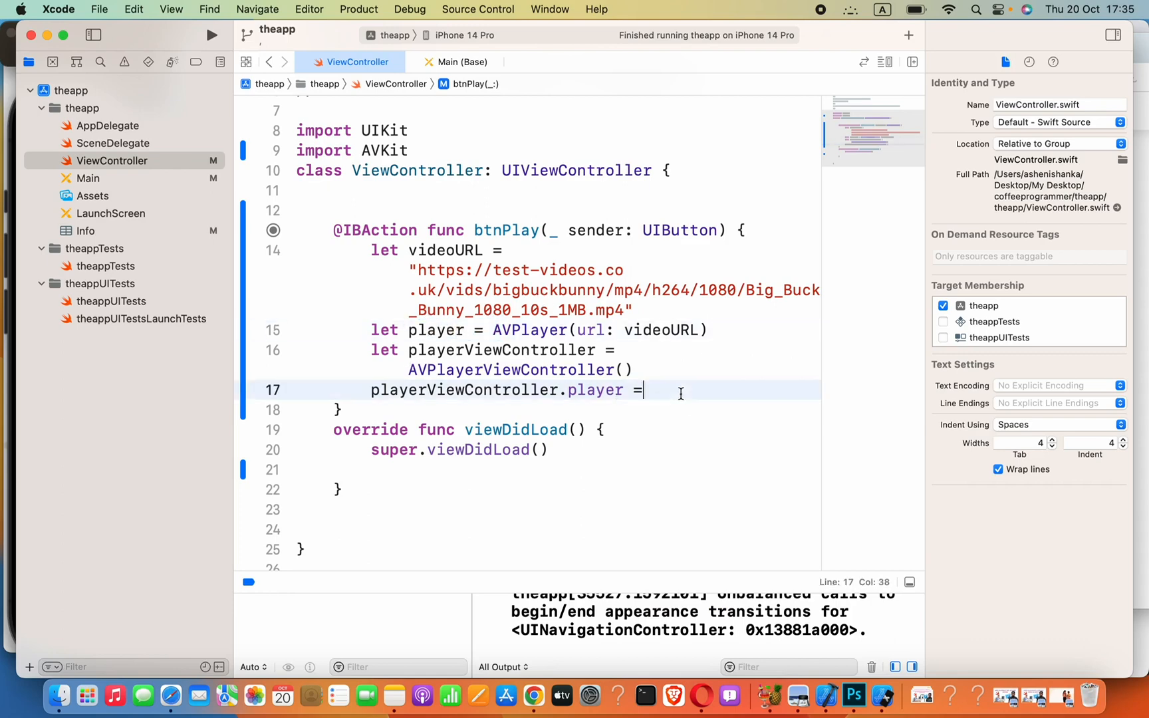
text(player)
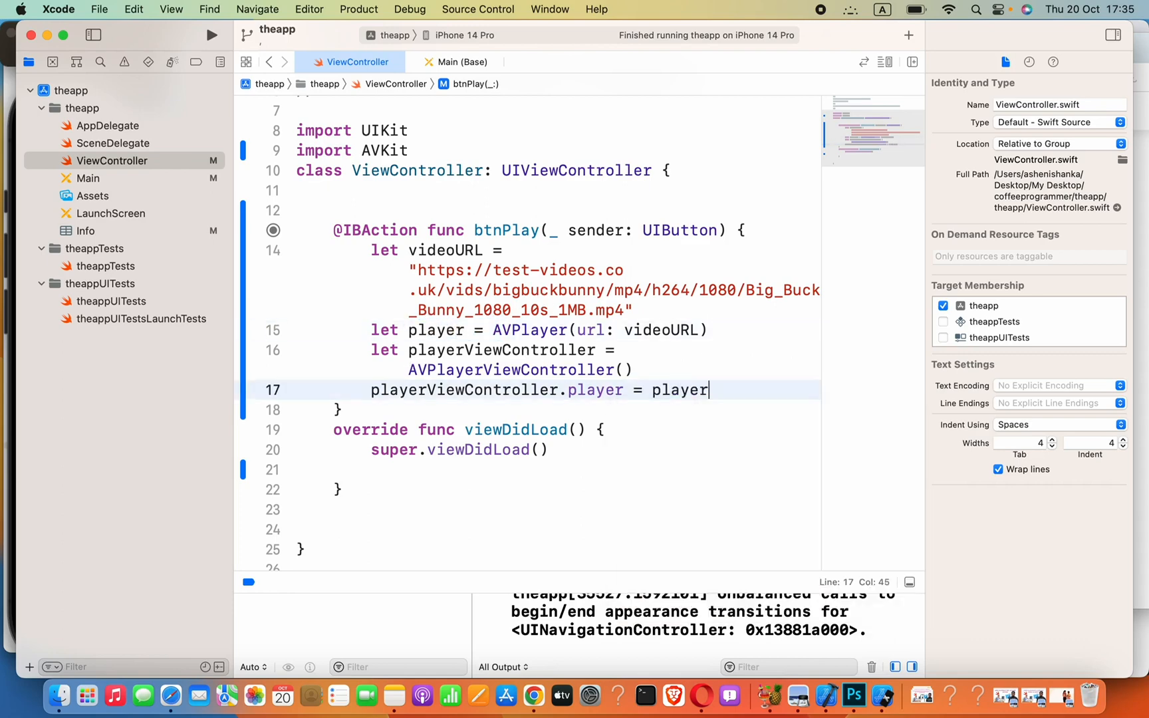
key(Return)
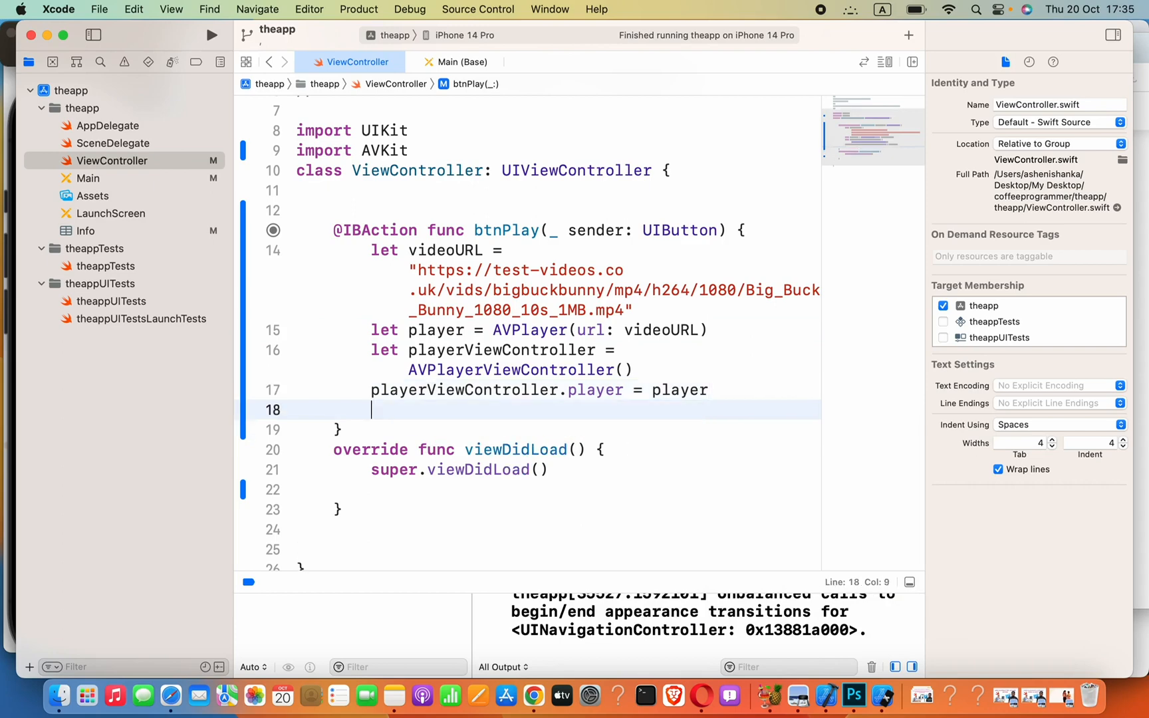
End btnPlay with self.present(playerViewController, animated: true)
text(self)
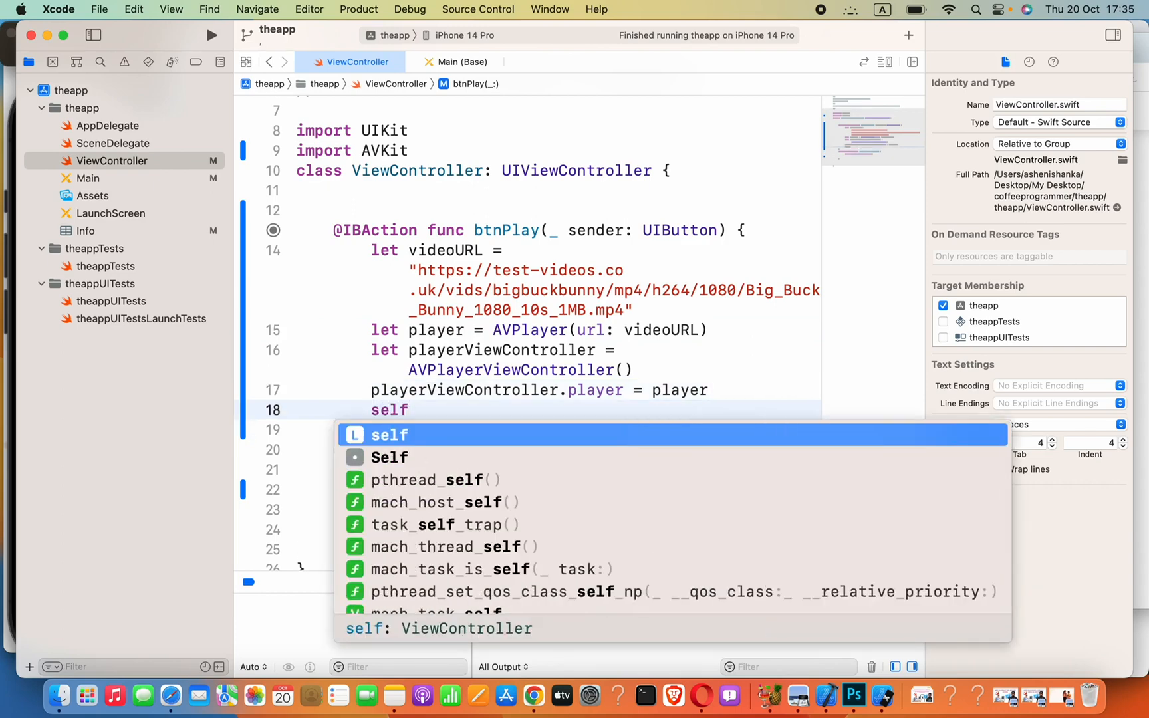
text(.pr)
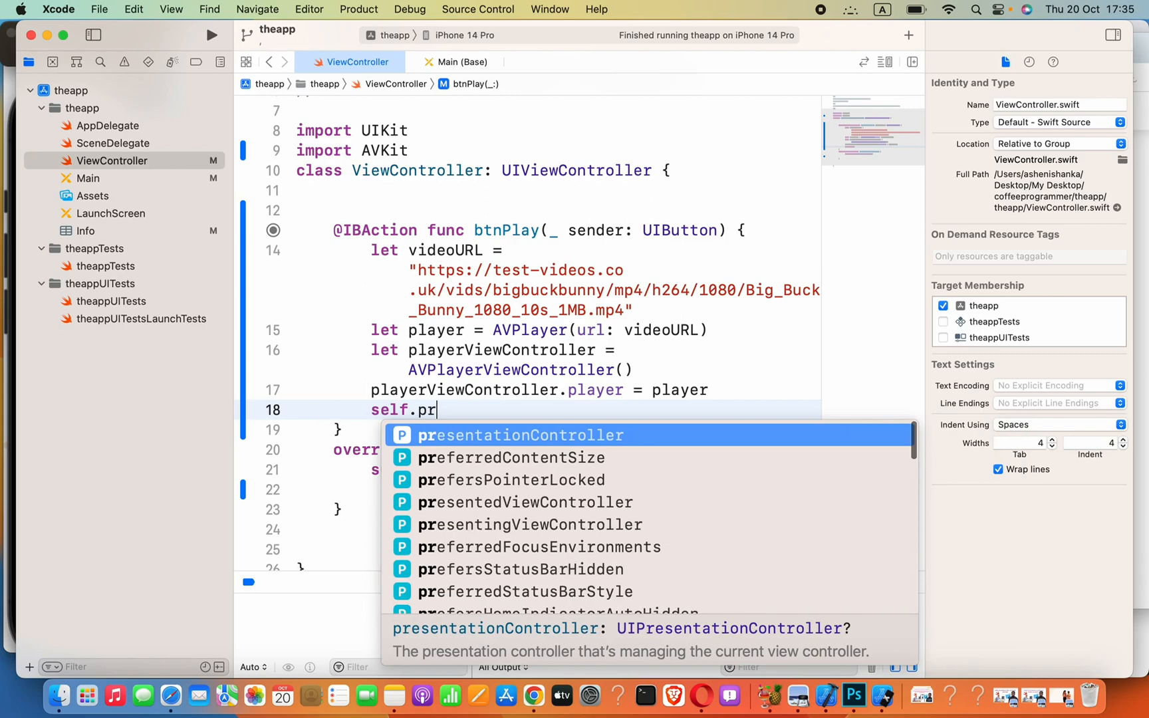
text(esent()
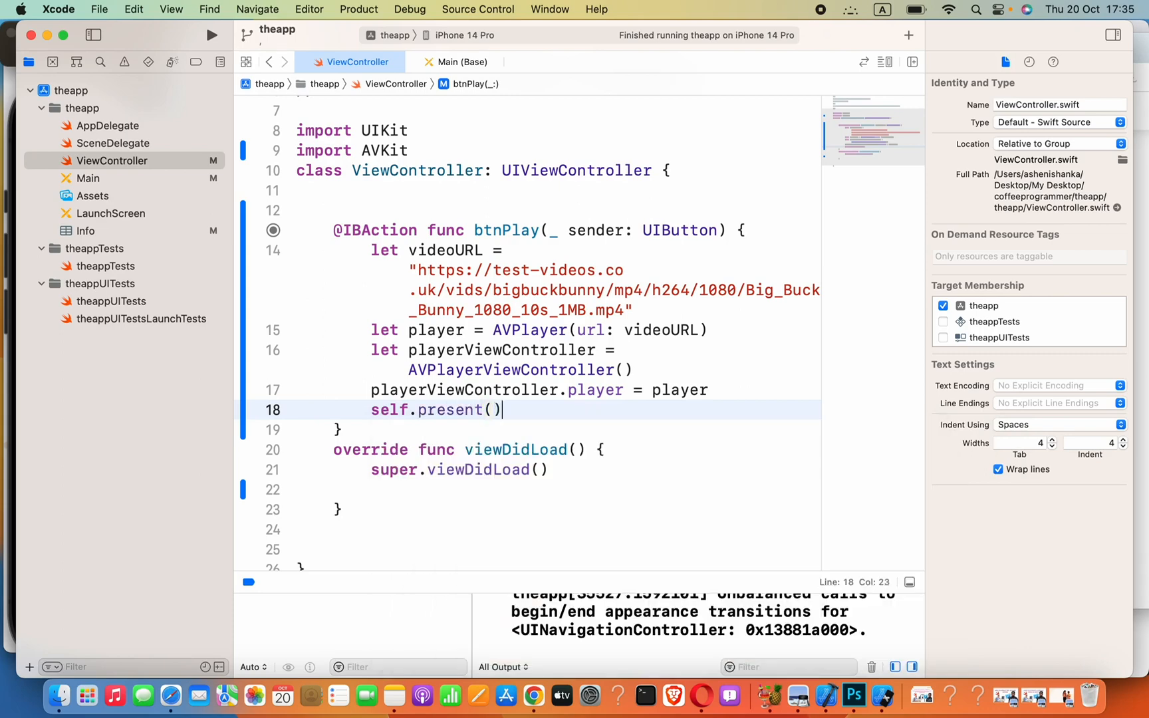
text(pla)
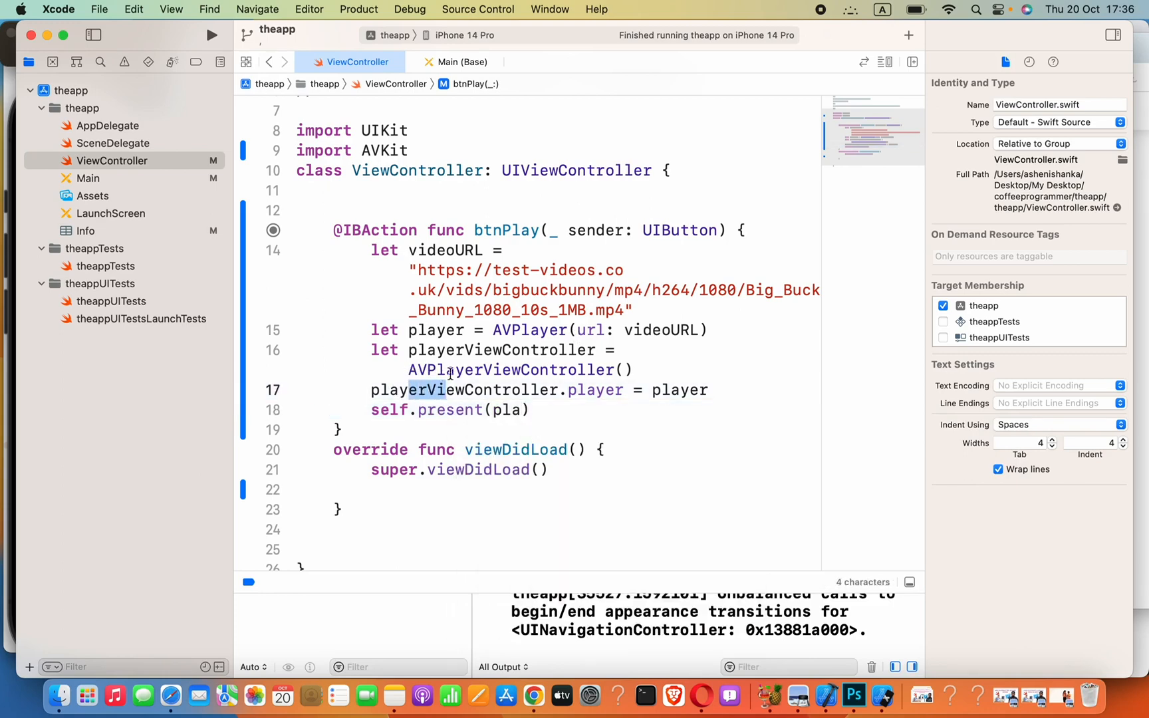
click(519, 410)
text(yerViewController)
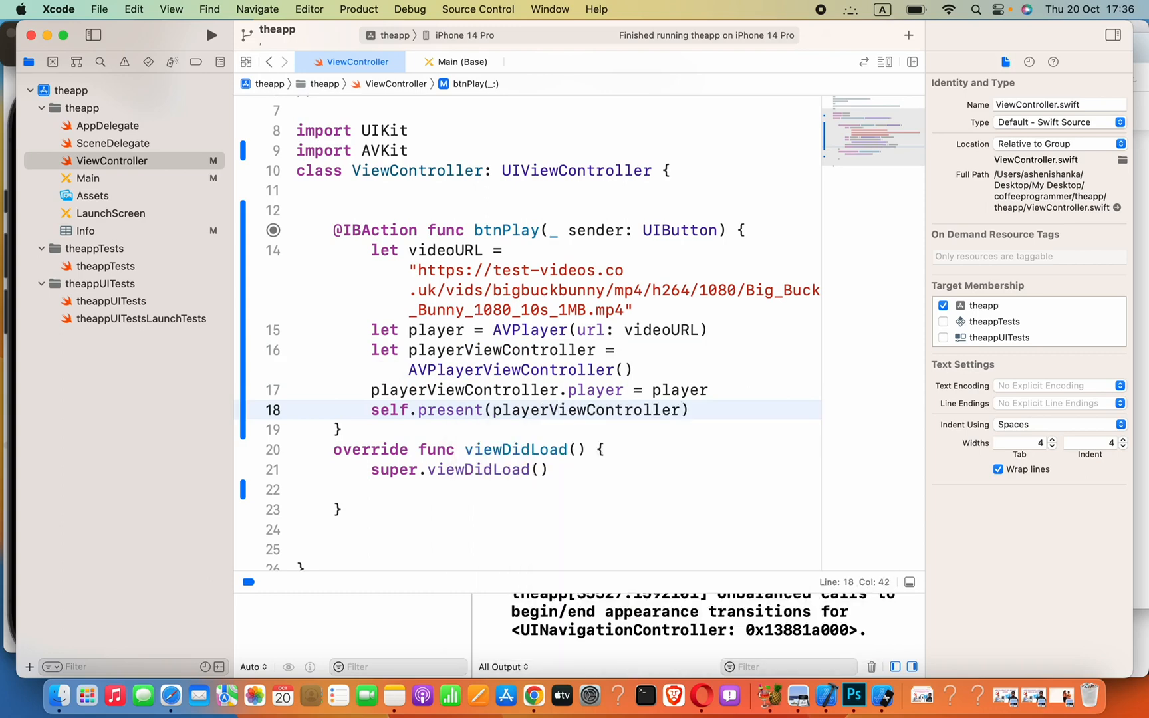
text(, animated: Bool)
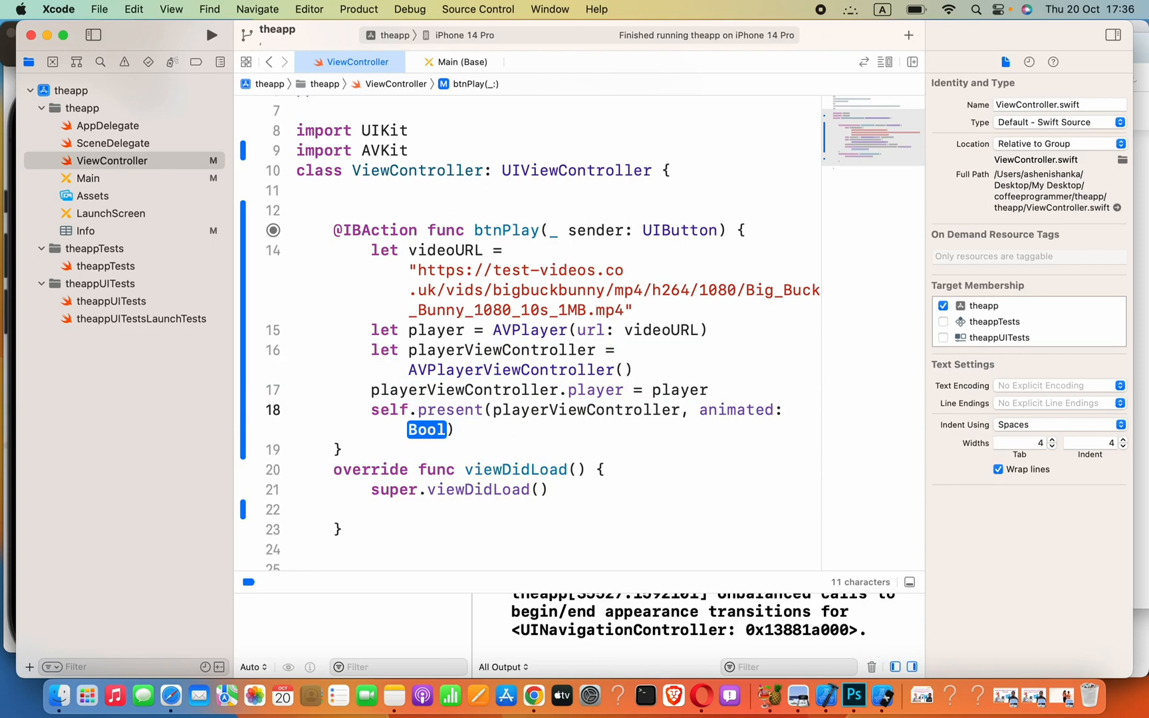
text(true)
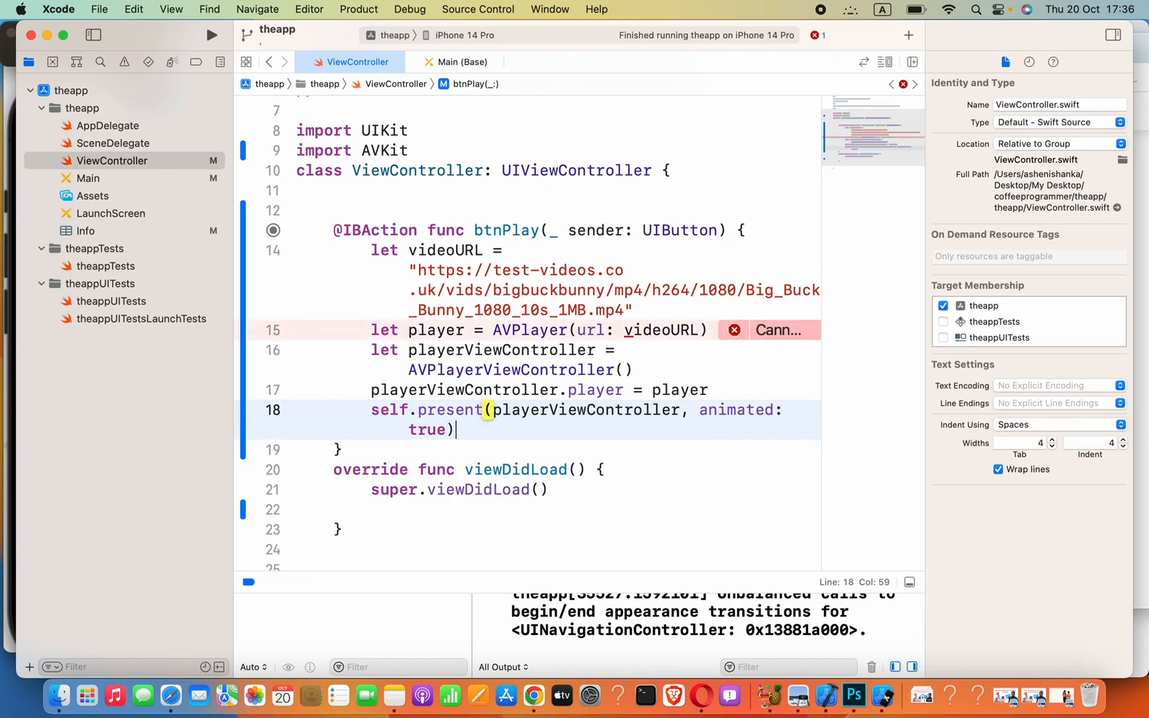
Add a completion closure calling playerViewController.player!.play() after present(...)
text({)
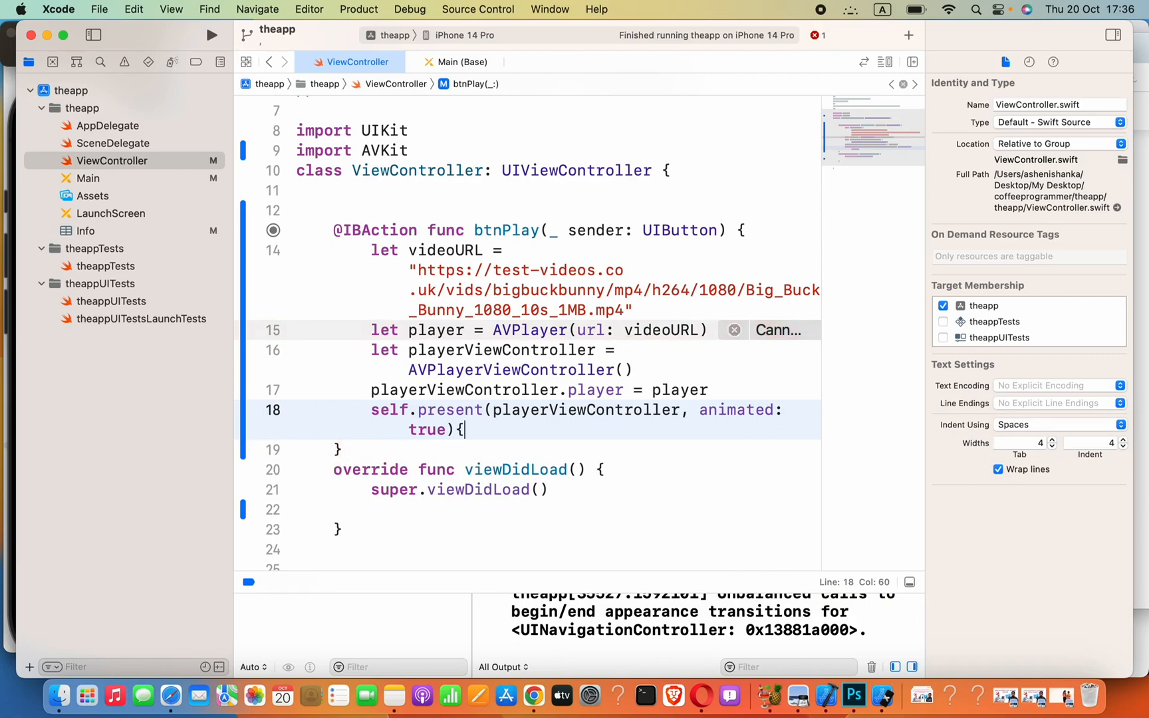
text(})
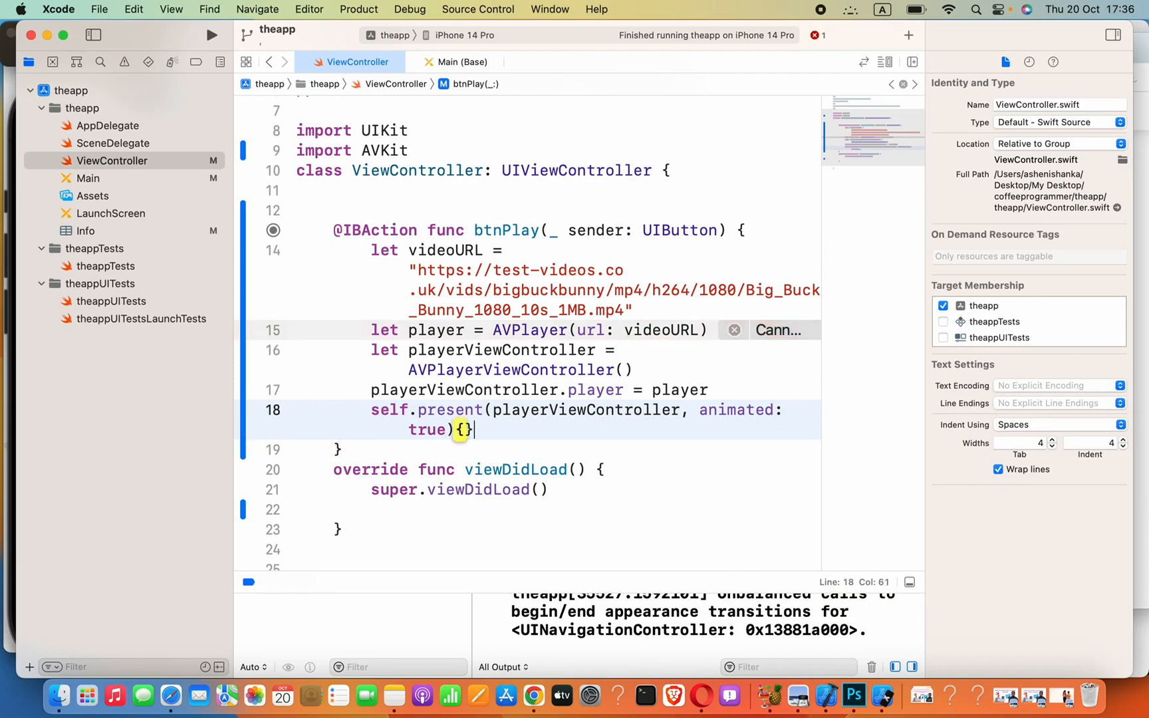
key(Return)
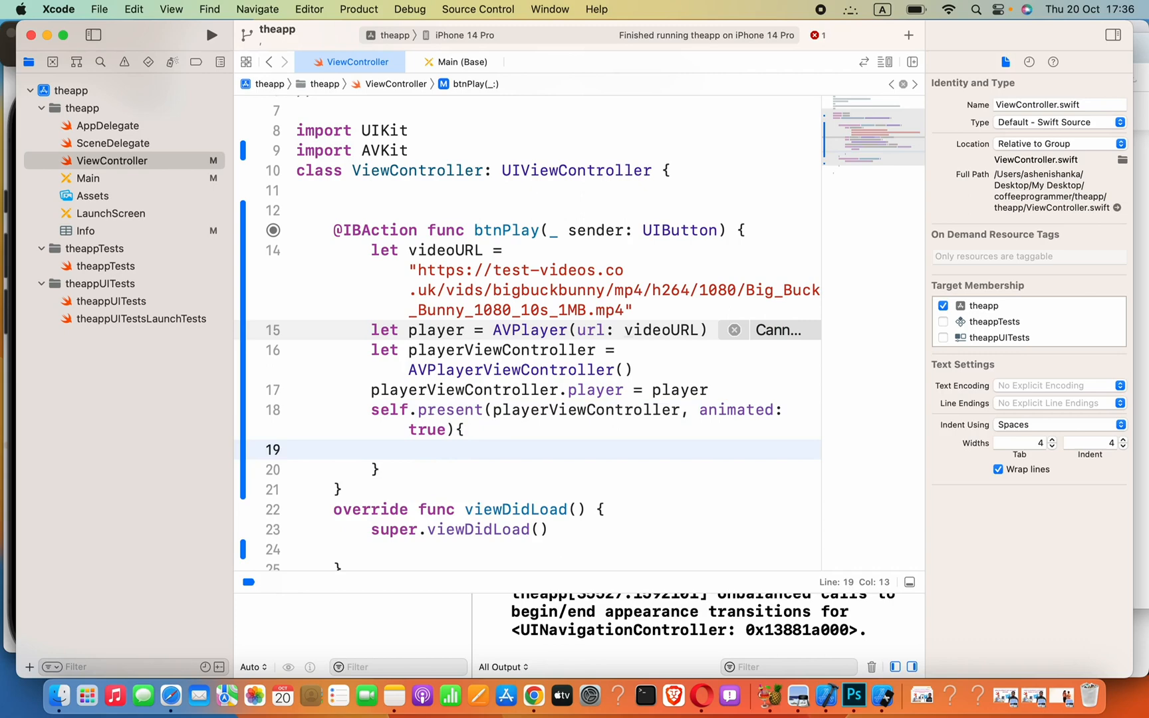
text(pla)
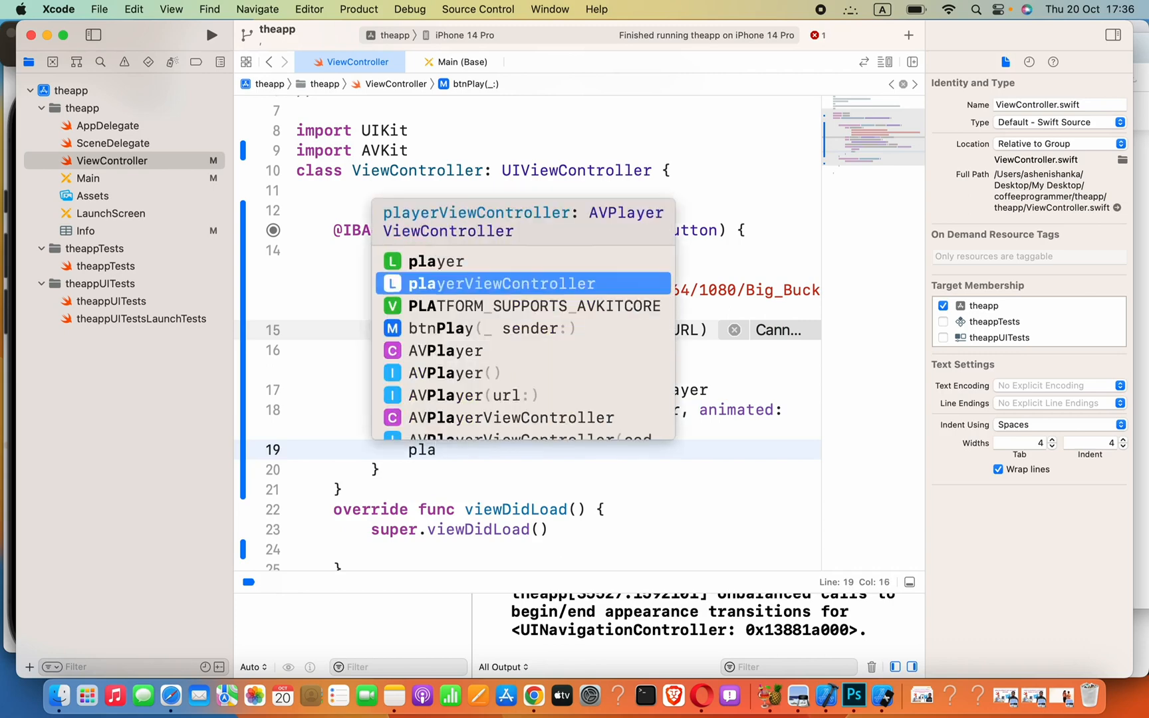
text(playerViewController.player)
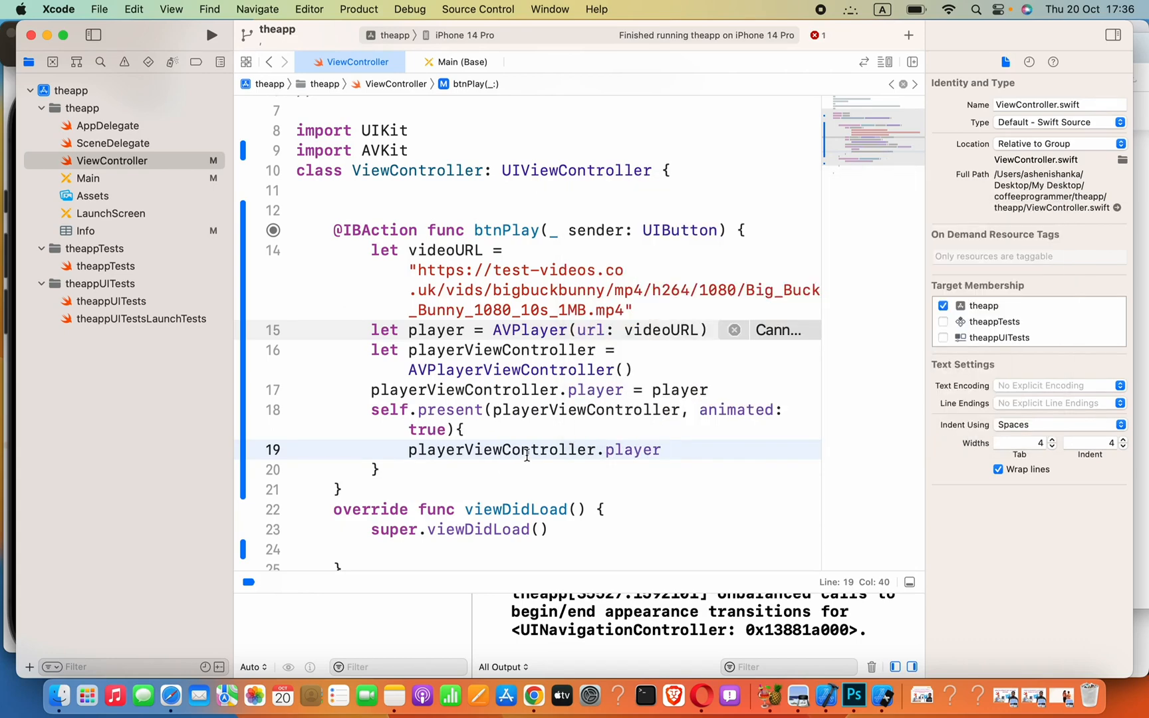
text(!)
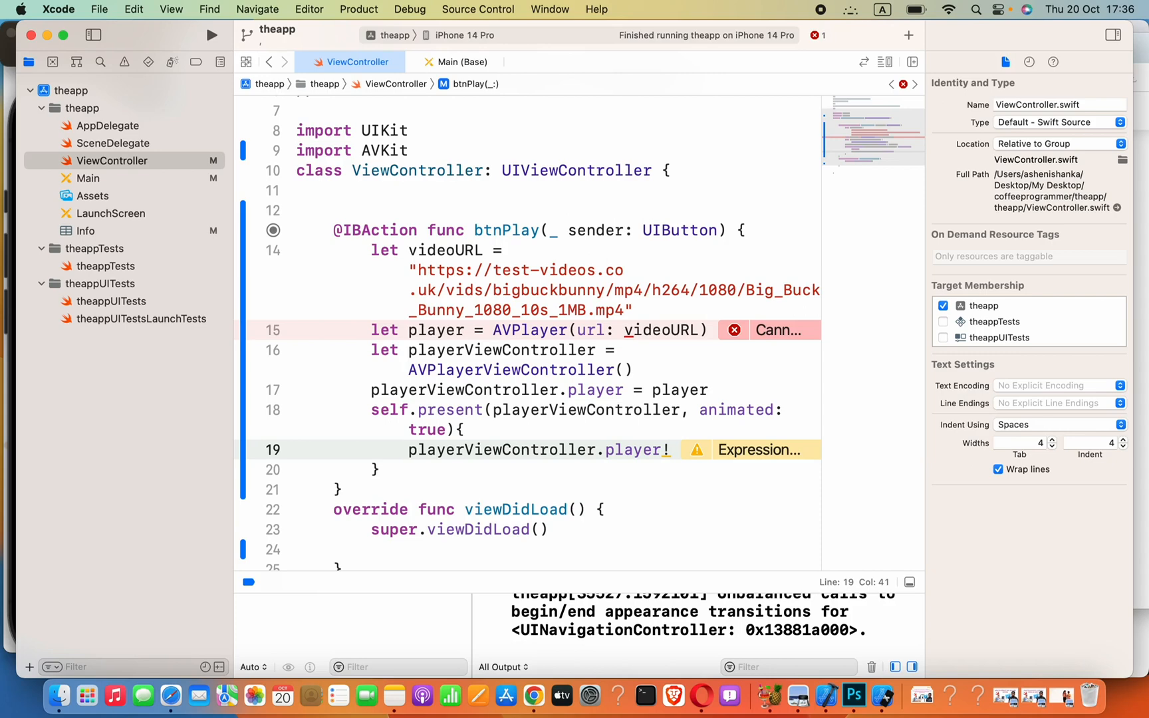
text(.play()
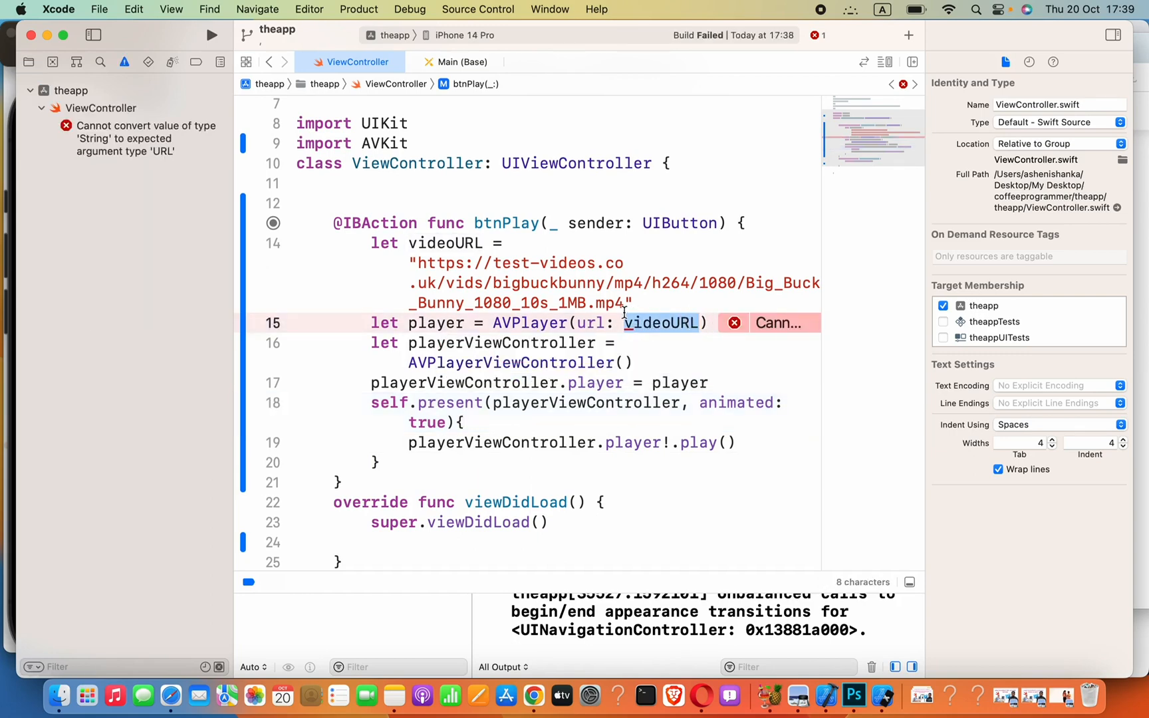
Wrap the video address string in URL(string:) via autocomplete
click(408, 262)
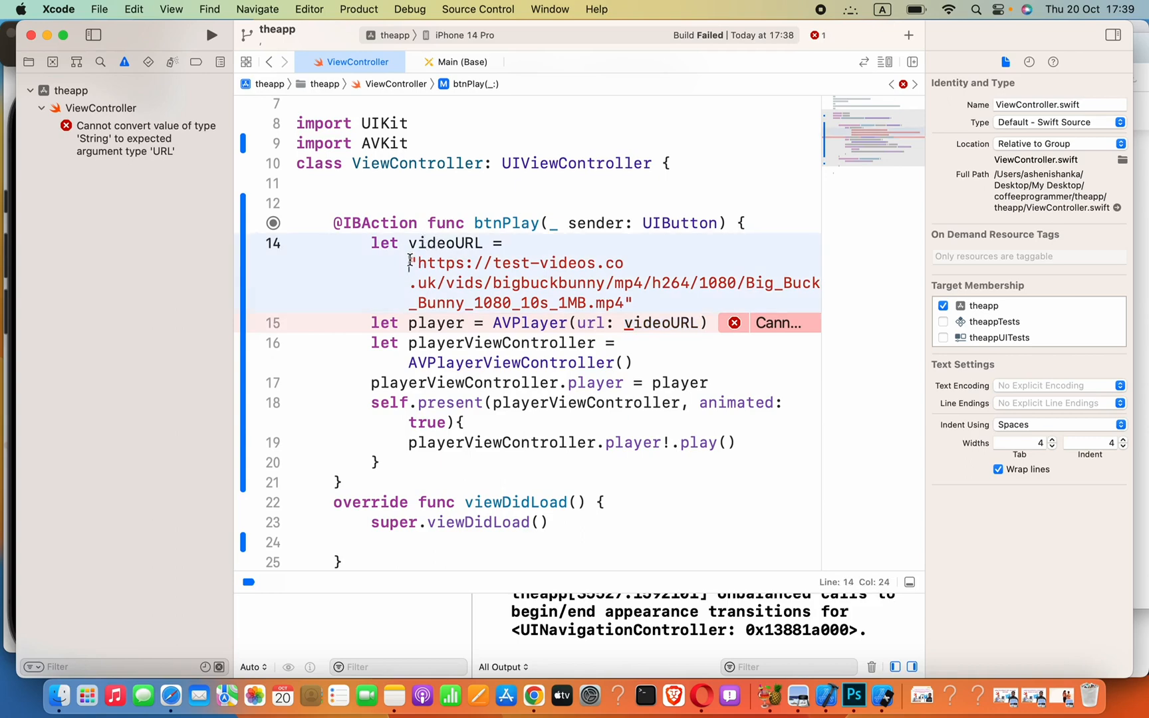
text(UR)
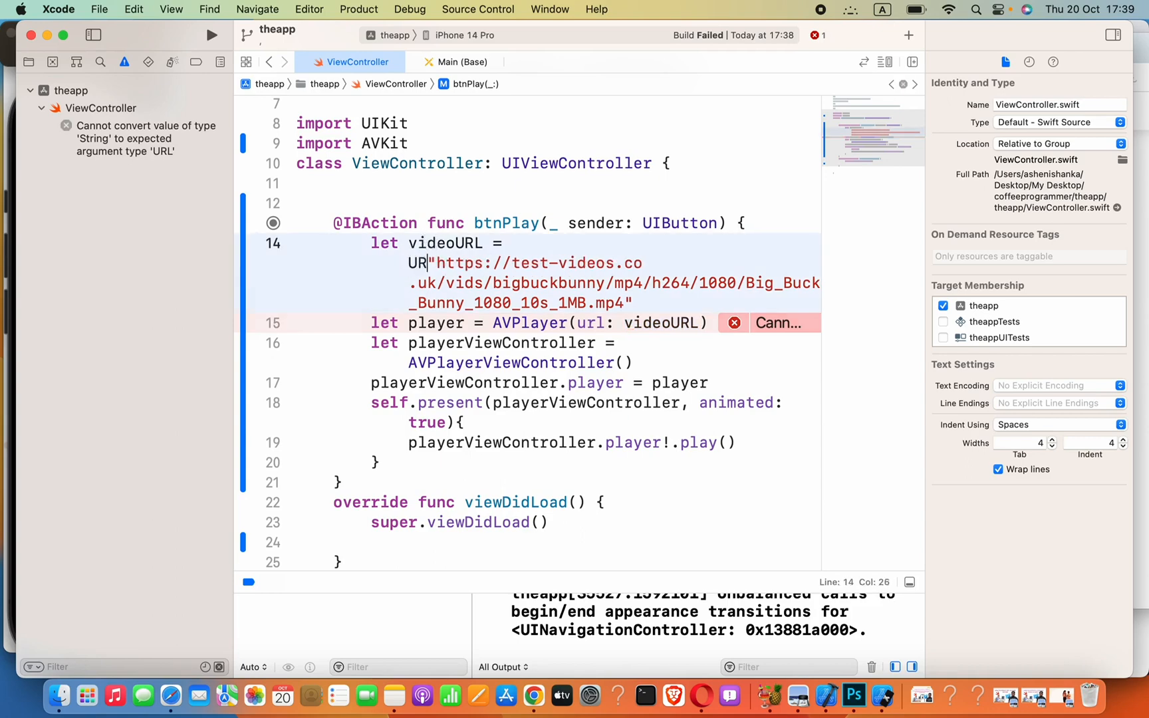
text(L)
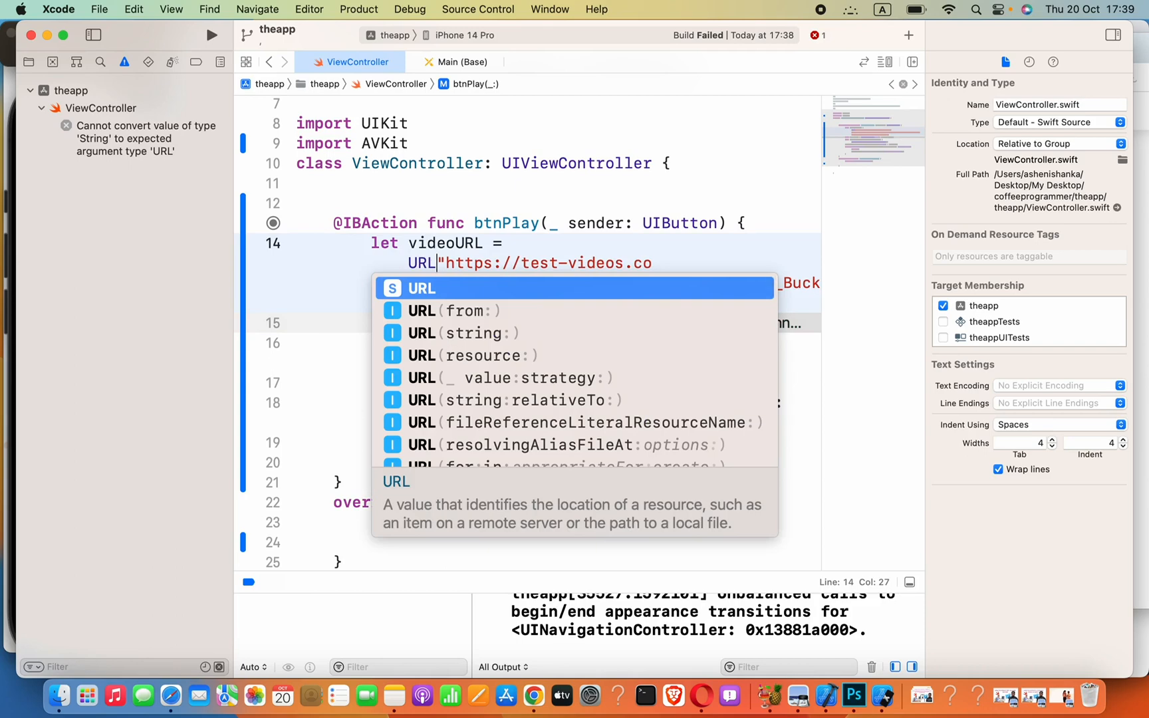
key(Escape)
text((string:)
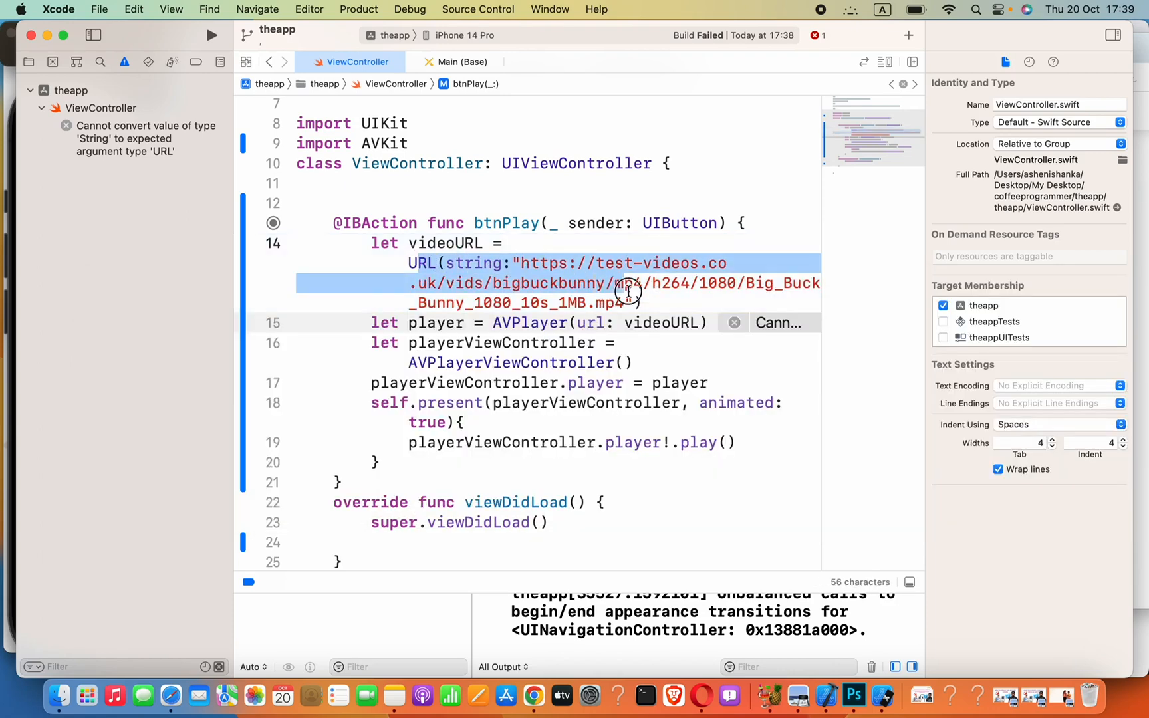
Force-unwrap videoURL with ! inside AVPlayer(url:) to clear the type error
click(648, 322)
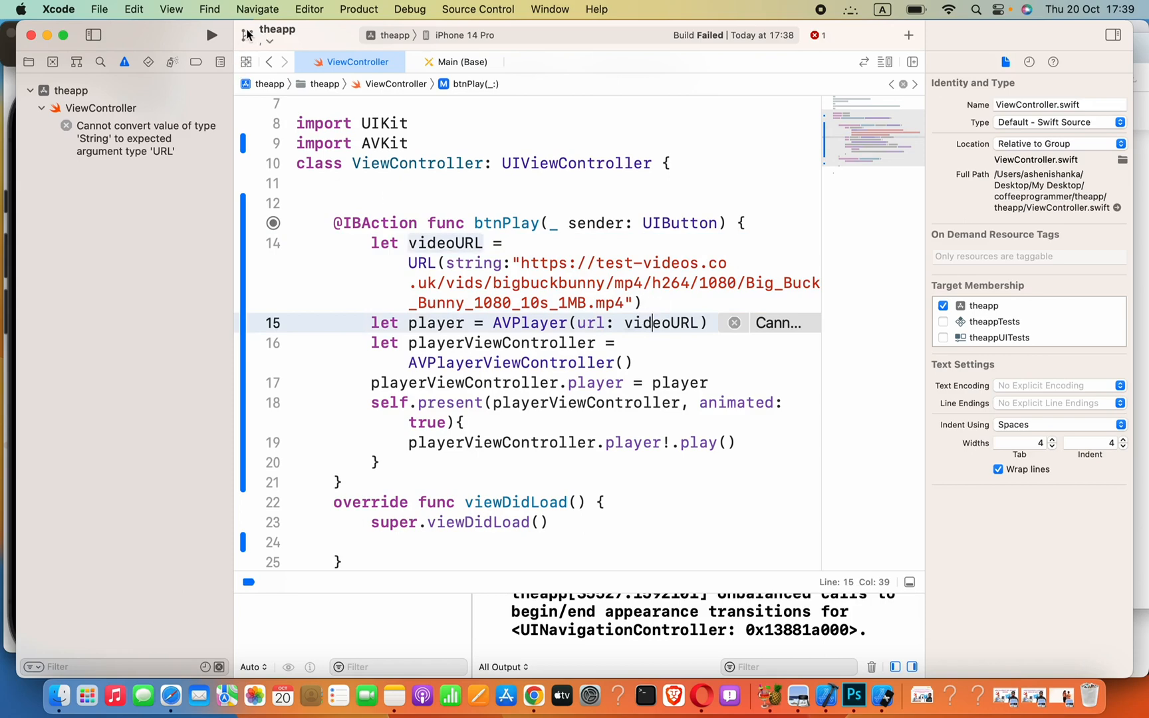
click(212, 34)
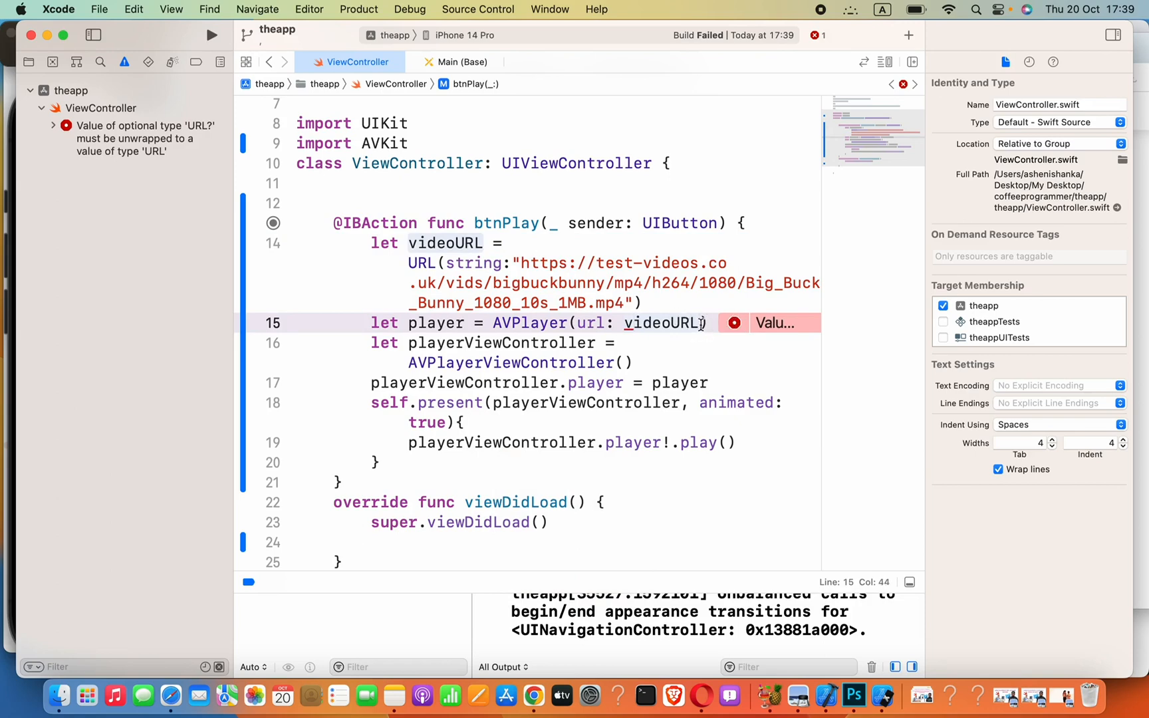
text(!)
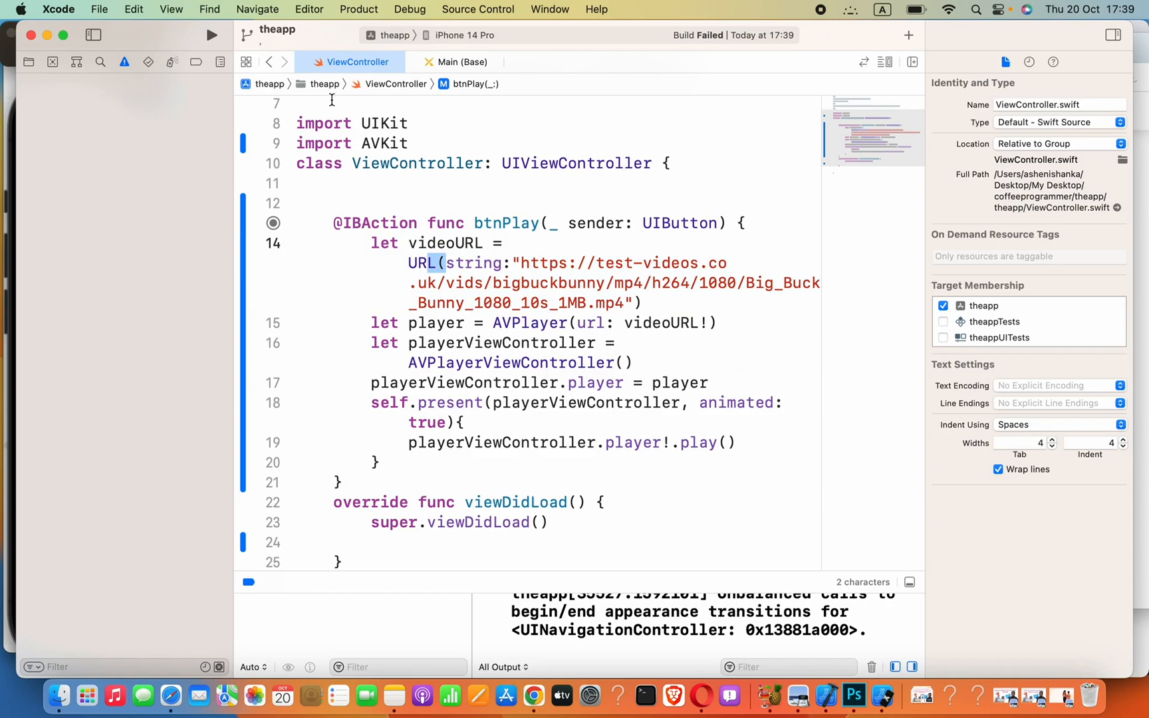
mouse_move(553, 291)
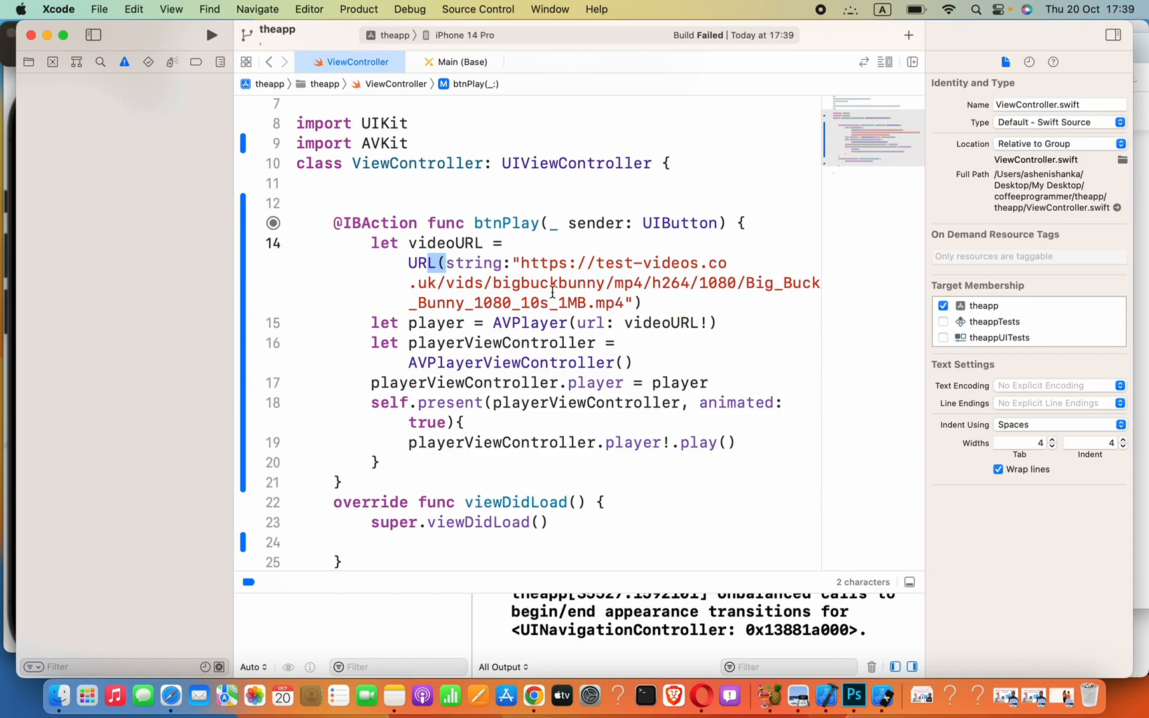
Run the app on the iPhone 14 Pro simulator, then browse btnPlay and viewDidLoad and go to Main.storyboard
click(571, 281)
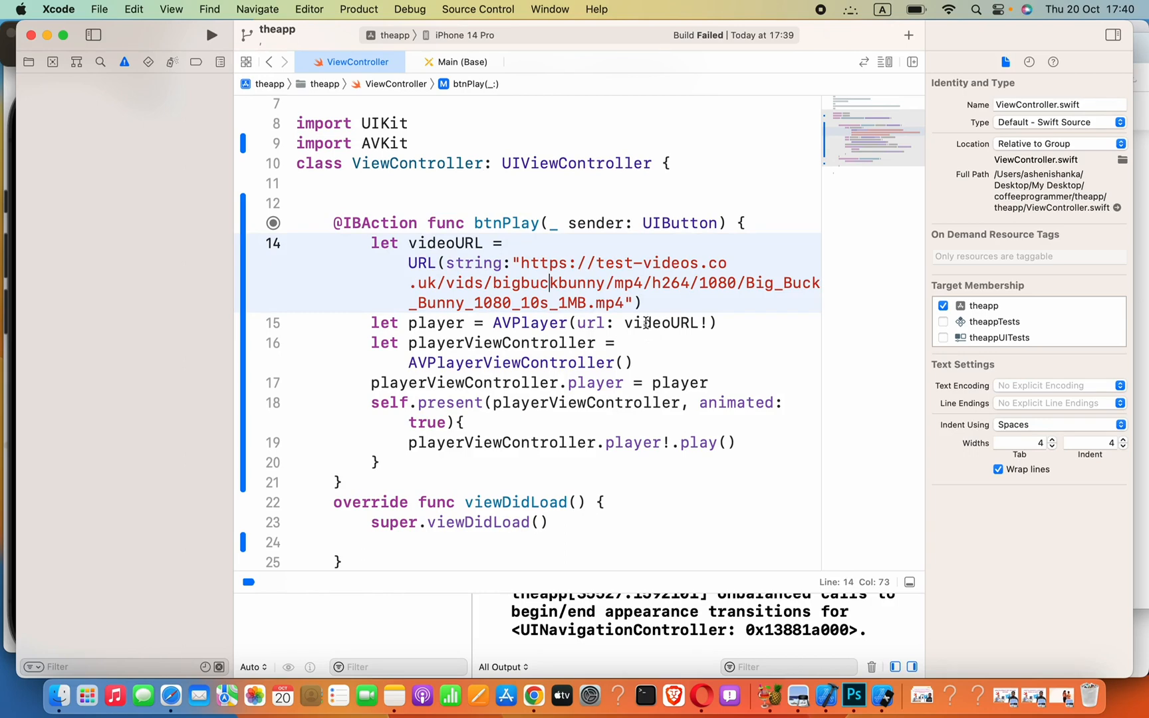
click(28, 61)
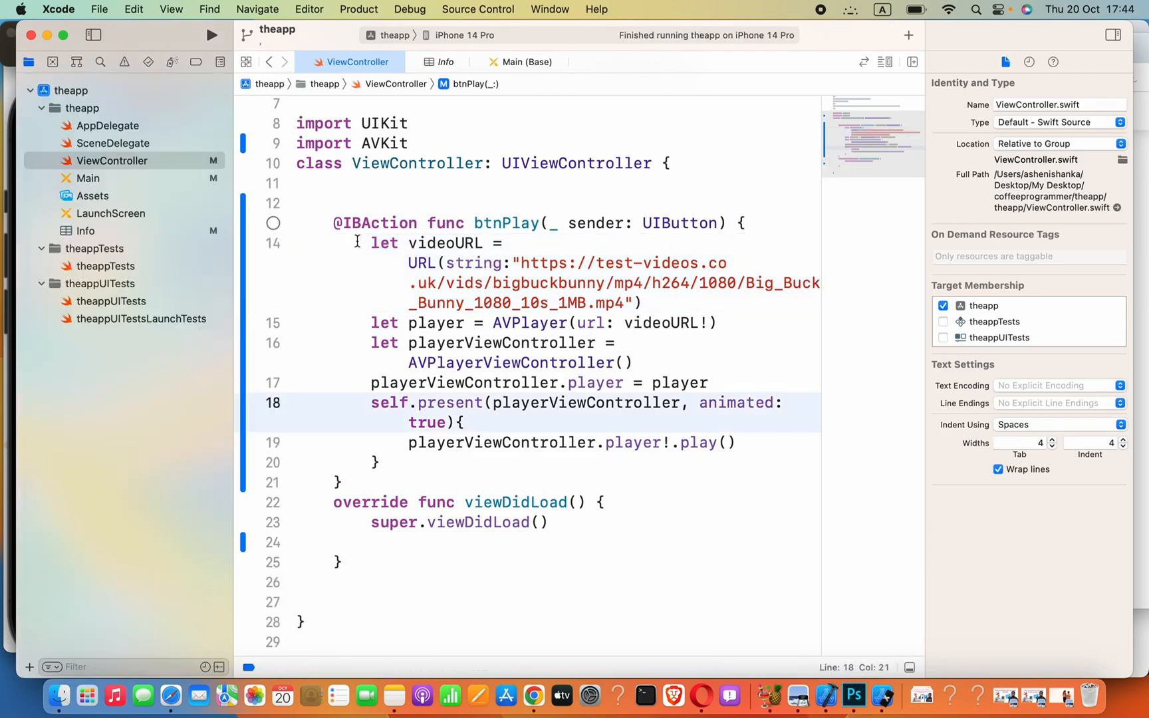
mouse_move(362, 242)
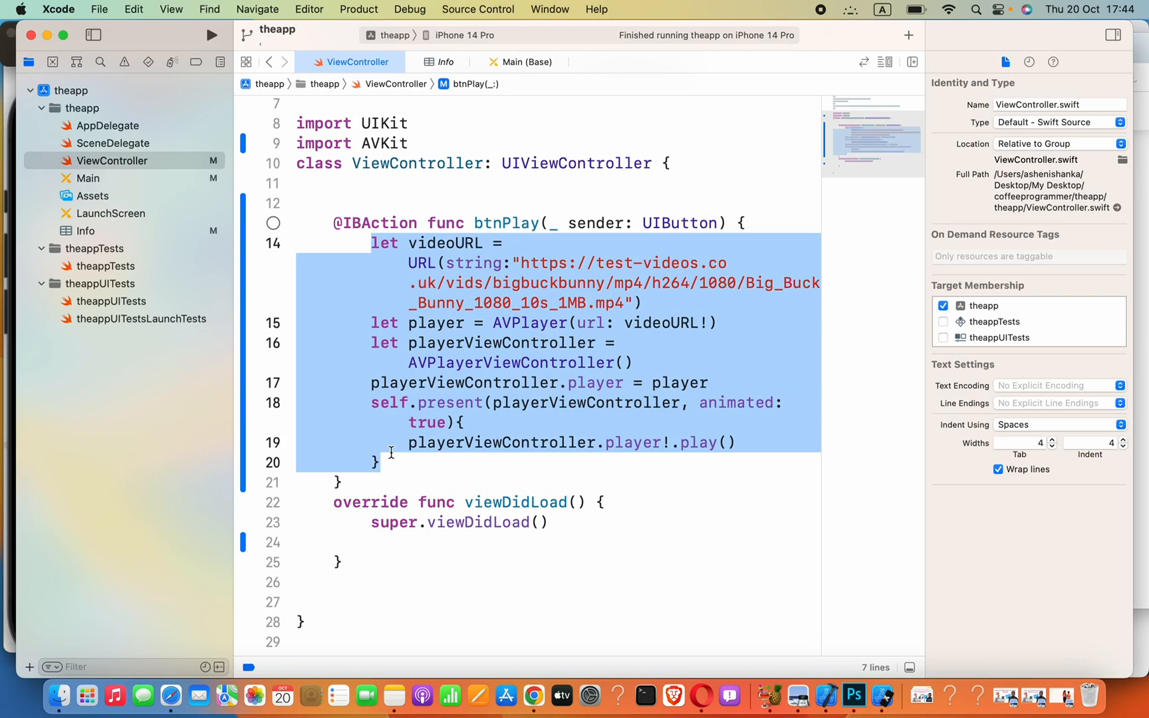
click(432, 542)
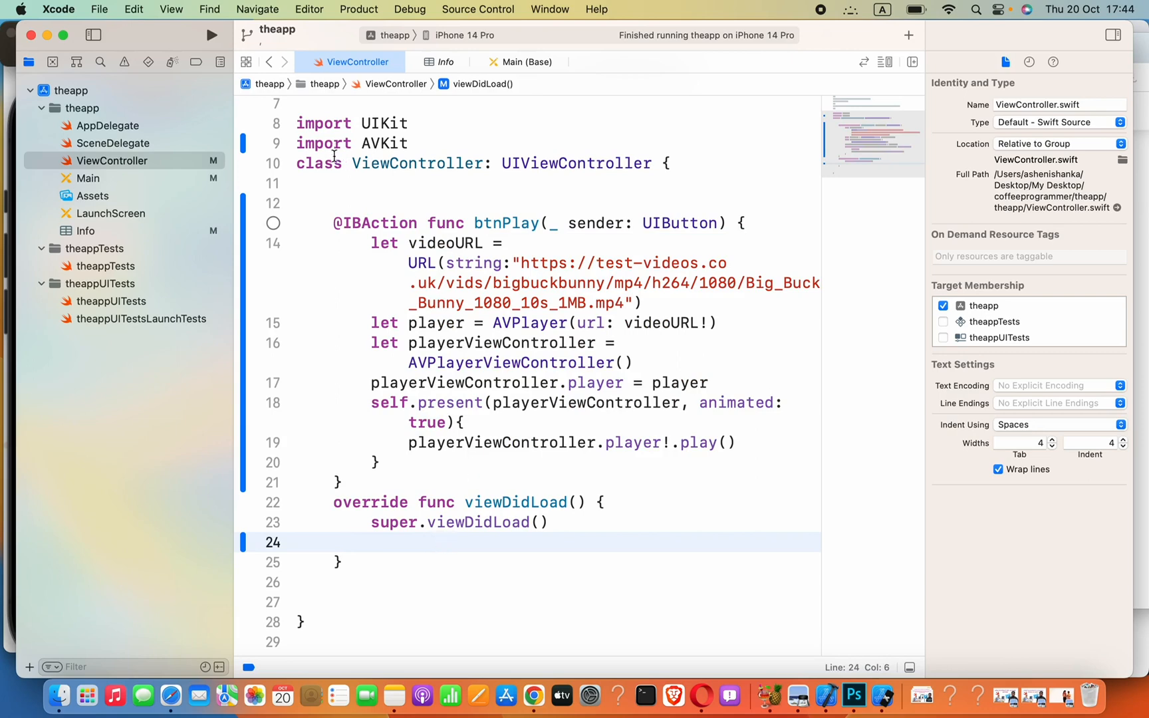
click(88, 178)
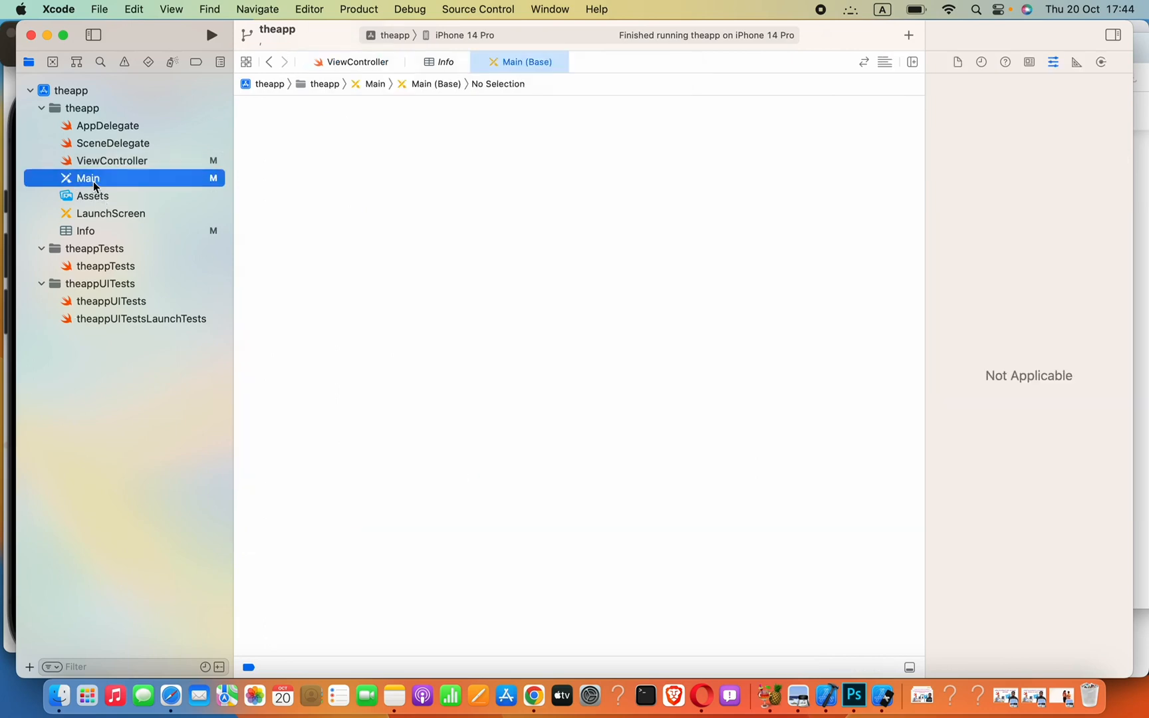
Select the View Controller, browse Editor > Embed In without embedding, then show Info.plist
click(88, 178)
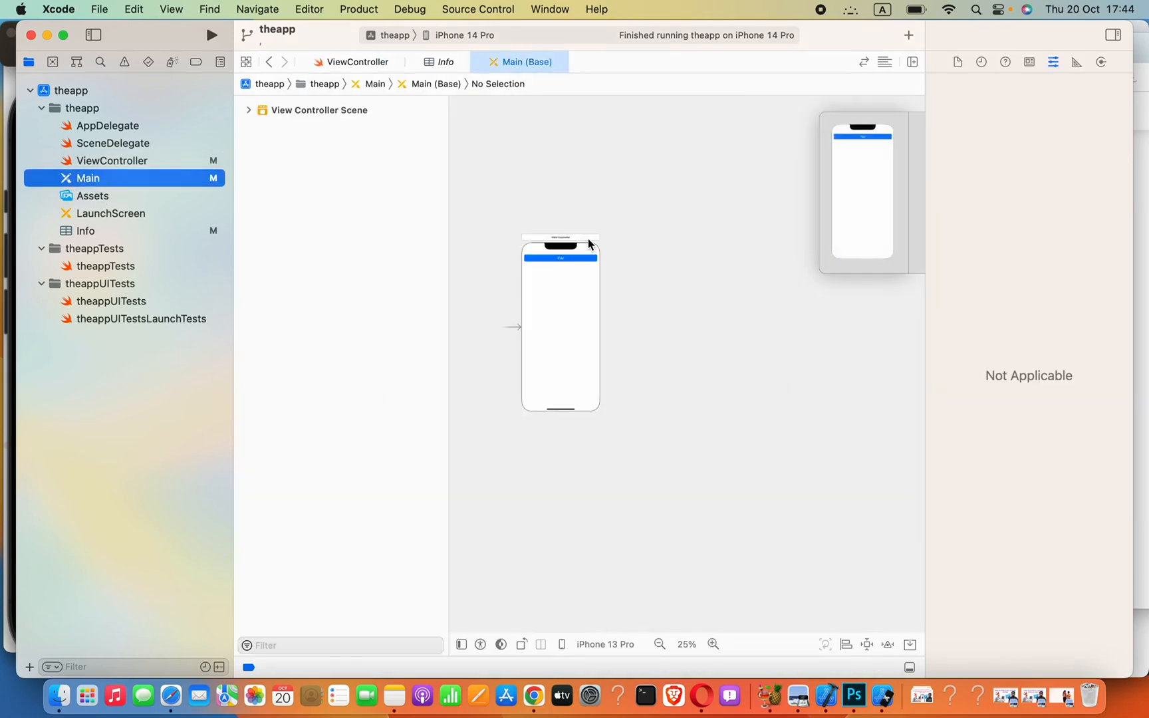
click(712, 645)
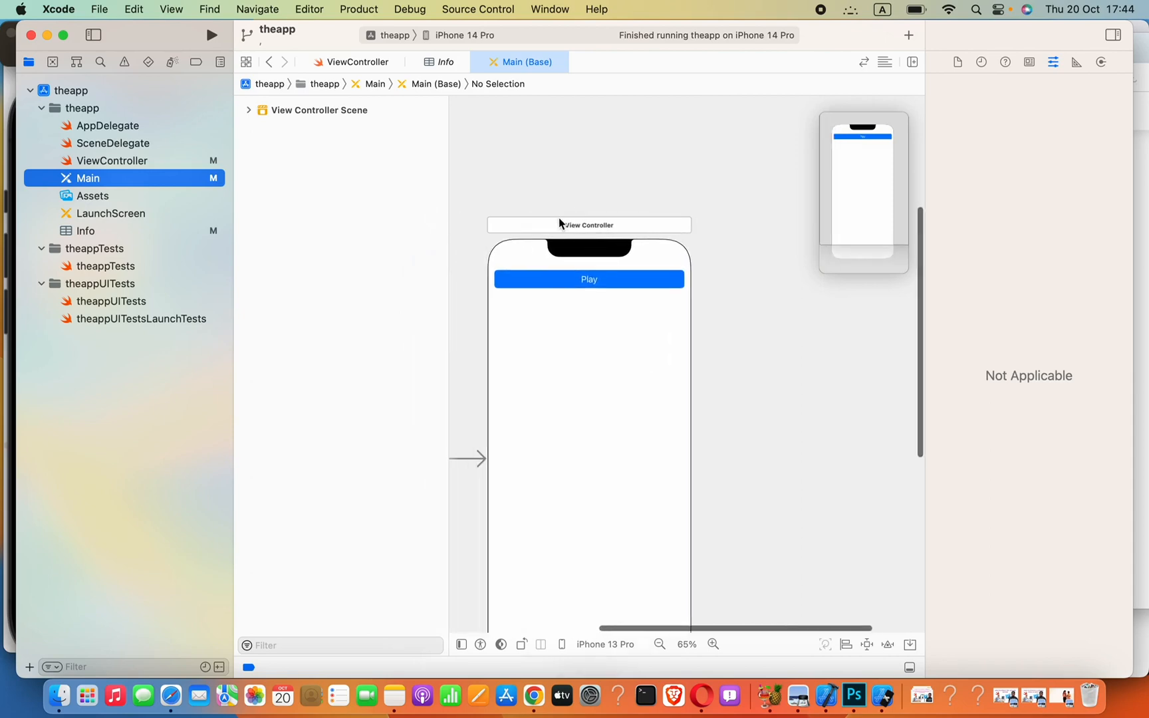
click(308, 9)
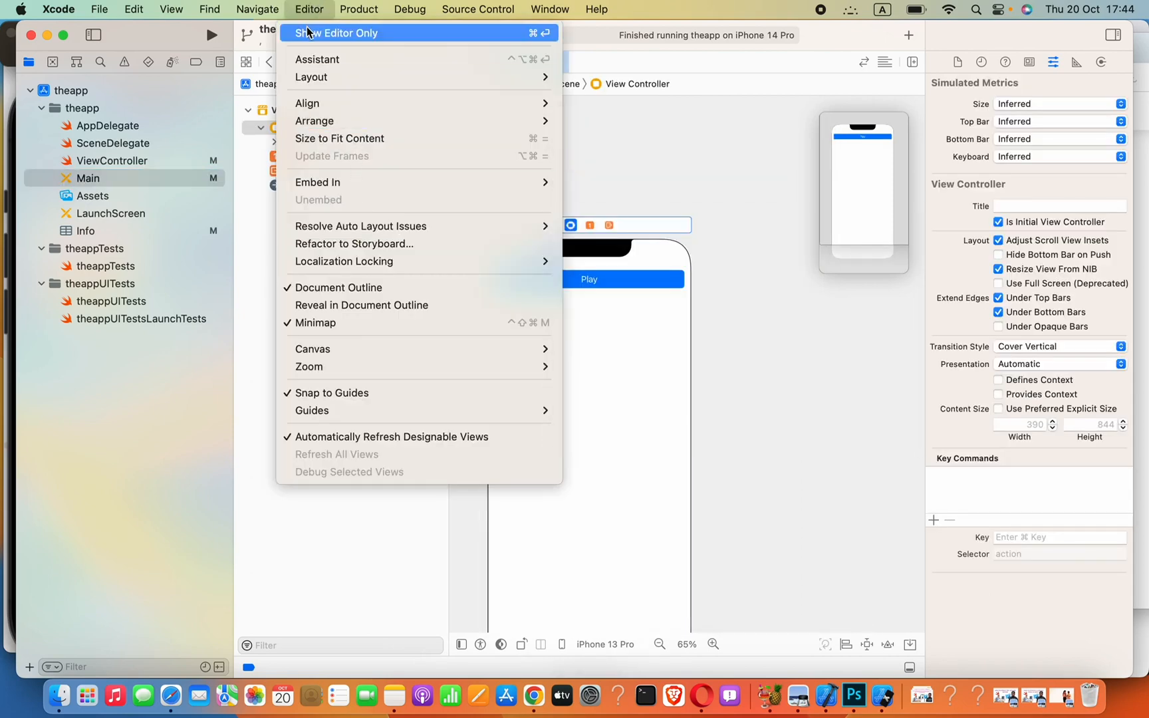
mouse_move(307, 9)
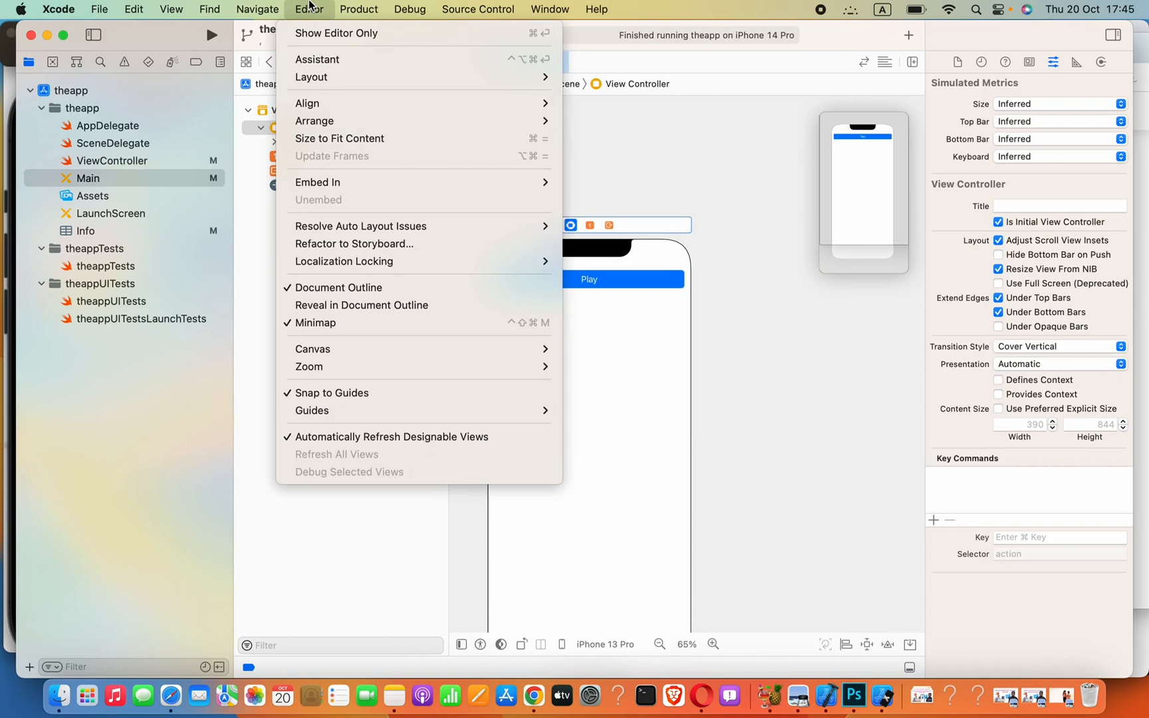
mouse_move(357, 244)
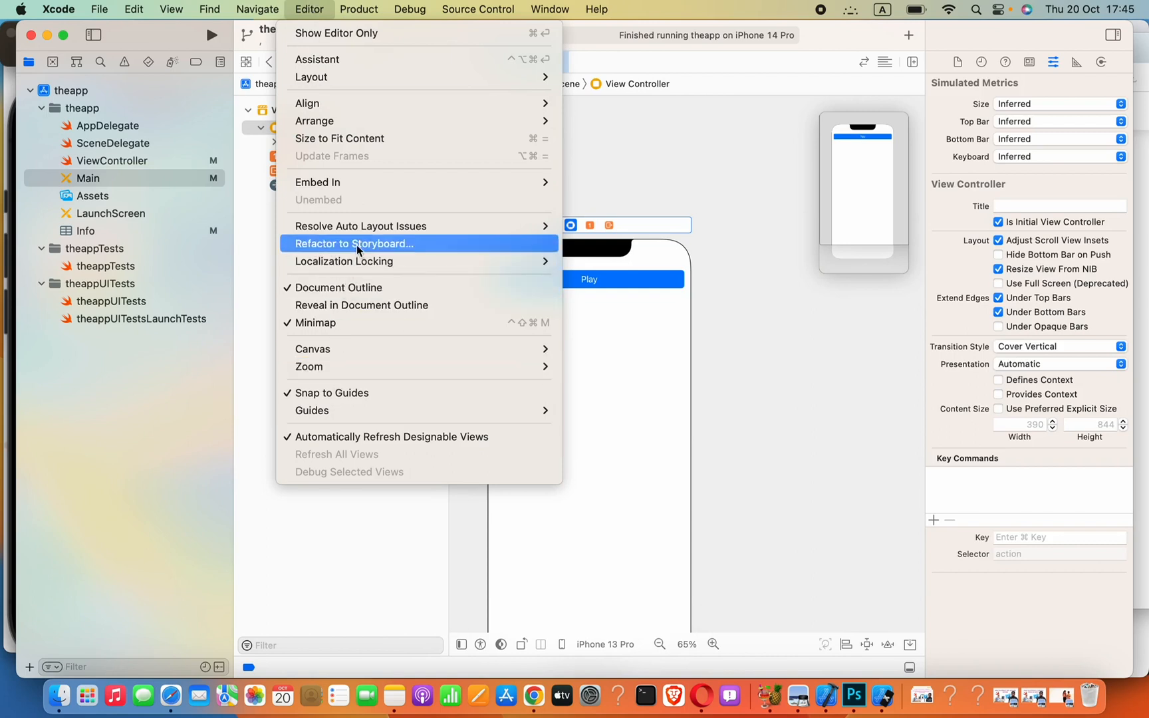
mouse_move(318, 182)
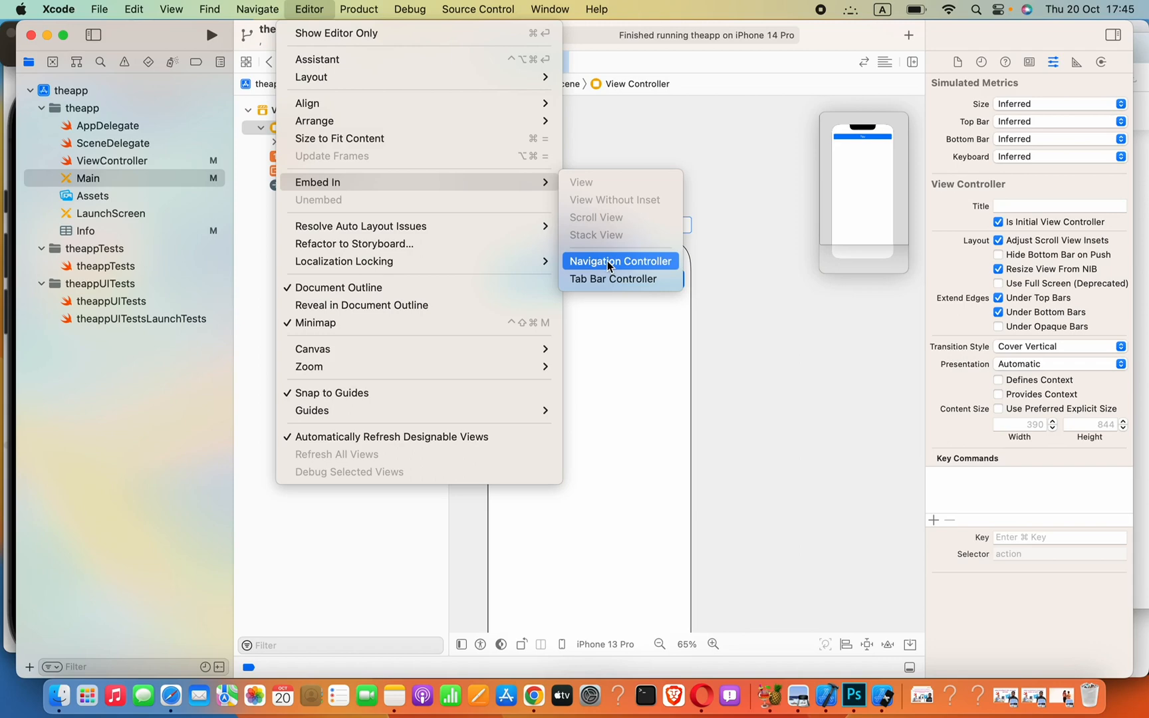
mouse_move(714, 246)
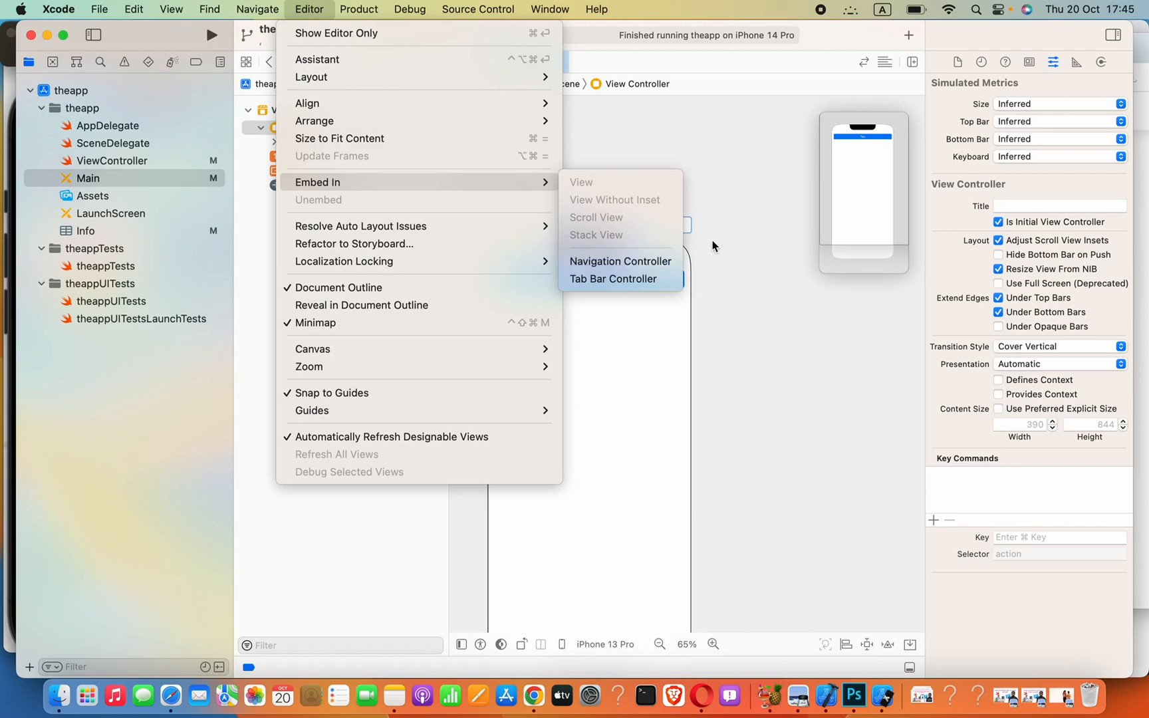
click(613, 278)
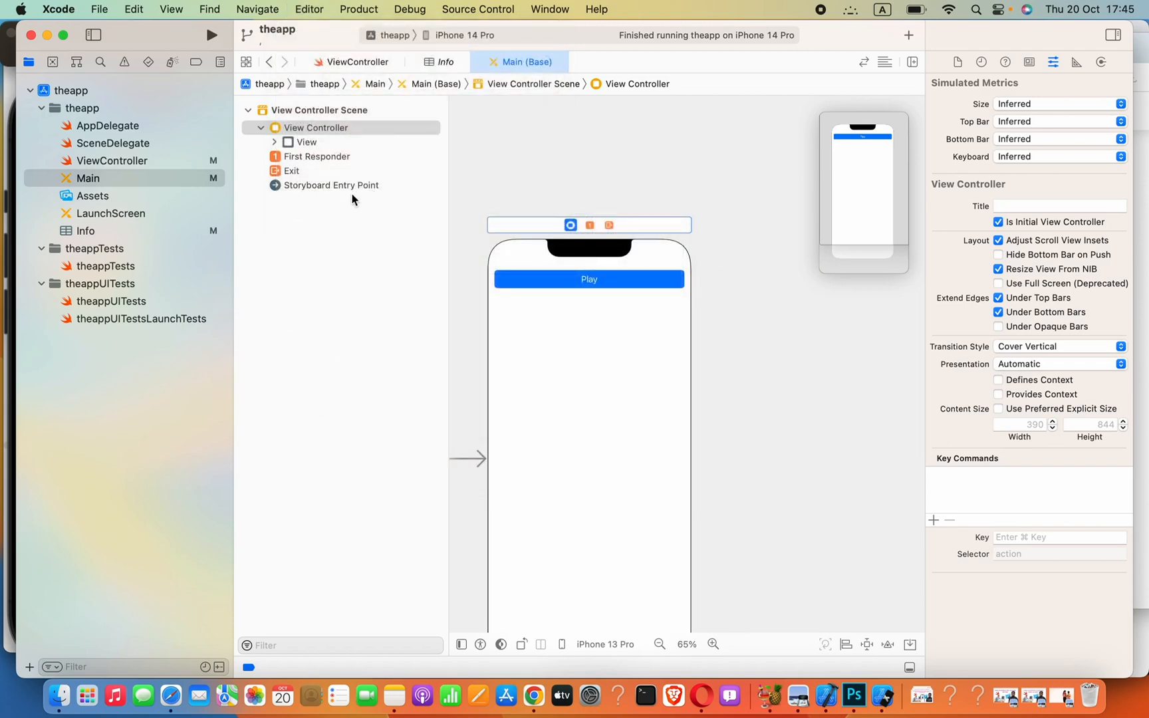
click(85, 231)
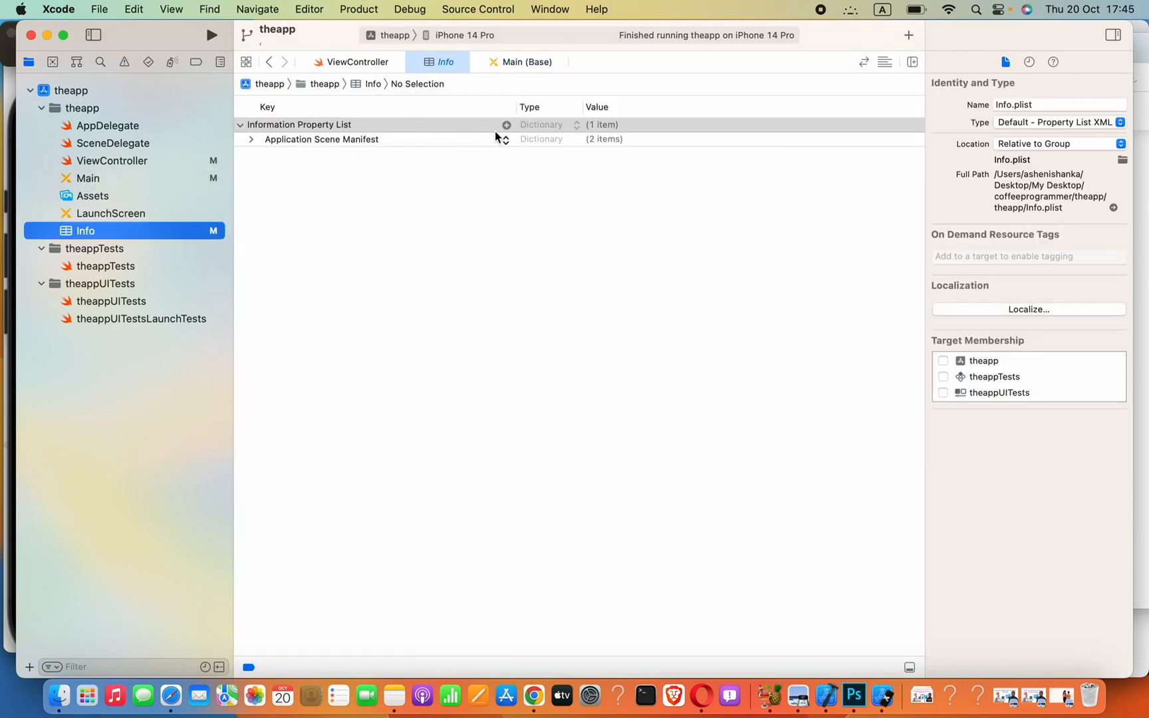
mouse_move(507, 132)
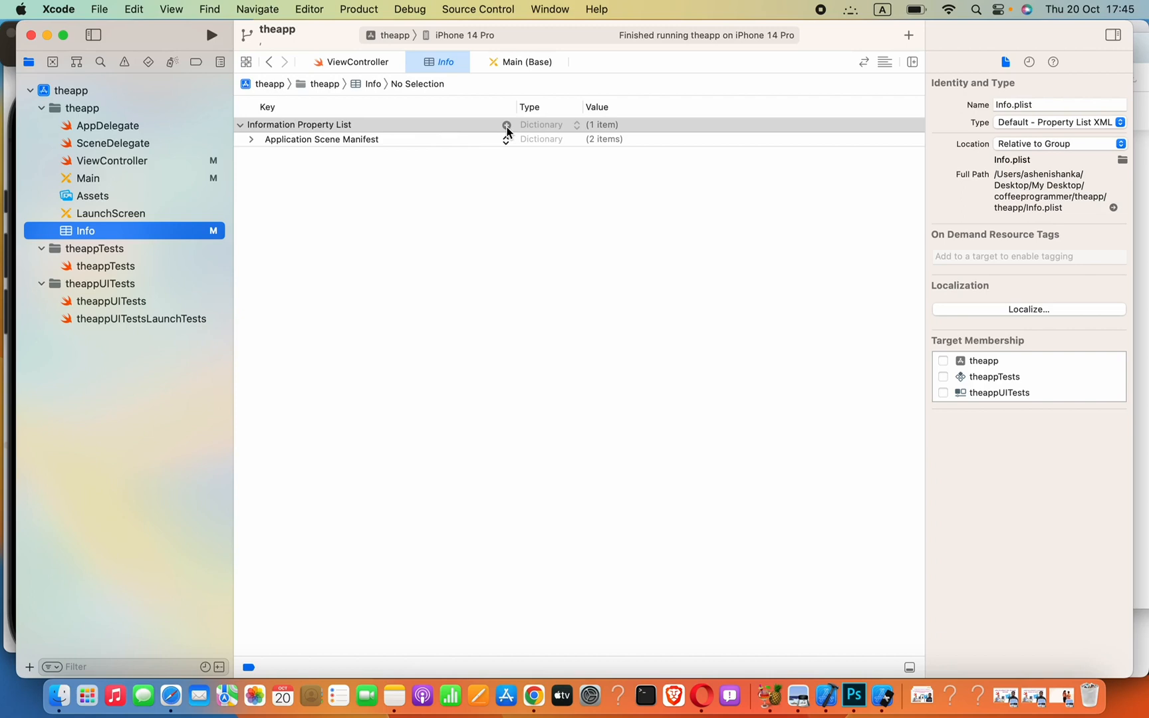
Add an NSAppTransportSecurity (App Transport Security Settings) dictionary to Info.plist
click(507, 125)
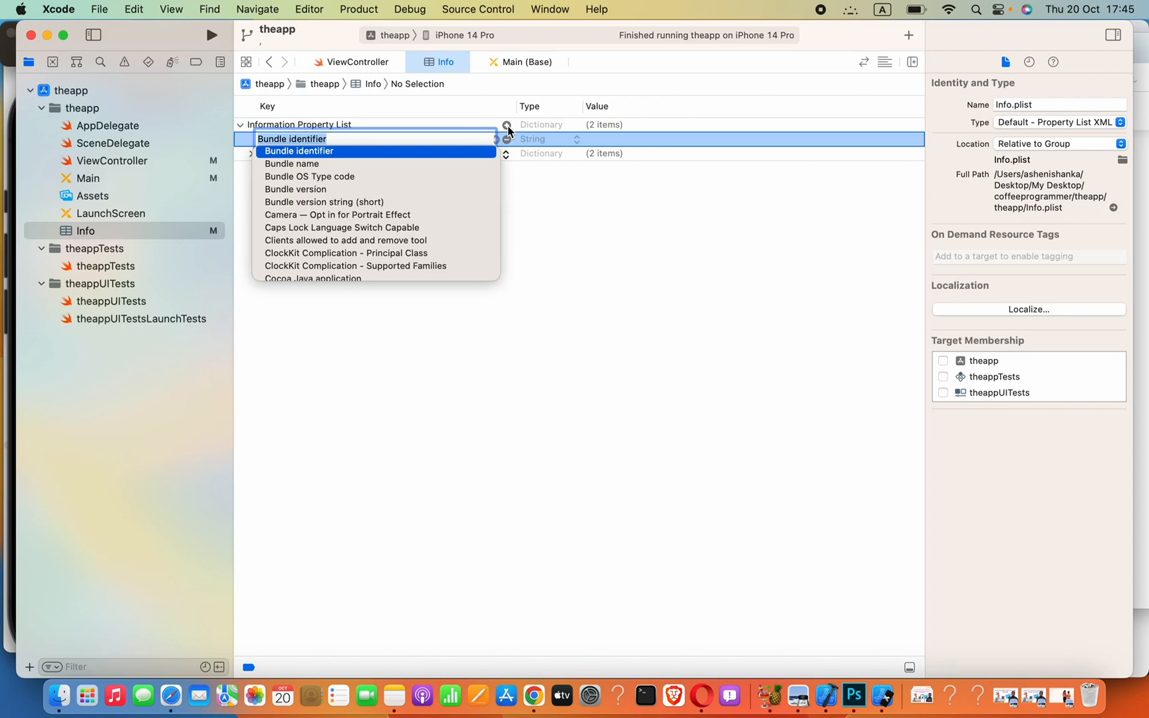
text(NS)
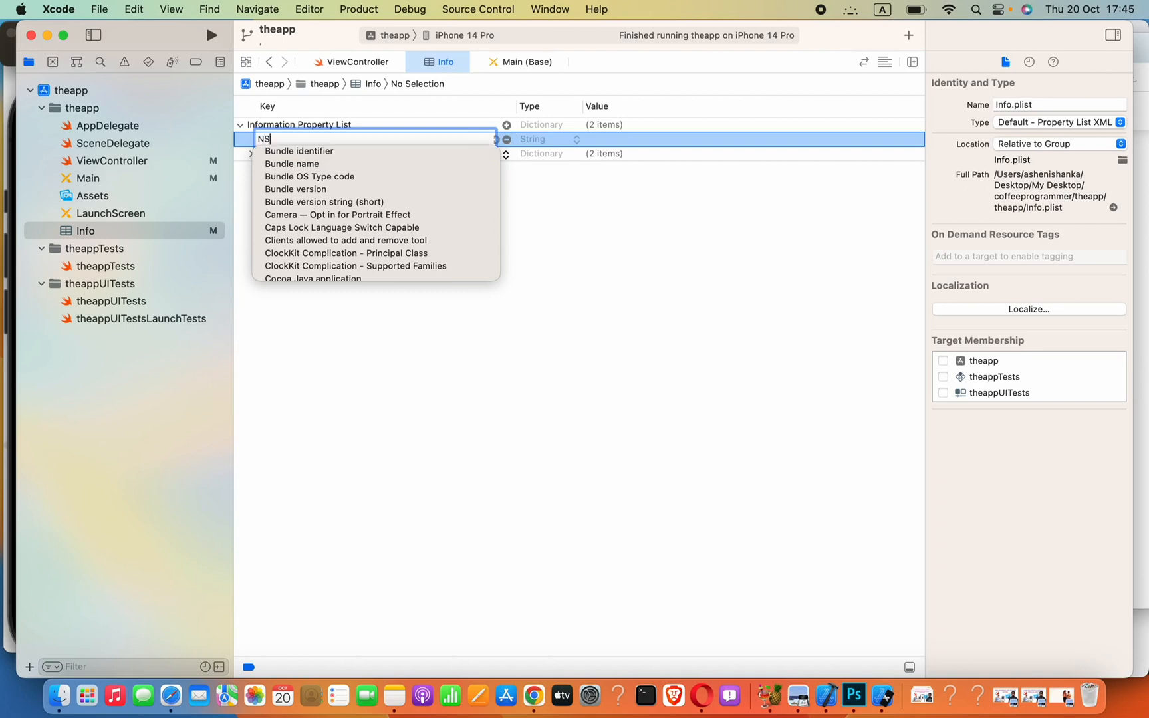
text(App)
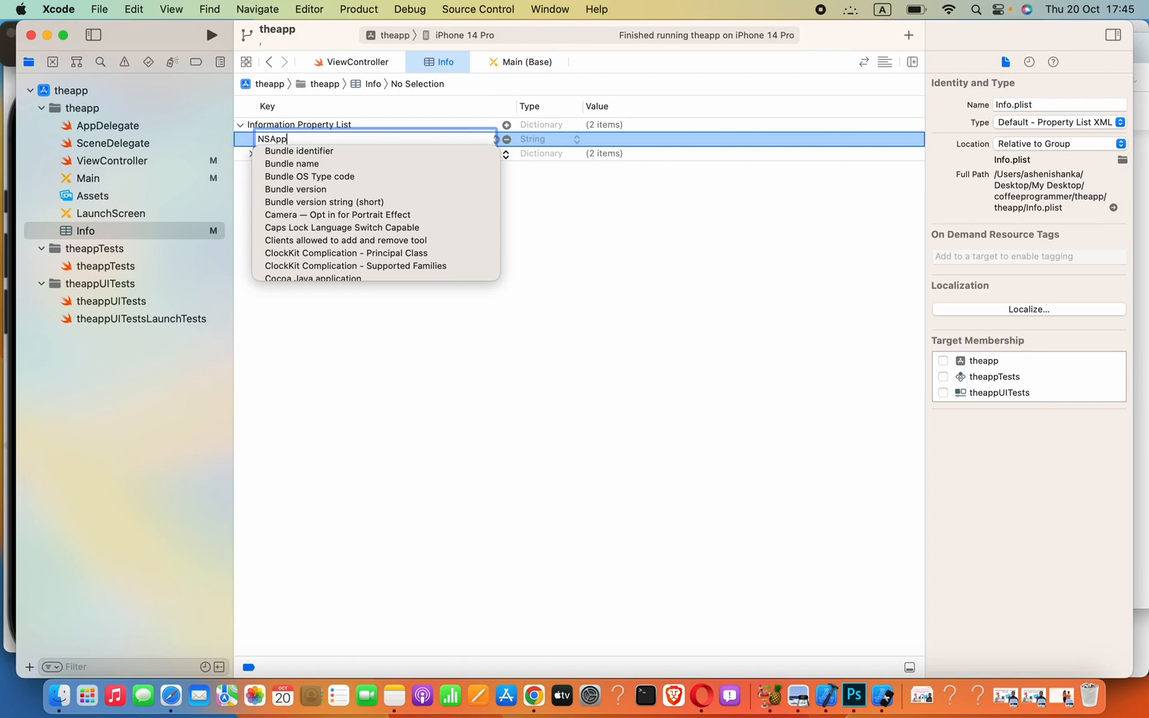
text(Tran)
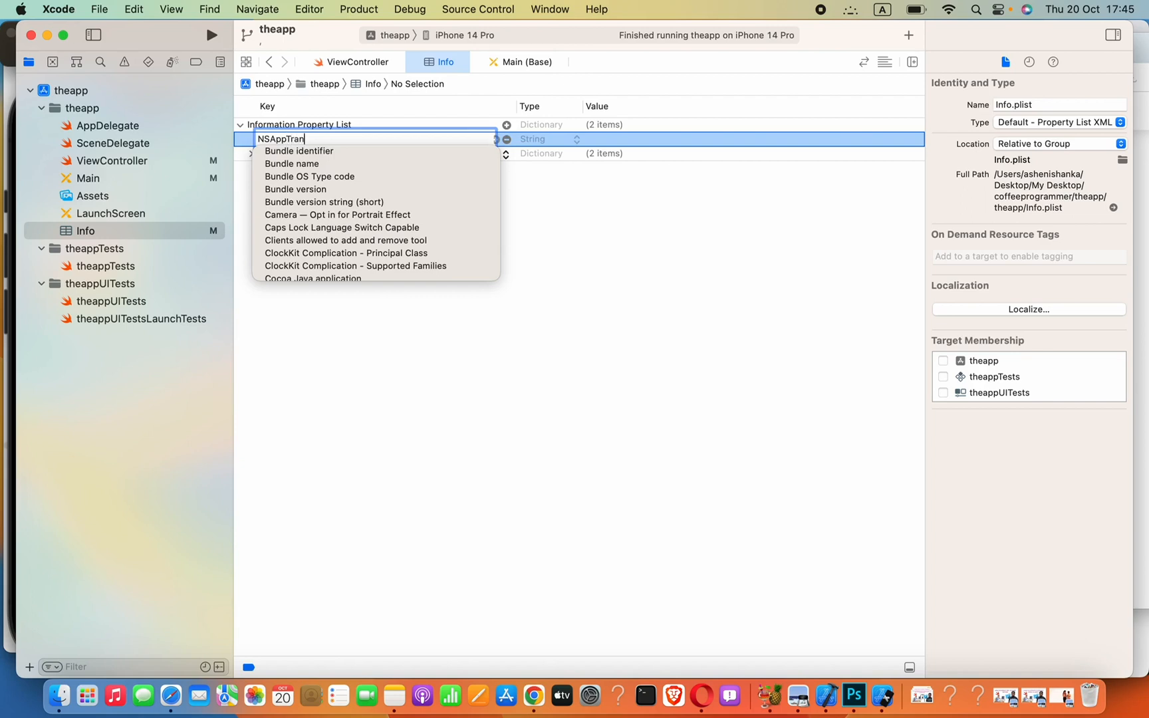
text(portS)
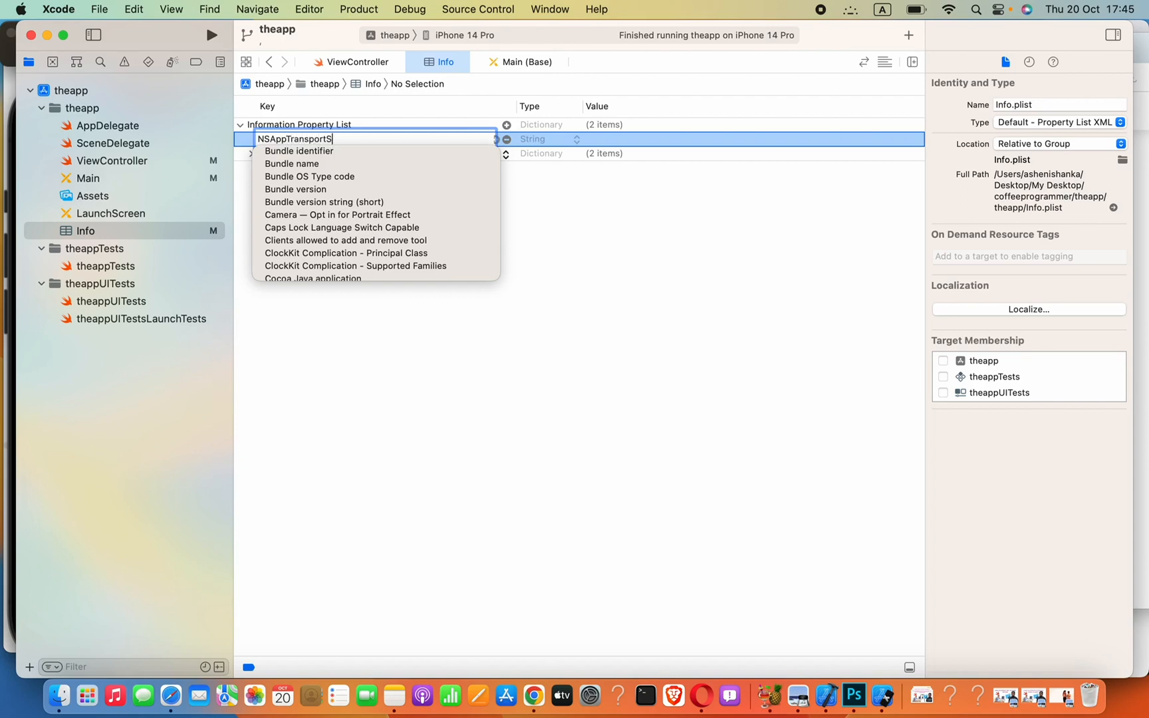
text(ecurity Settings)
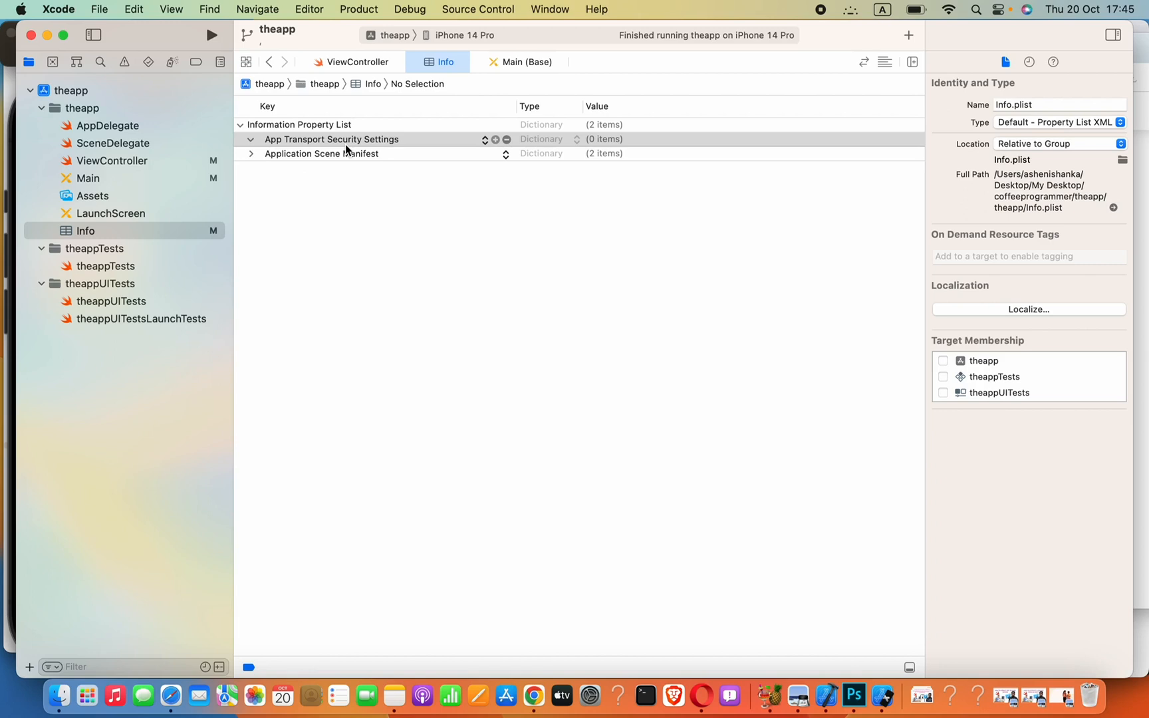
mouse_move(501, 142)
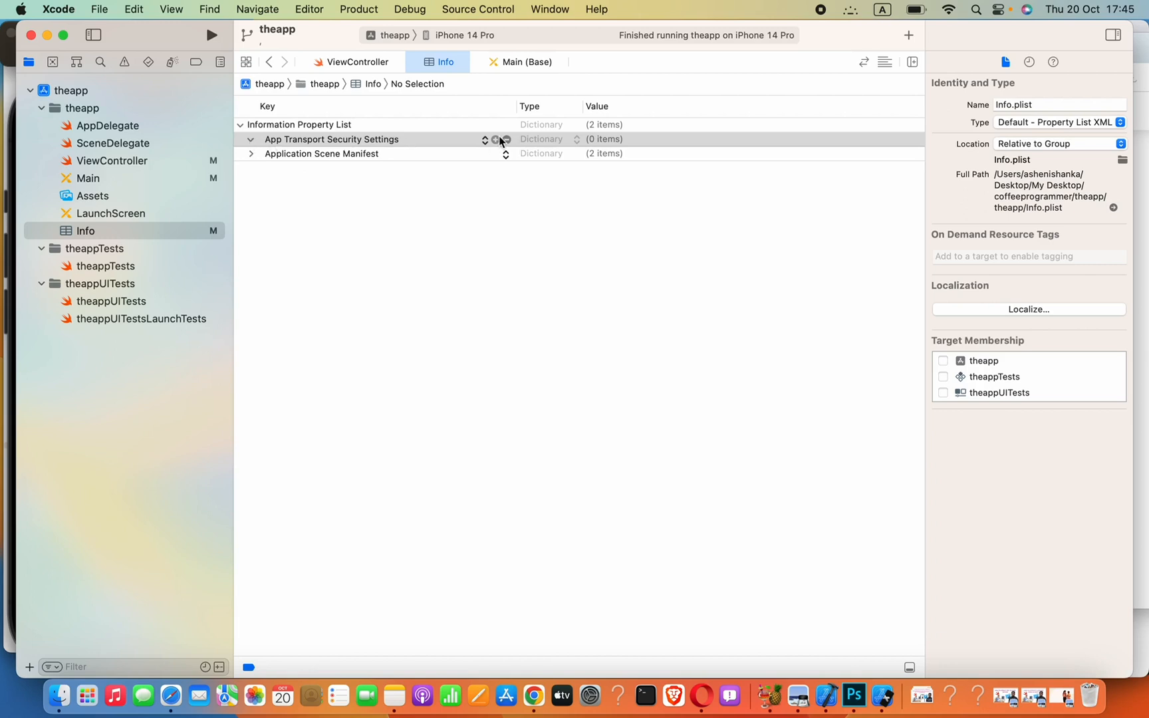
Add Allow Arbitrary Loads under App Transport Security Settings and set it to YES
click(505, 139)
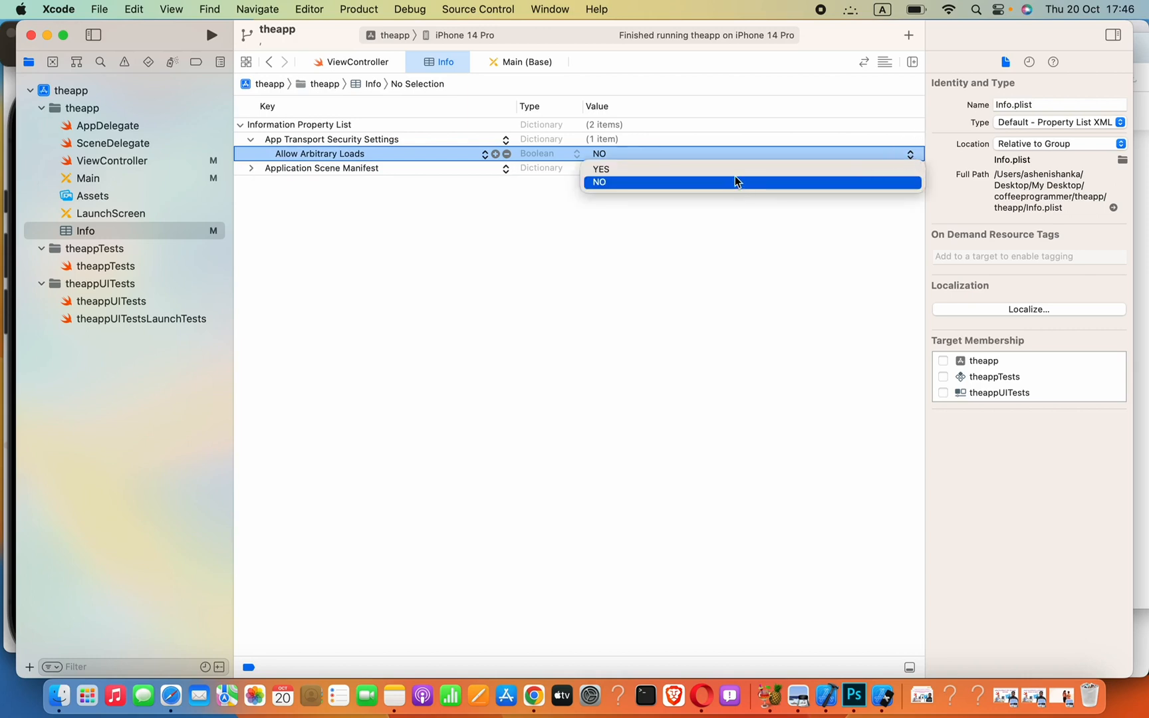
click(601, 169)
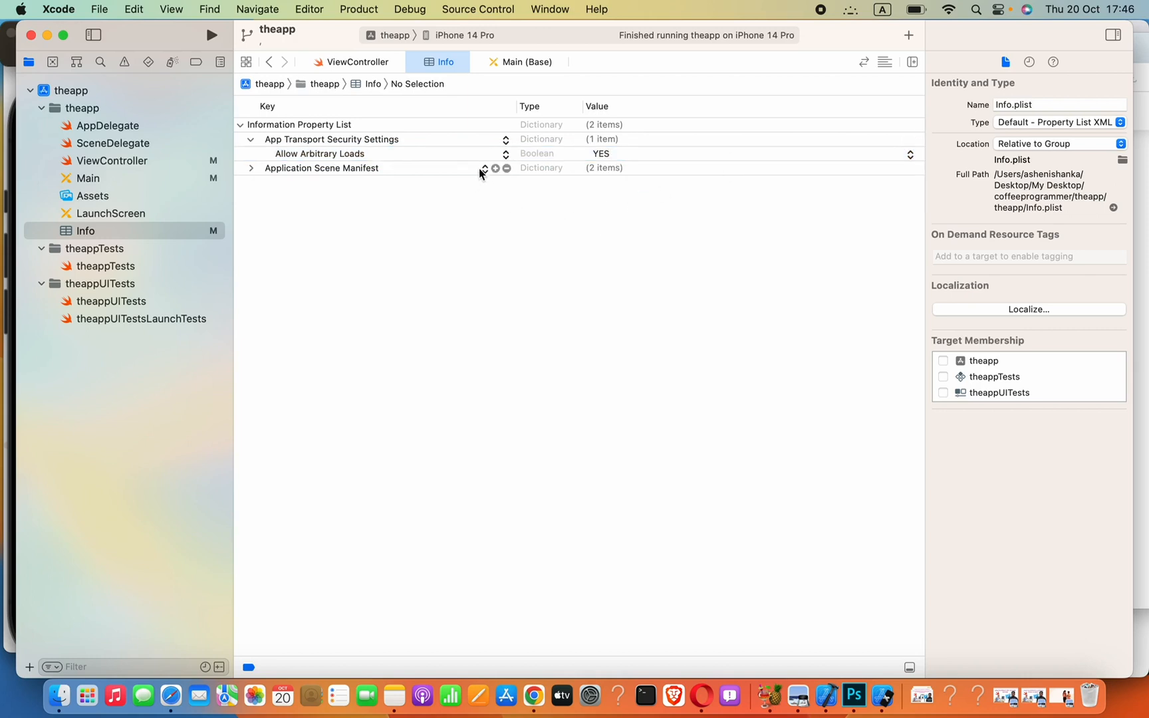
mouse_move(504, 140)
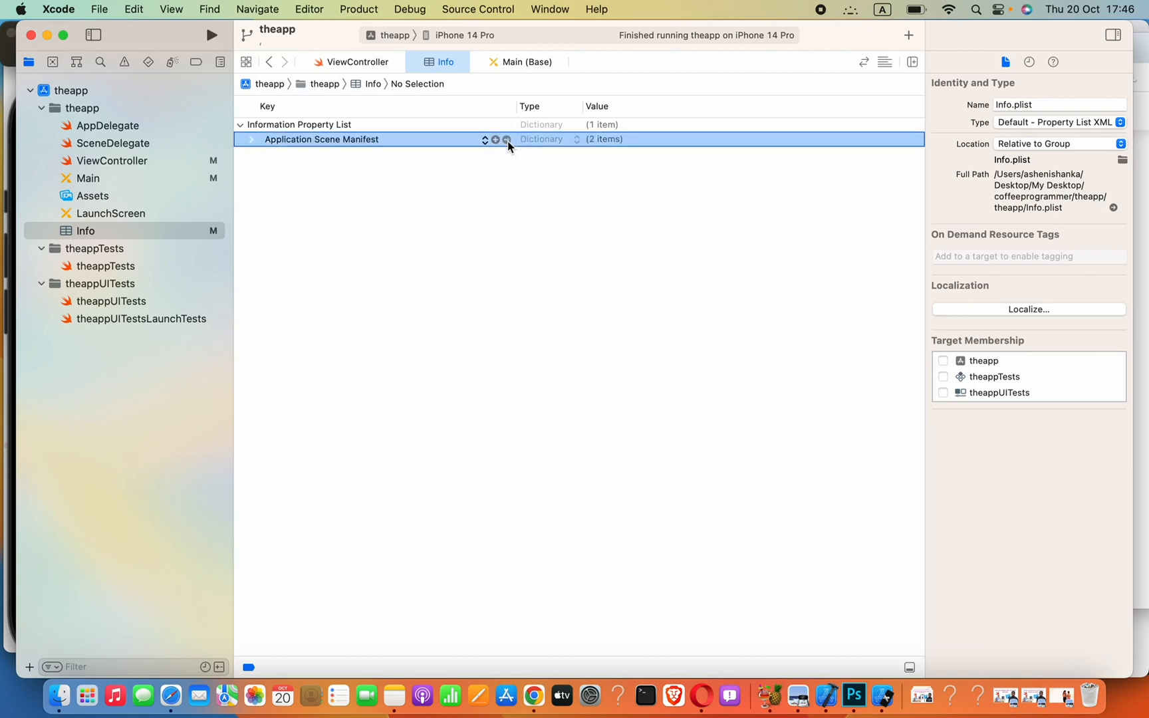
mouse_move(210, 35)
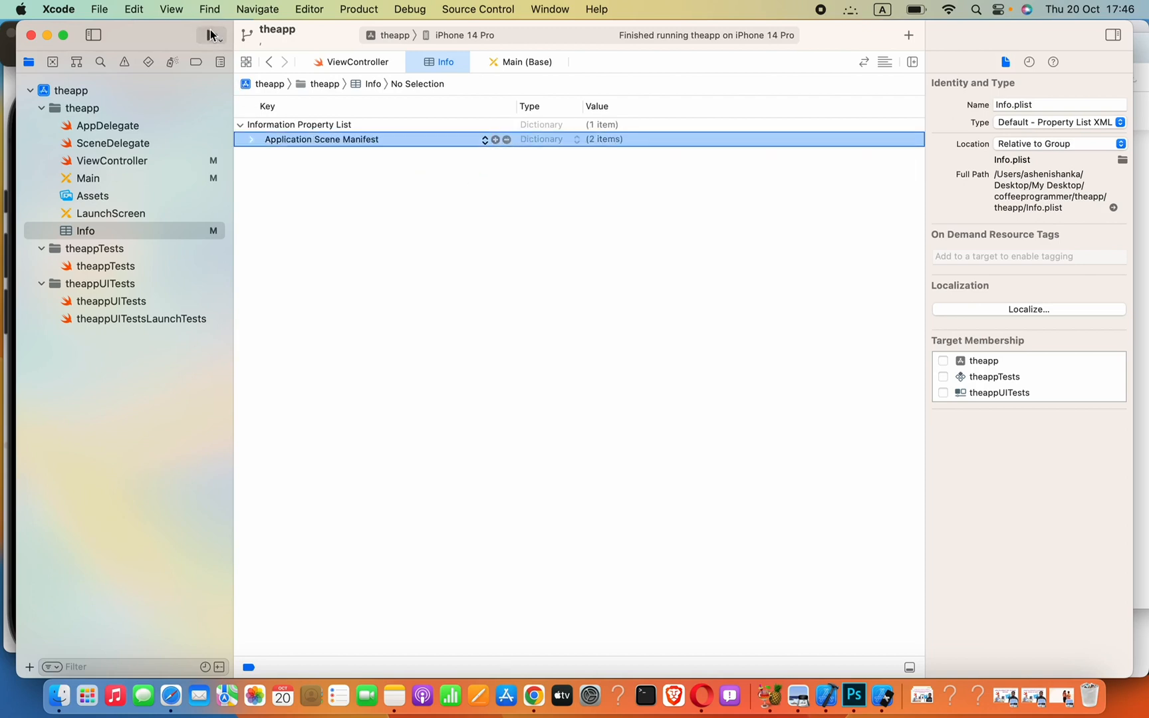
Run the rebuilt app, play the internet video from the Play button, then close the player
click(210, 34)
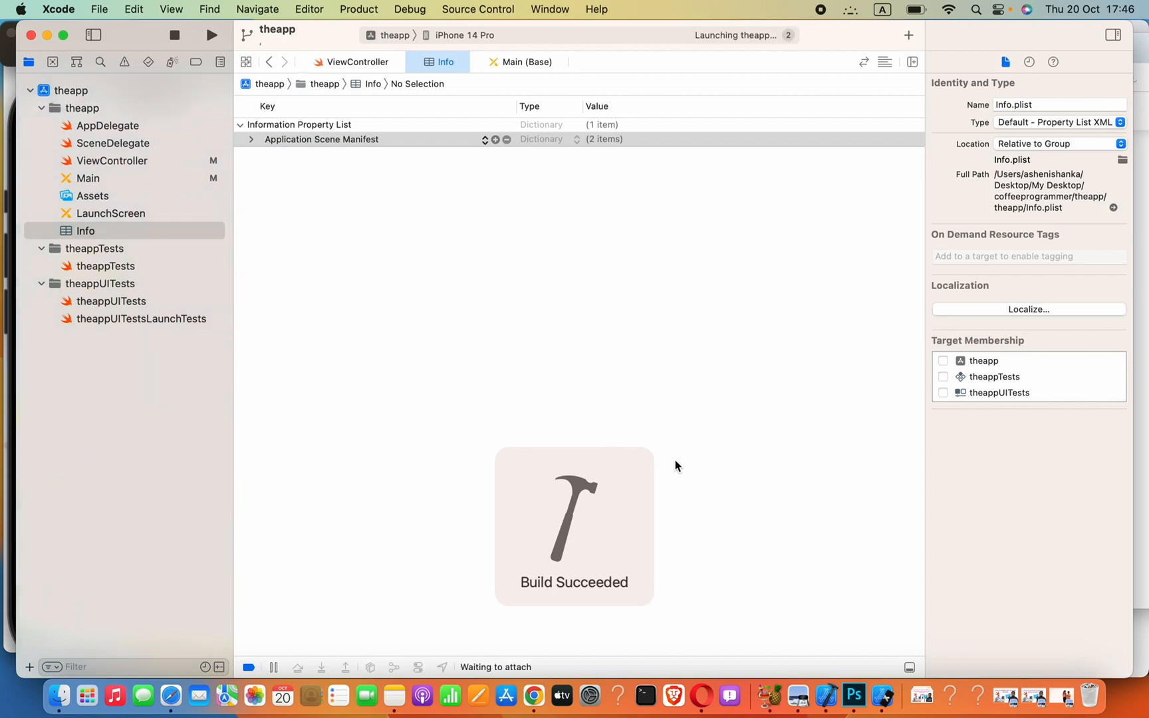
click(210, 35)
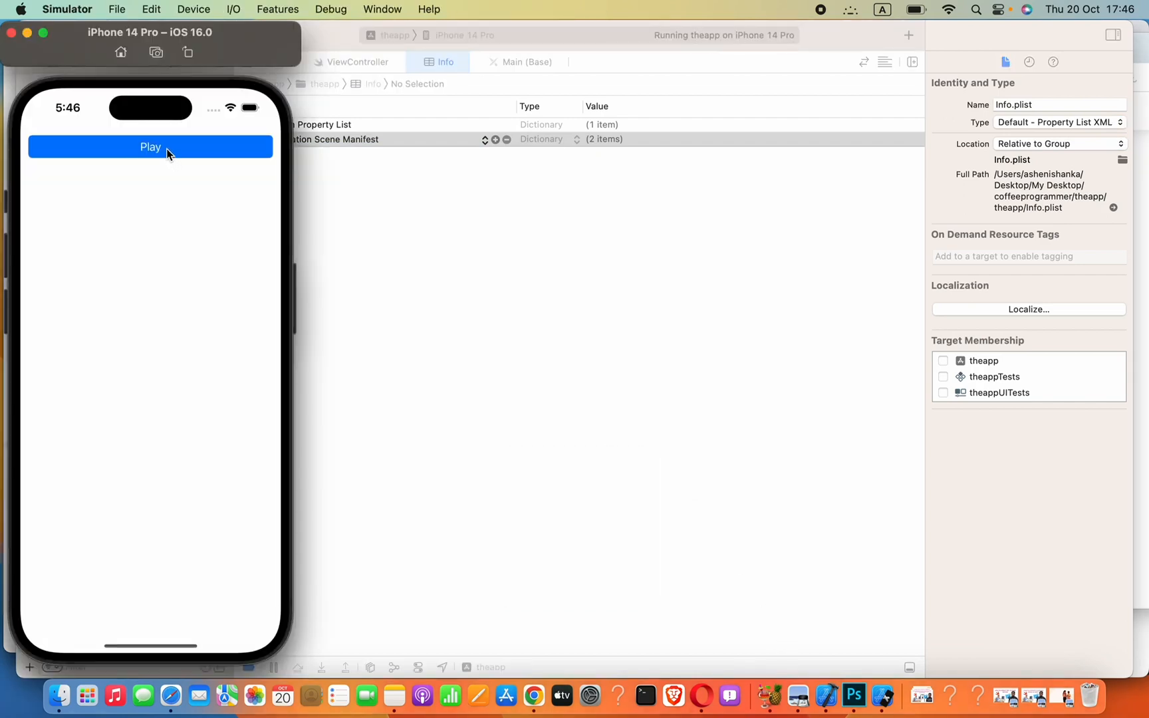
click(150, 146)
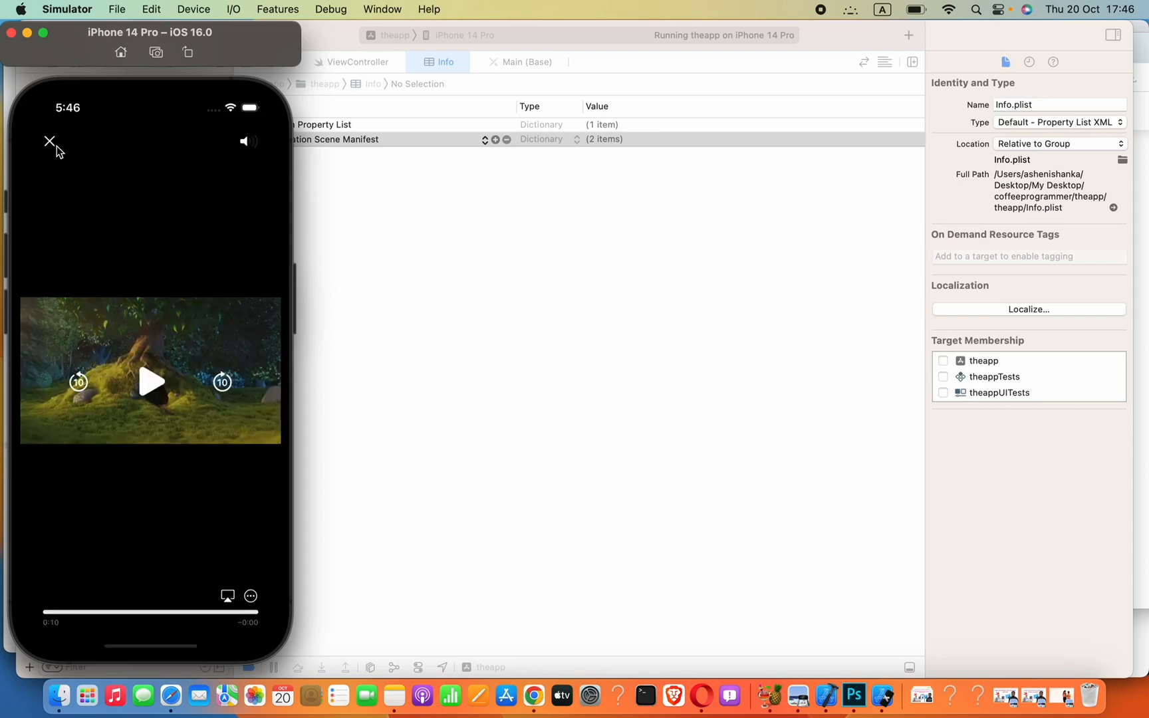
click(49, 141)
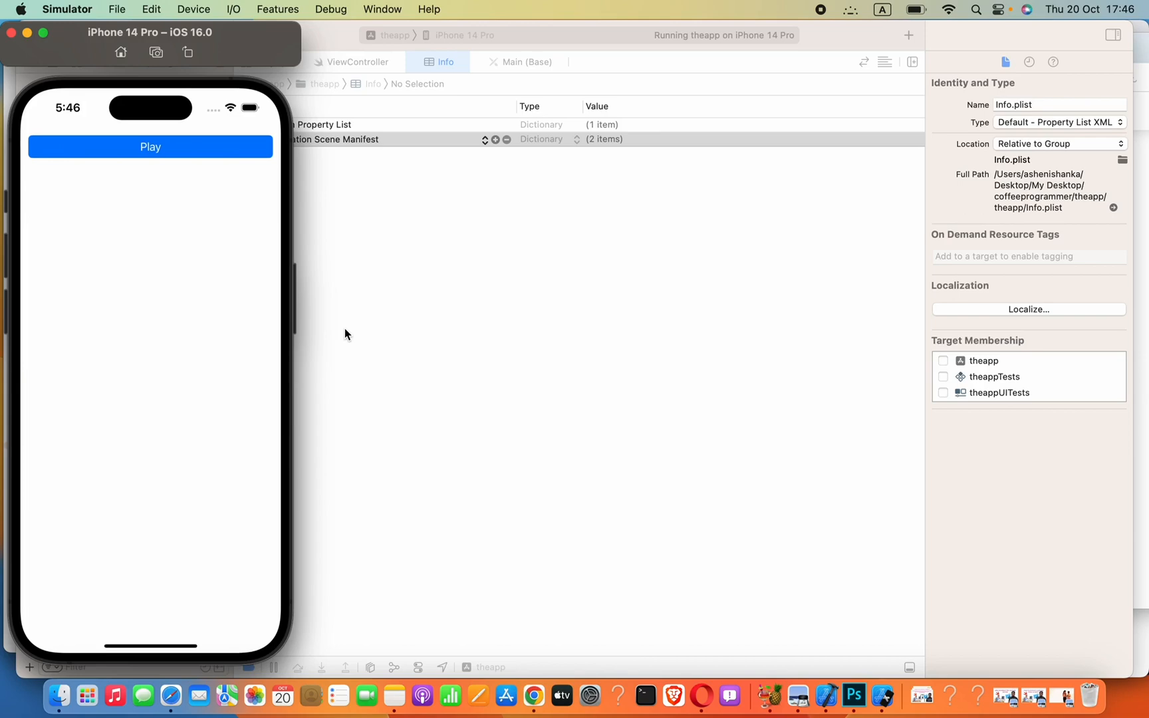
mouse_move(870, 5)
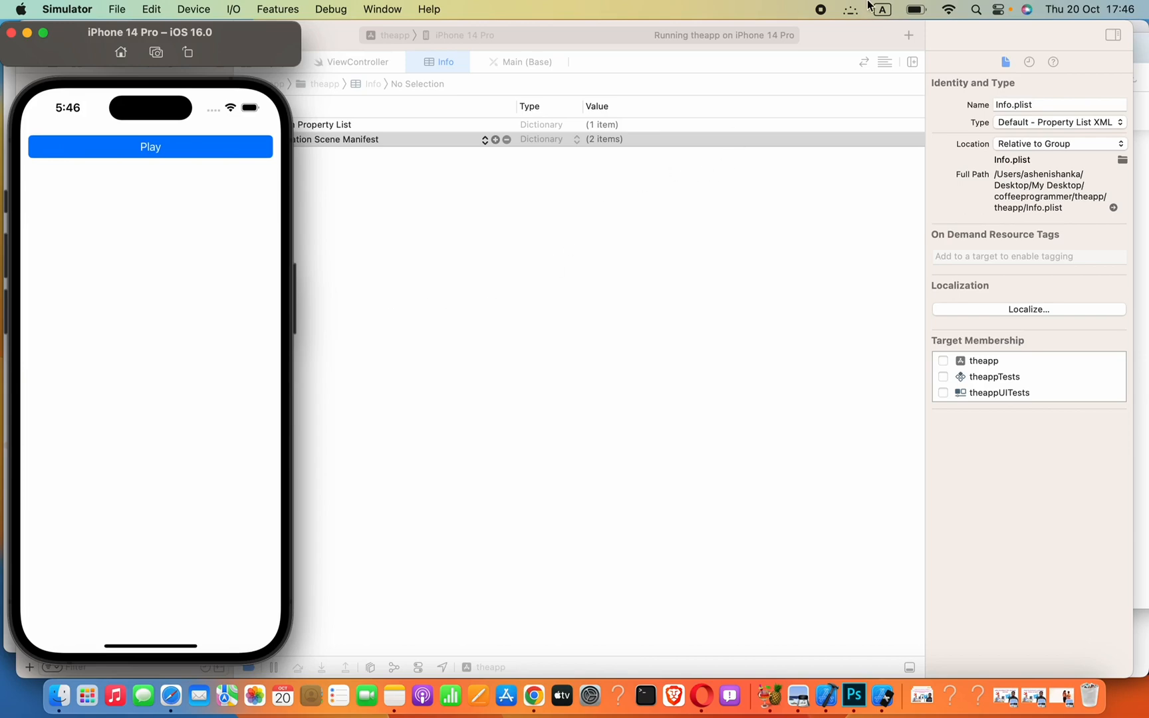